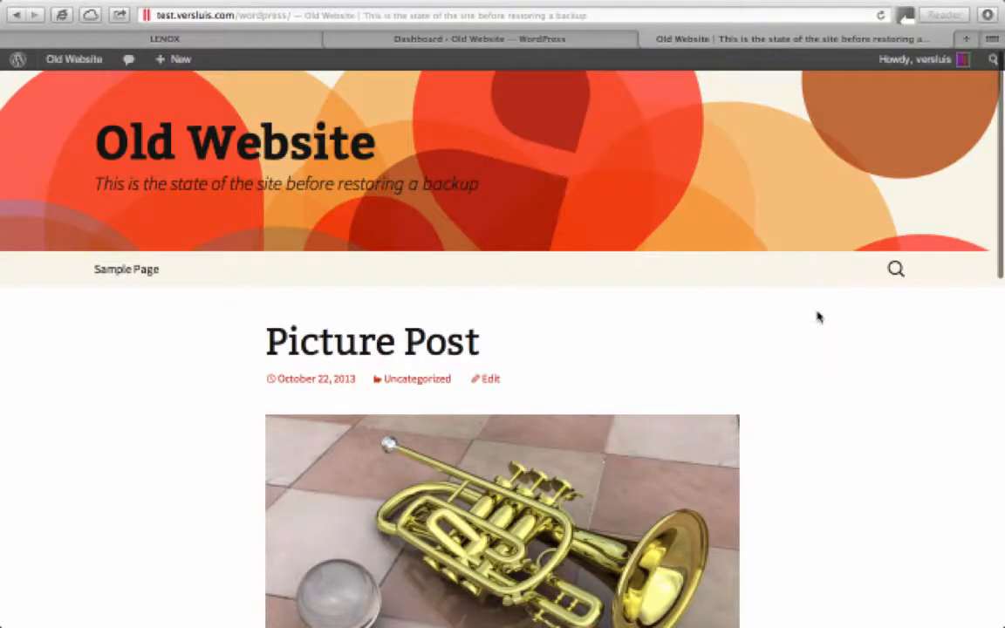
{"action": "mouse_move", "coordinate": [758, 386]}
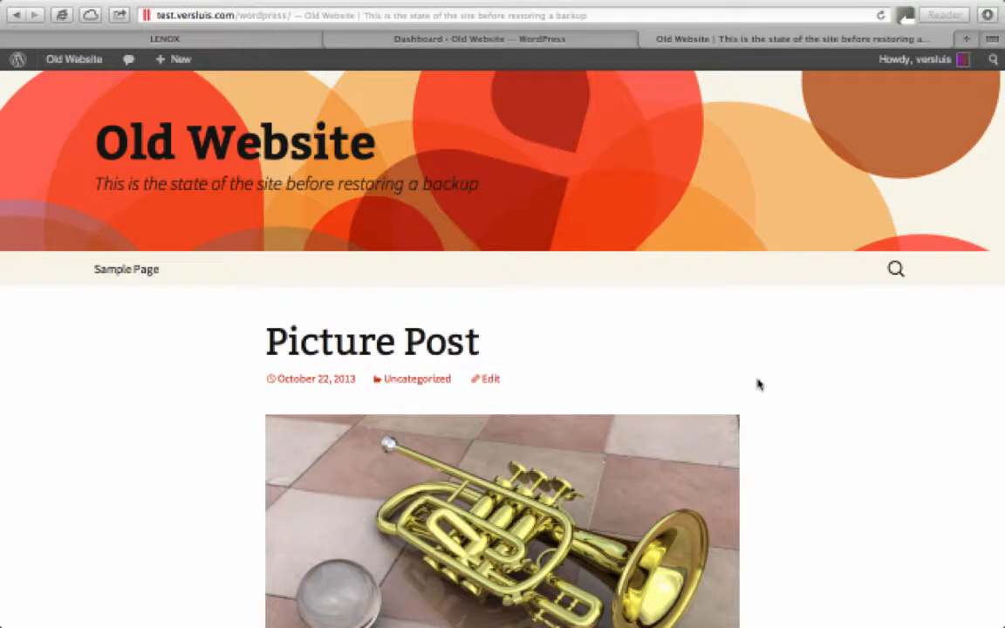
{"action": "mouse_move", "coordinate": [718, 390]}
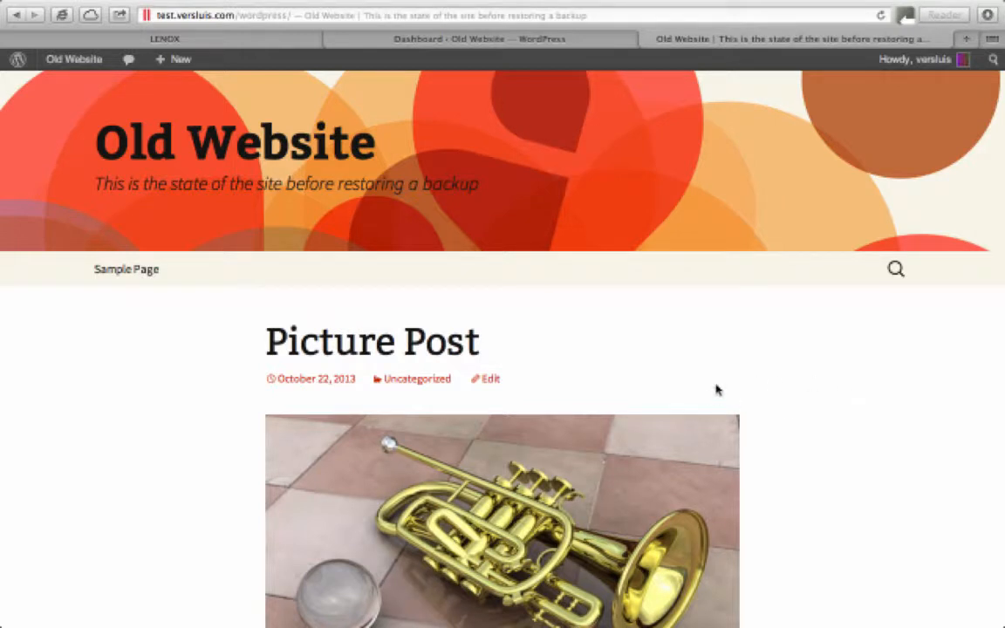
{"action": "mouse_move", "coordinate": [760, 366]}
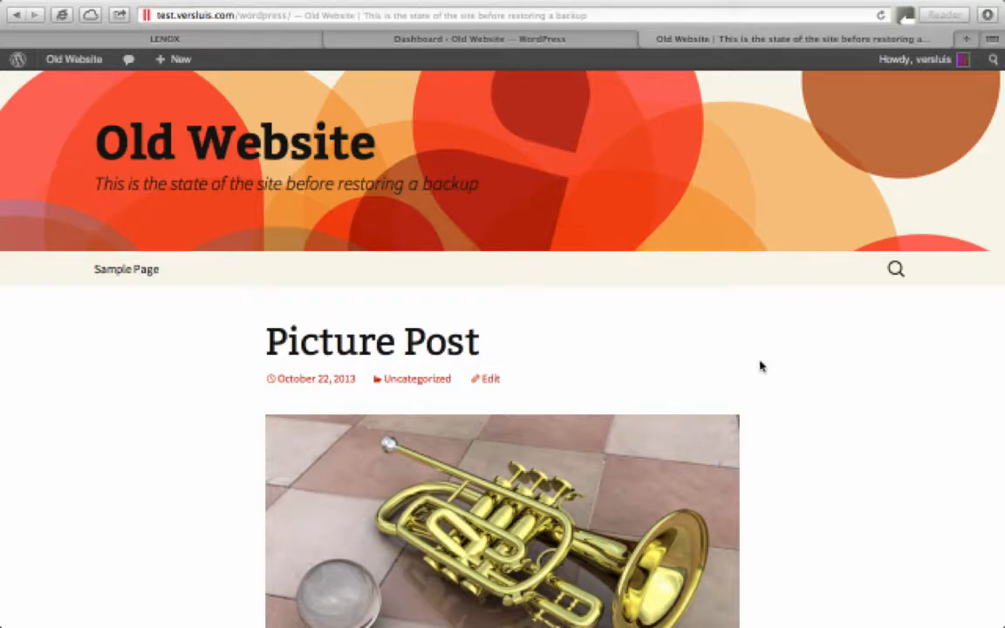
{"action": "mouse_move", "coordinate": [844, 511]}
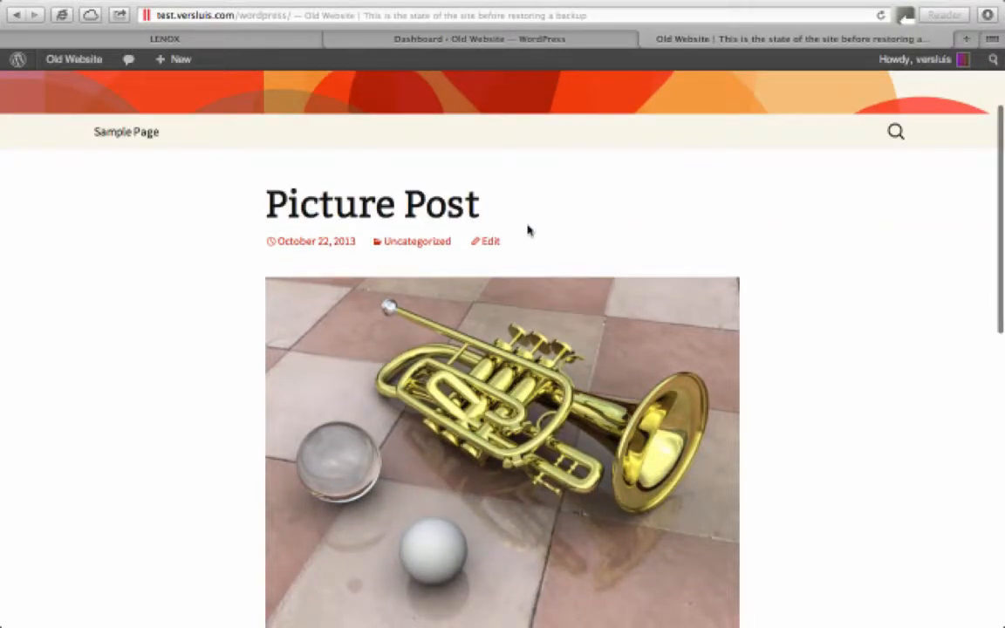
Step: Log in to the Plesk control panel as user versluis to reach Websites & Domains
{"action": "scroll", "scroll_direction": "down", "scroll_amount": 3}
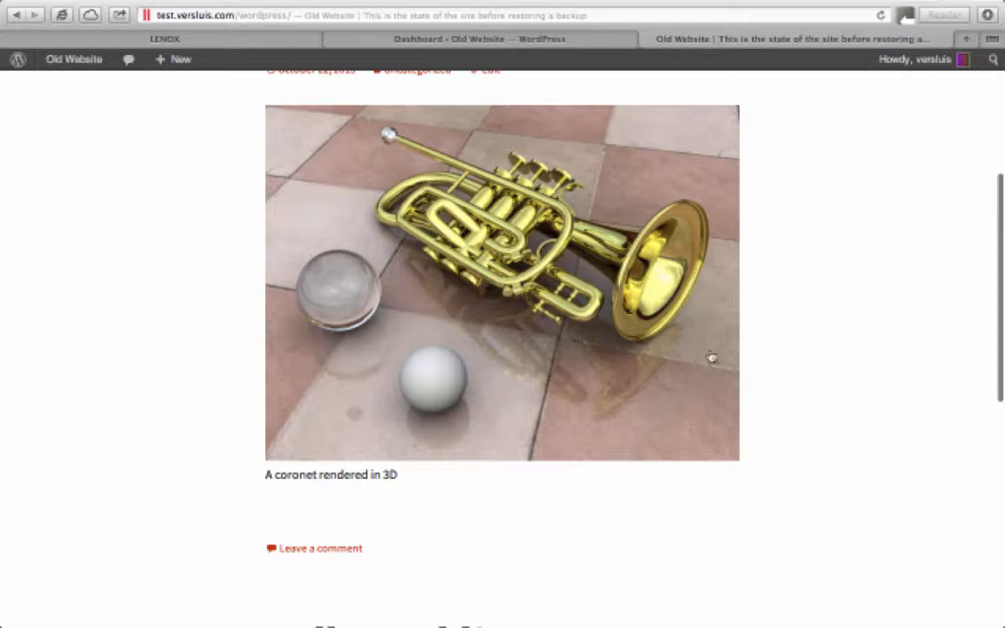
{"action": "scroll", "scroll_direction": "down", "scroll_amount": 3}
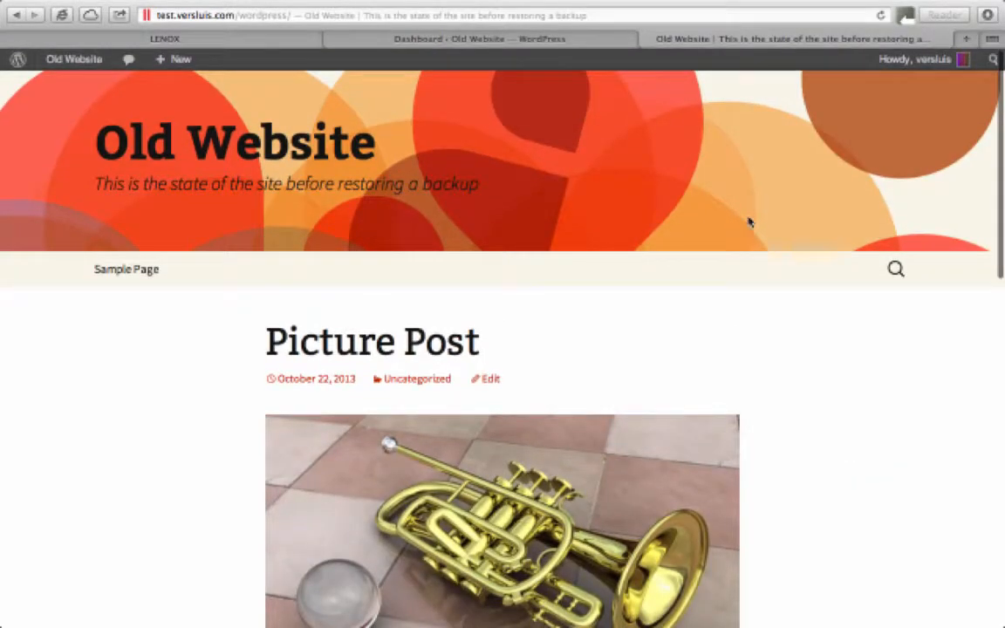
{"action": "mouse_move", "coordinate": [839, 437]}
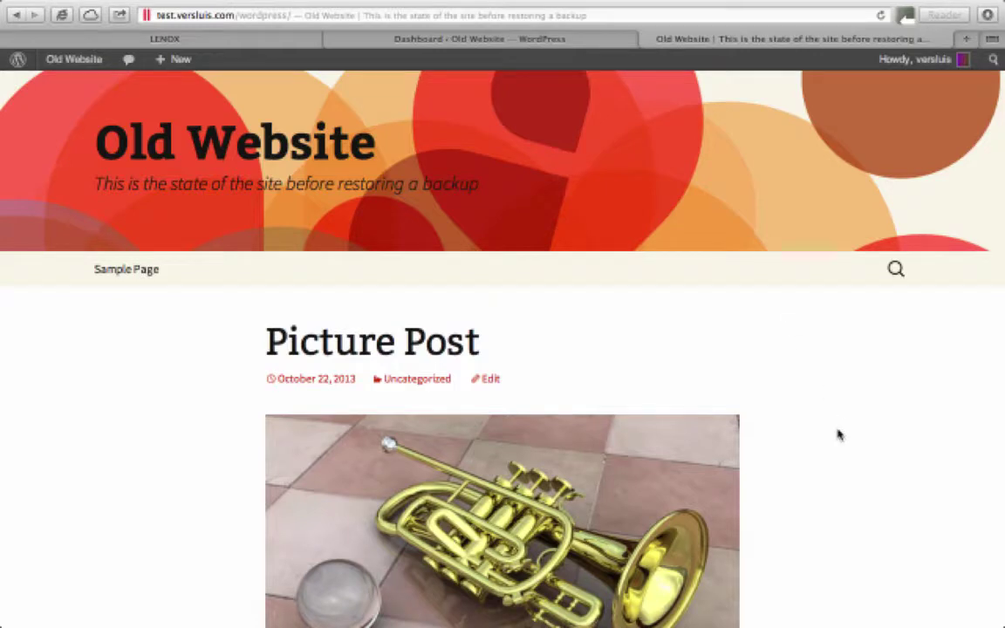
{"action": "mouse_move", "coordinate": [160, 179]}
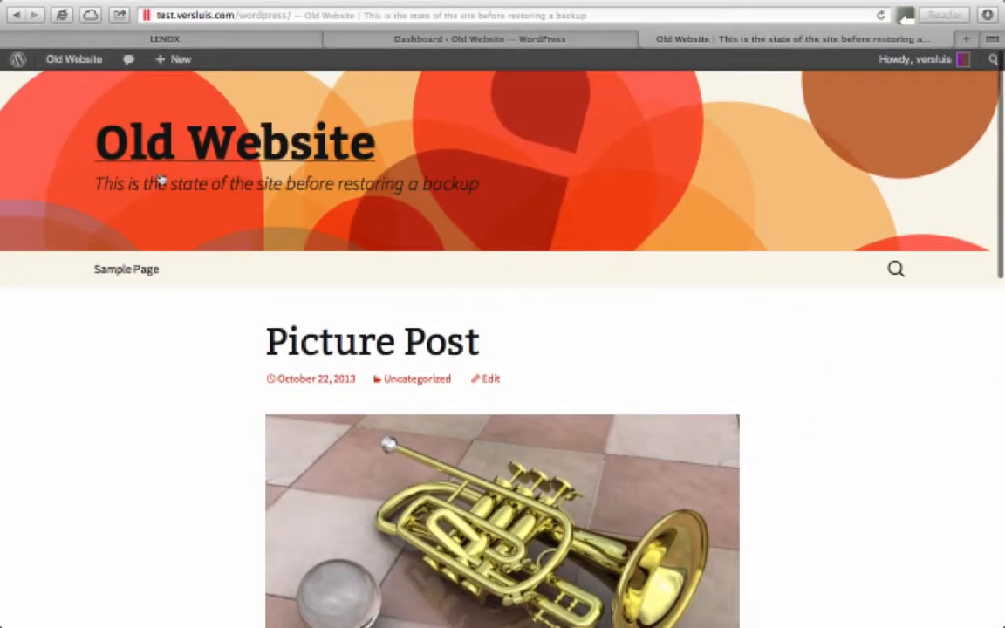
{"action": "mouse_move", "coordinate": [91, 189]}
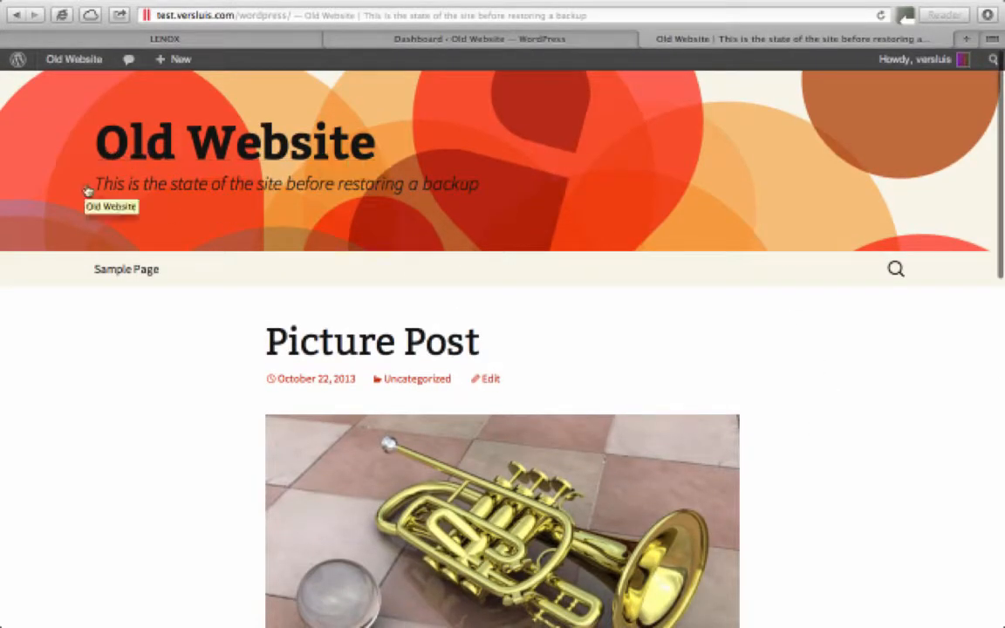
{"action": "mouse_move", "coordinate": [381, 192]}
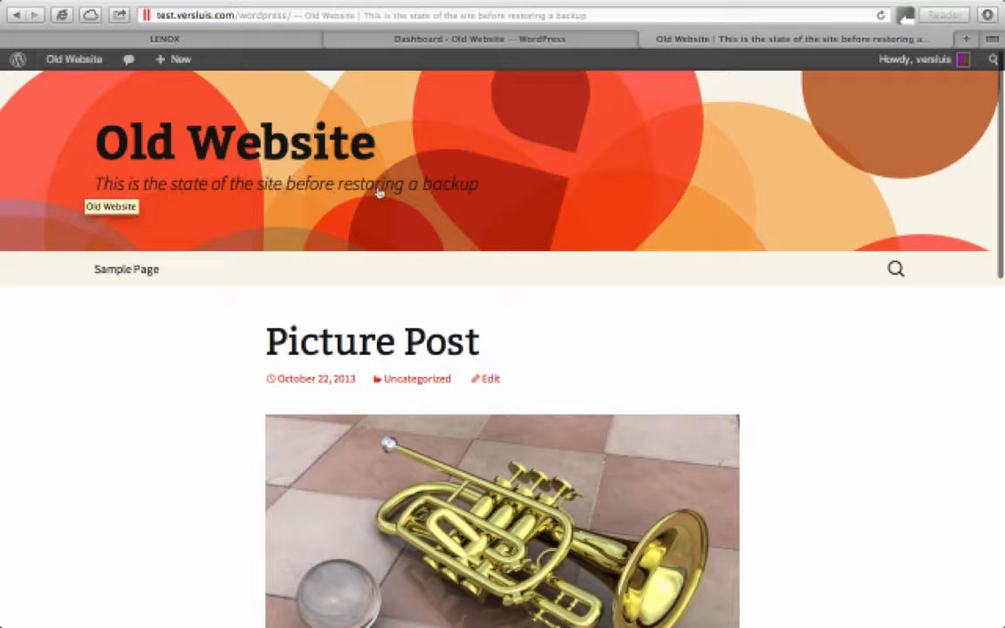
{"action": "mouse_move", "coordinate": [611, 247]}
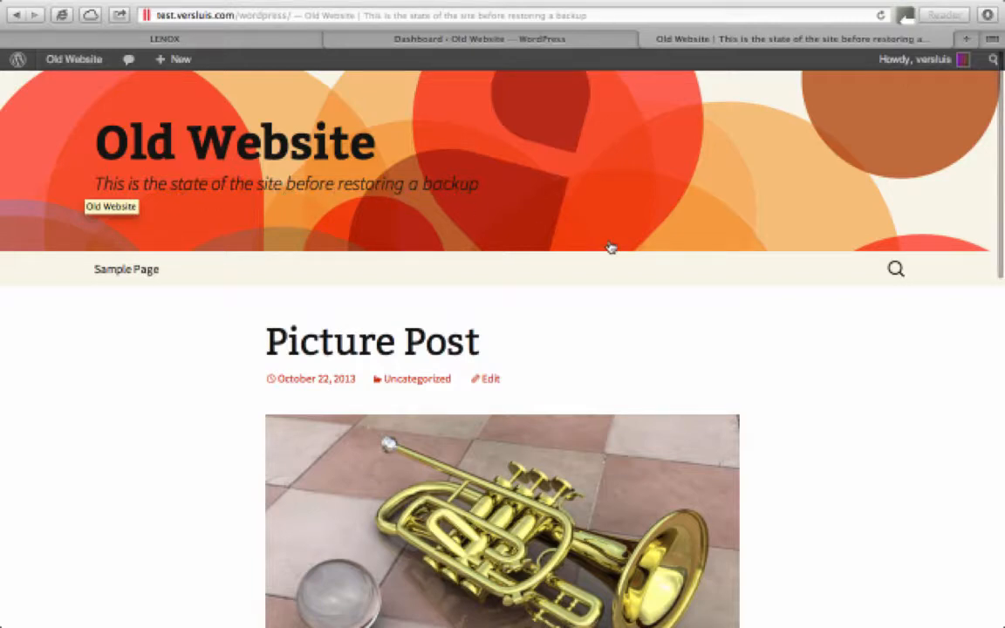
{"action": "mouse_move", "coordinate": [708, 203]}
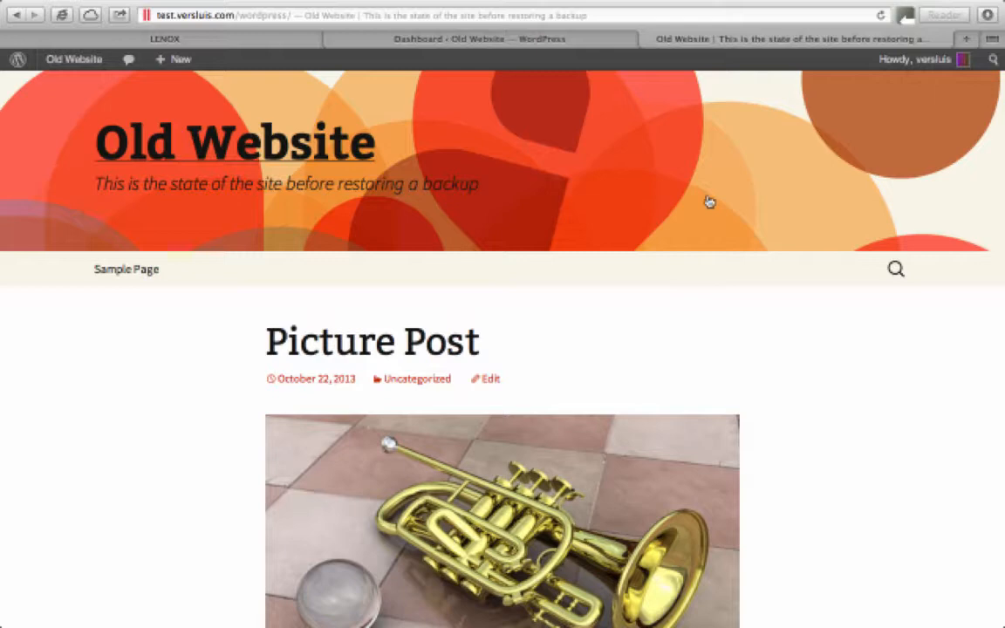
{"action": "mouse_move", "coordinate": [576, 45]}
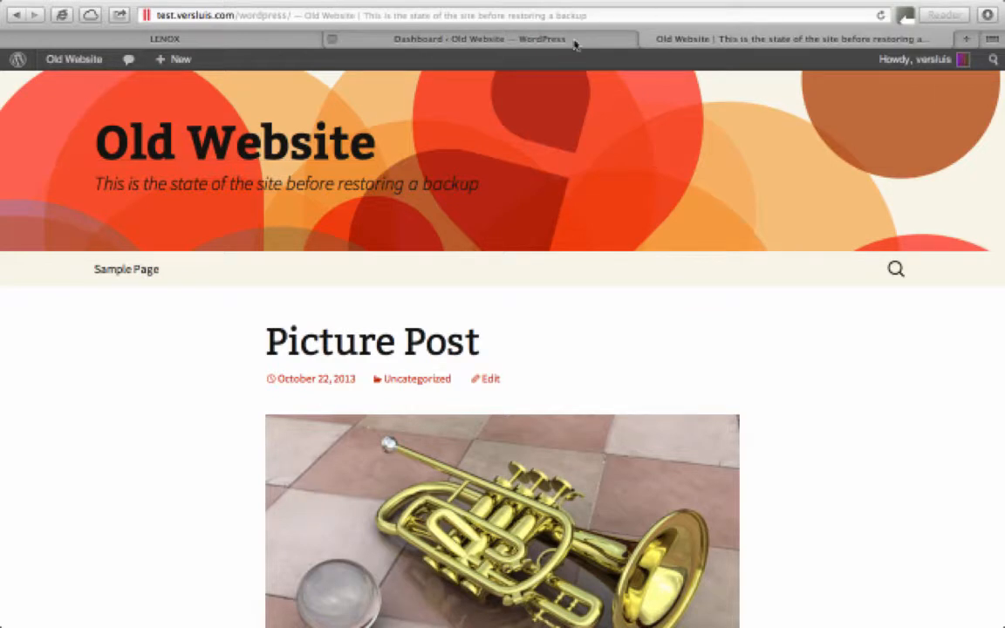
{"action": "left_click", "coordinate": [478, 38]}
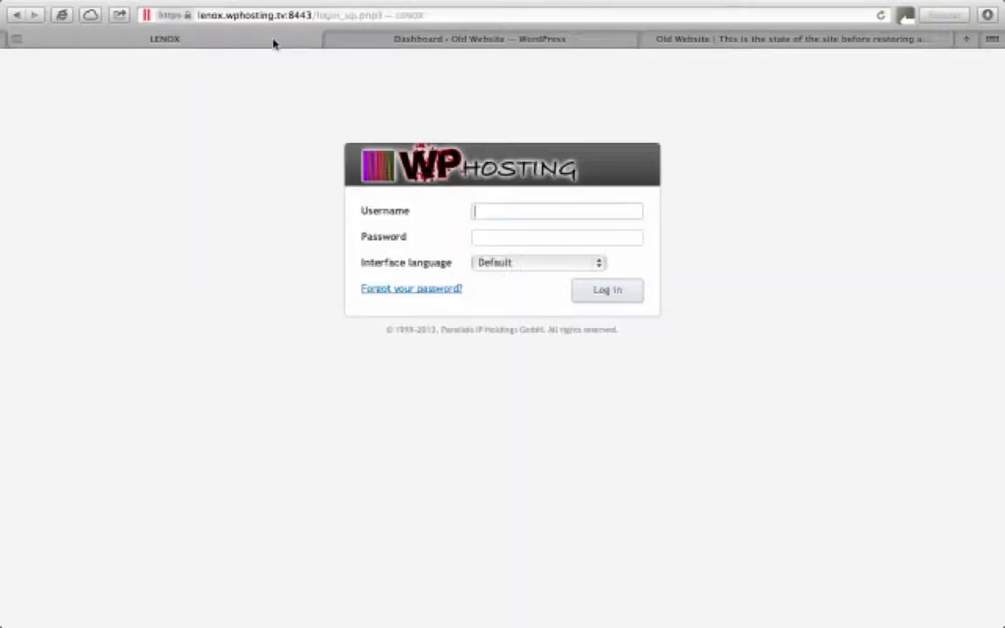
{"action": "mouse_move", "coordinate": [207, 210]}
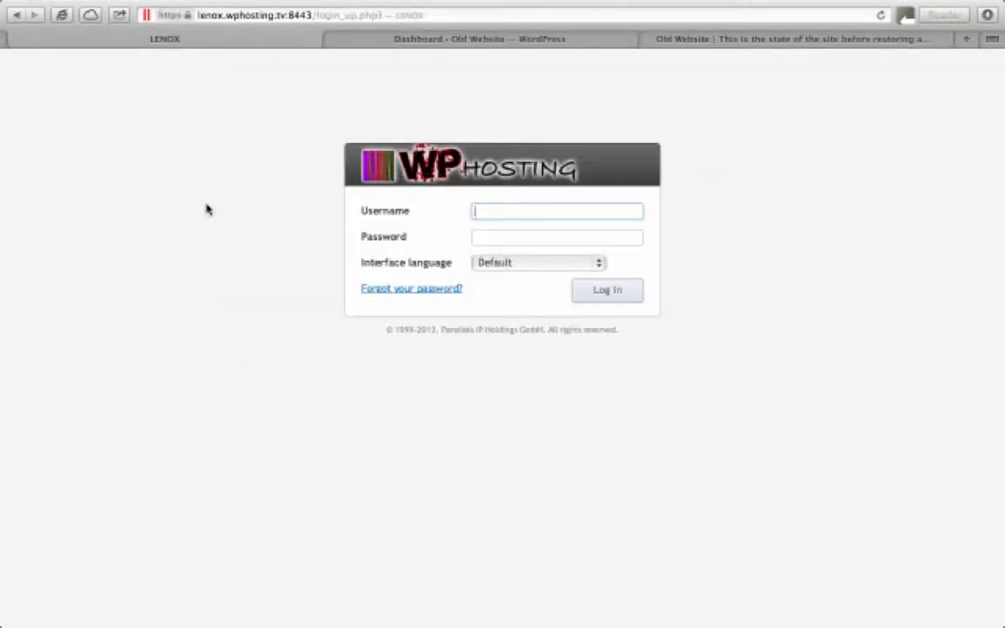
{"action": "mouse_move", "coordinate": [534, 373]}
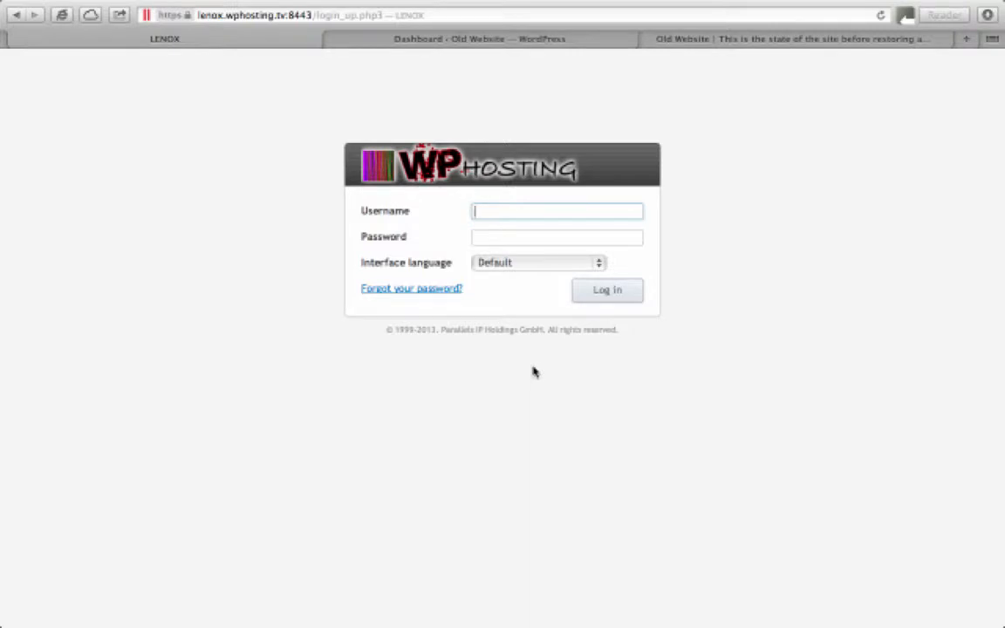
{"action": "type", "text": "versluis"}
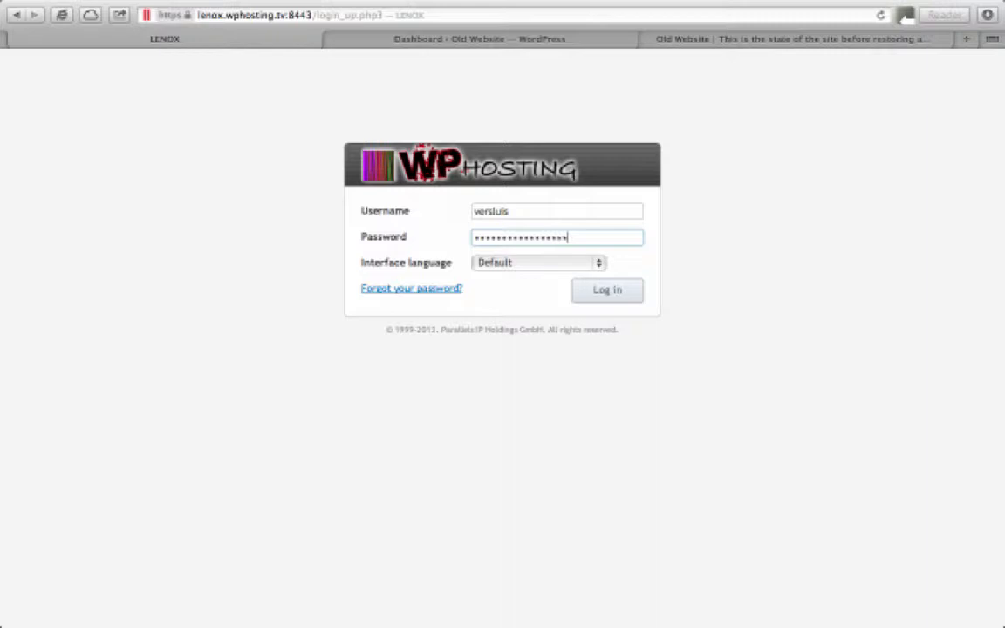
{"action": "left_click", "coordinate": [607, 289]}
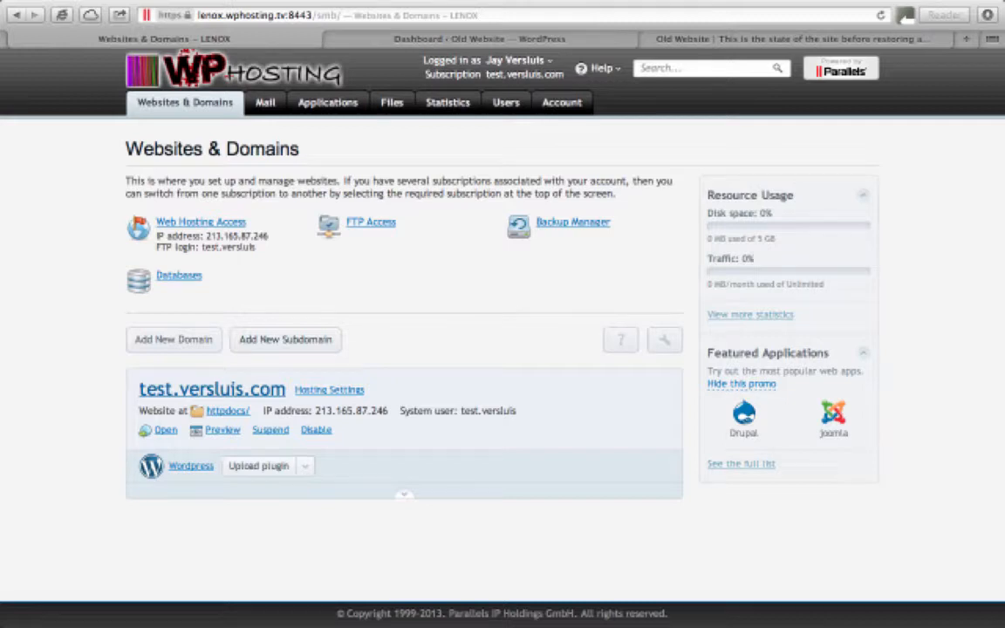
{"action": "mouse_move", "coordinate": [513, 306]}
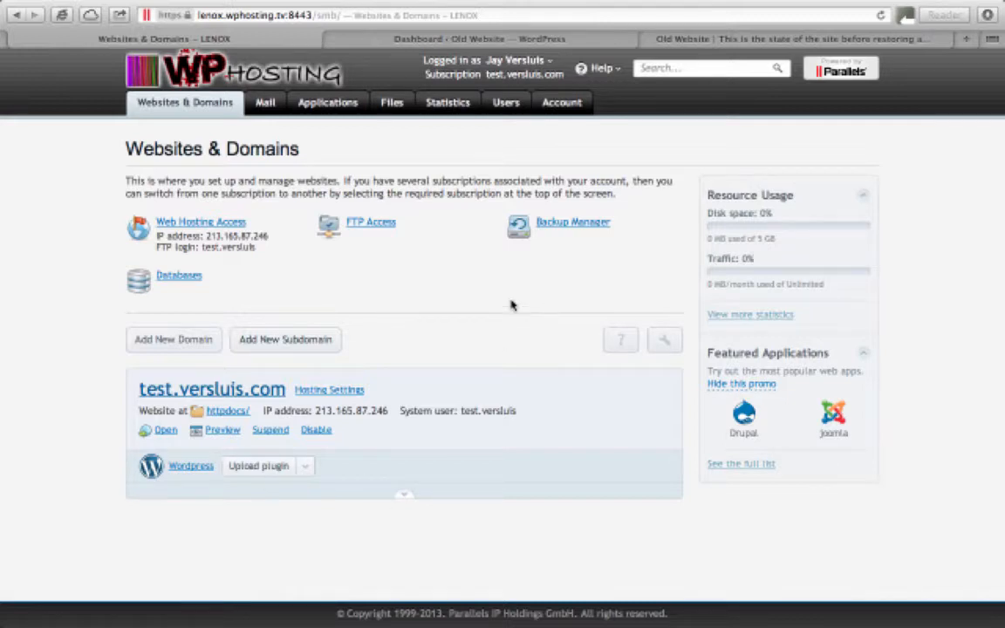
{"action": "mouse_move", "coordinate": [377, 302]}
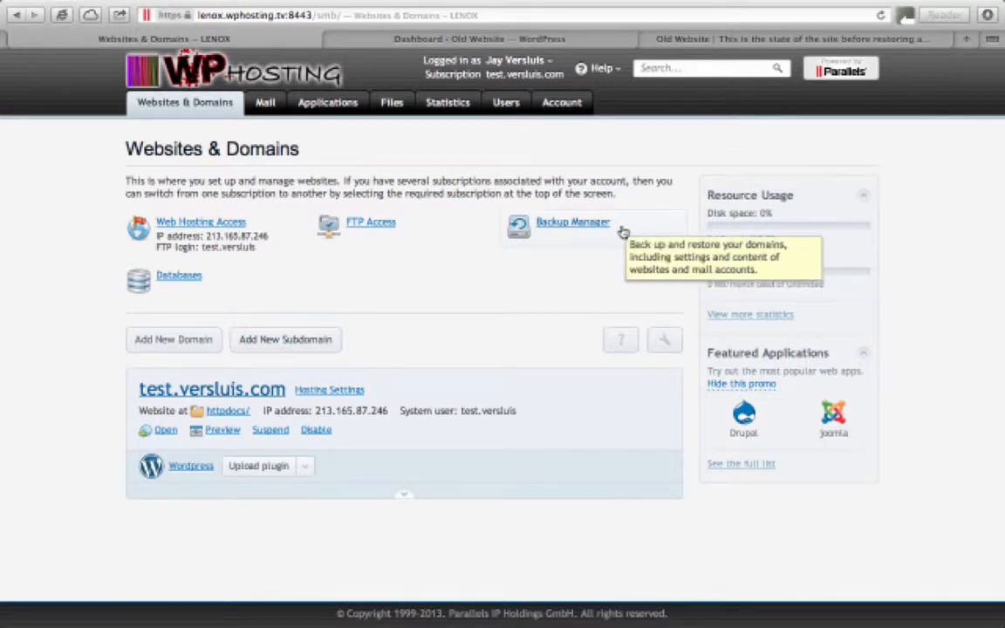
Step: Open Backup Manager for the test.versluis.com subscription
{"action": "left_click", "coordinate": [572, 222]}
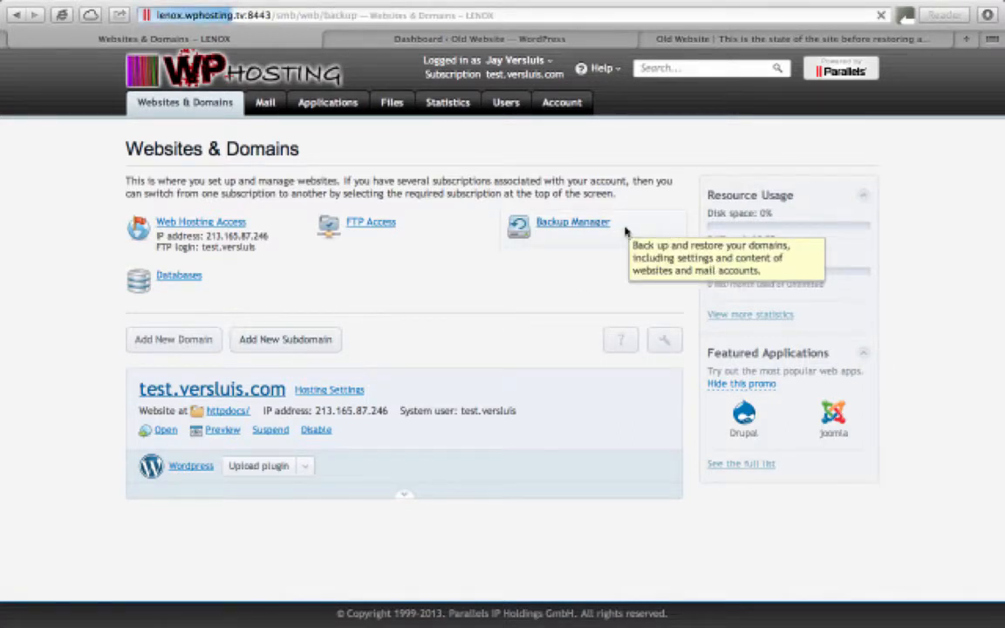
{"action": "left_click", "coordinate": [573, 221]}
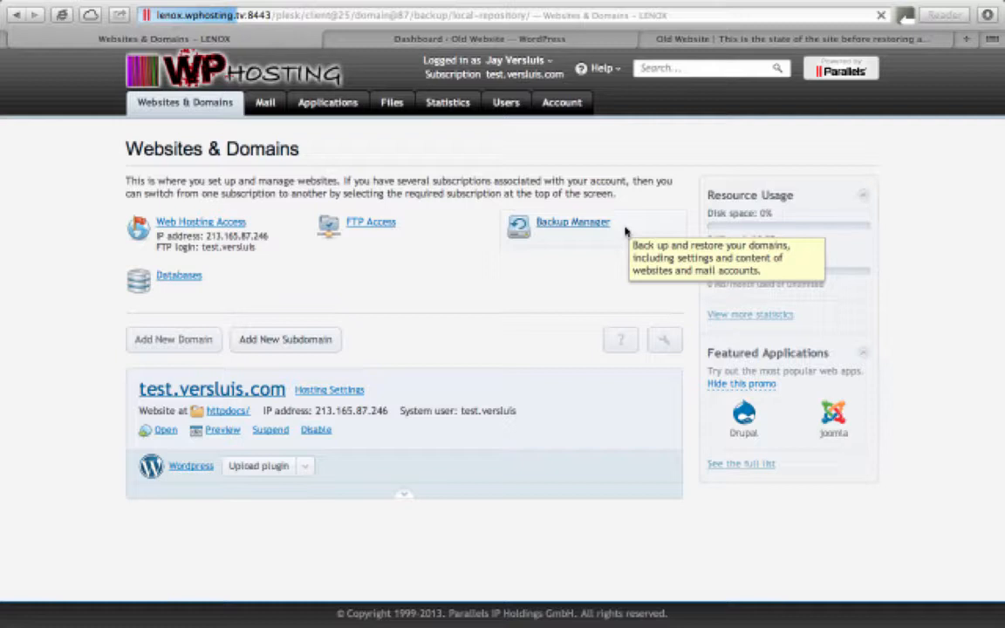
{"action": "left_click", "coordinate": [572, 221]}
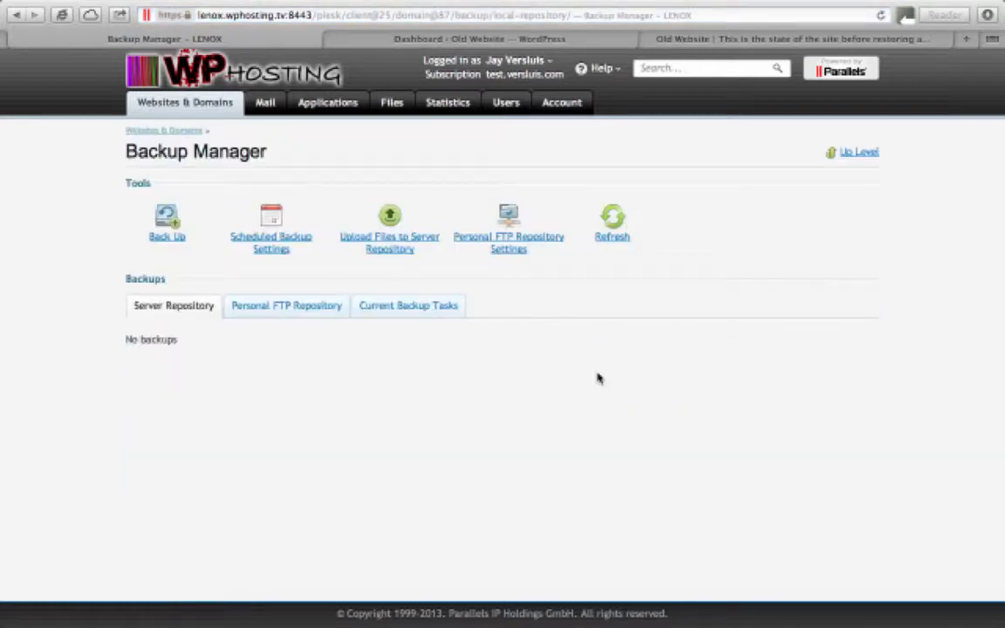
{"action": "mouse_move", "coordinate": [157, 335]}
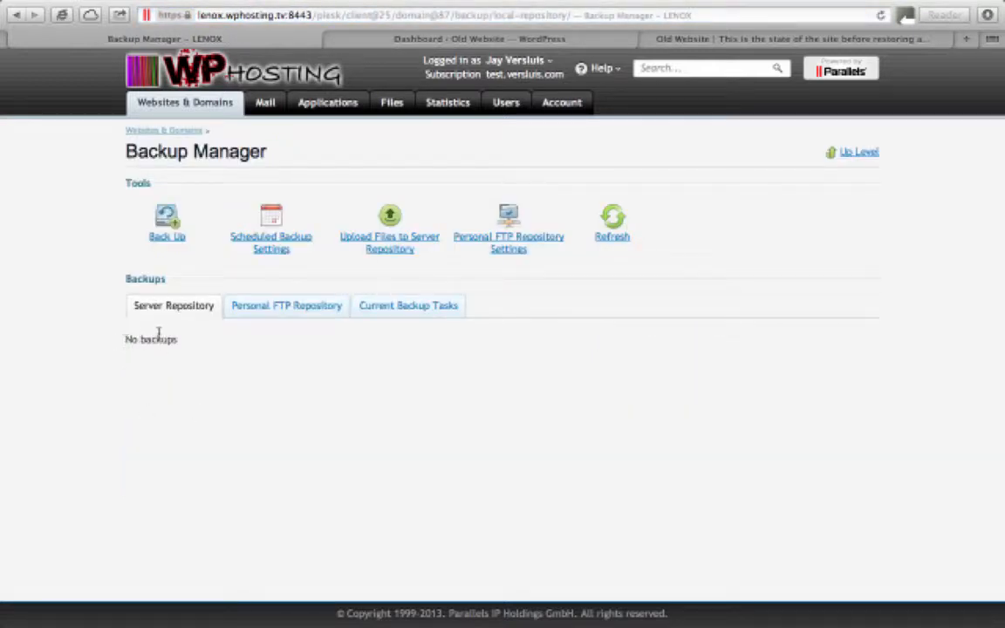
{"action": "mouse_move", "coordinate": [304, 364]}
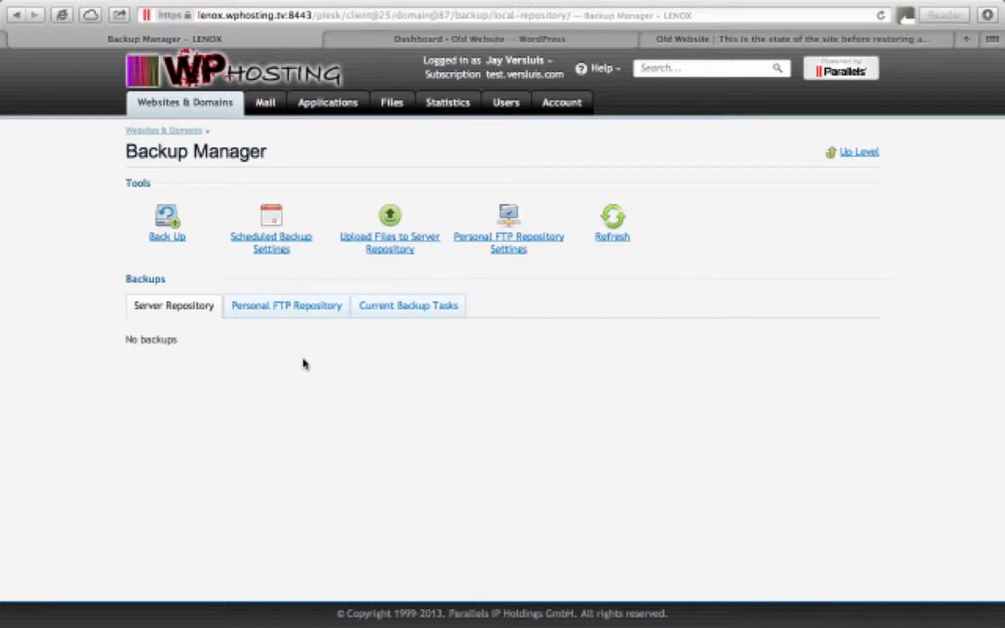
{"action": "mouse_move", "coordinate": [275, 425]}
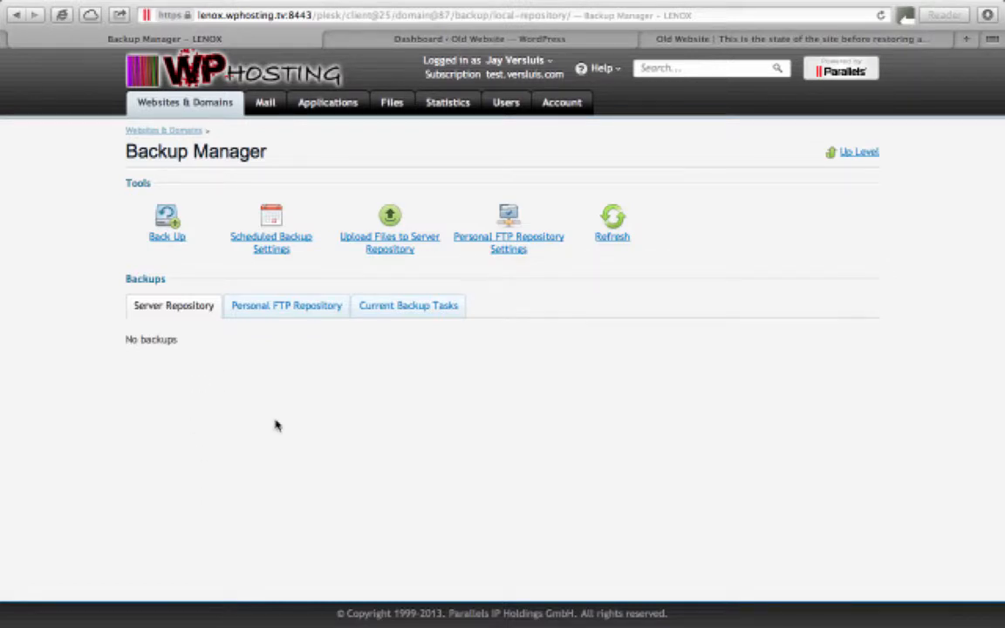
{"action": "mouse_move", "coordinate": [607, 429]}
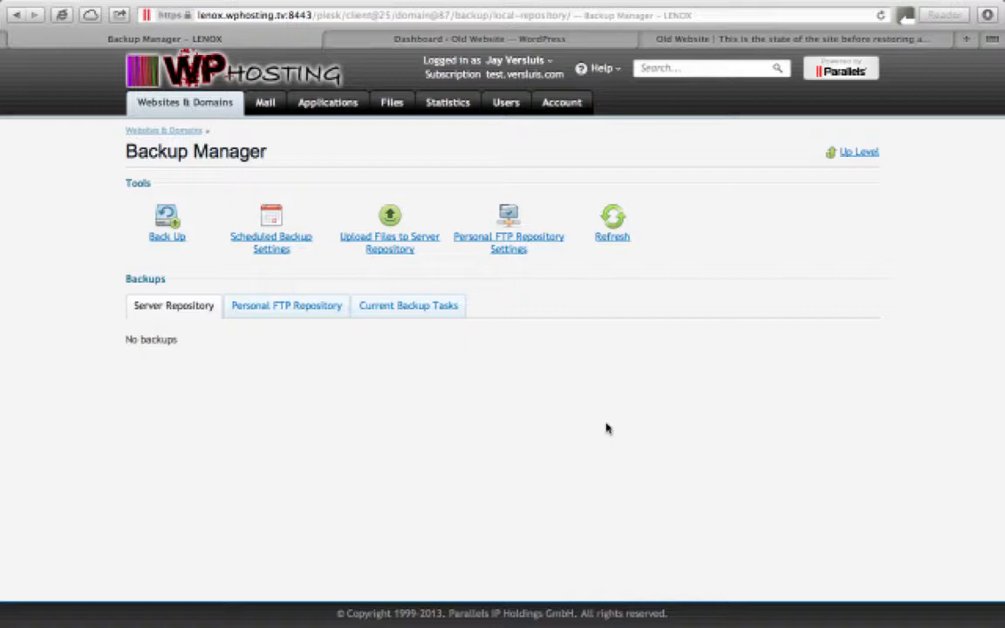
{"action": "mouse_move", "coordinate": [272, 489]}
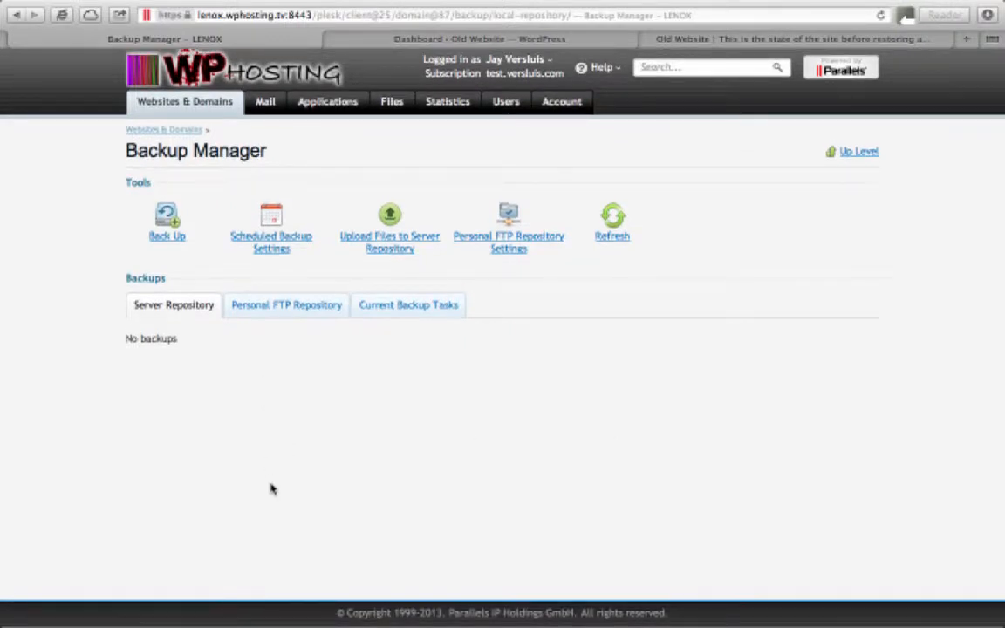
{"action": "mouse_move", "coordinate": [230, 484]}
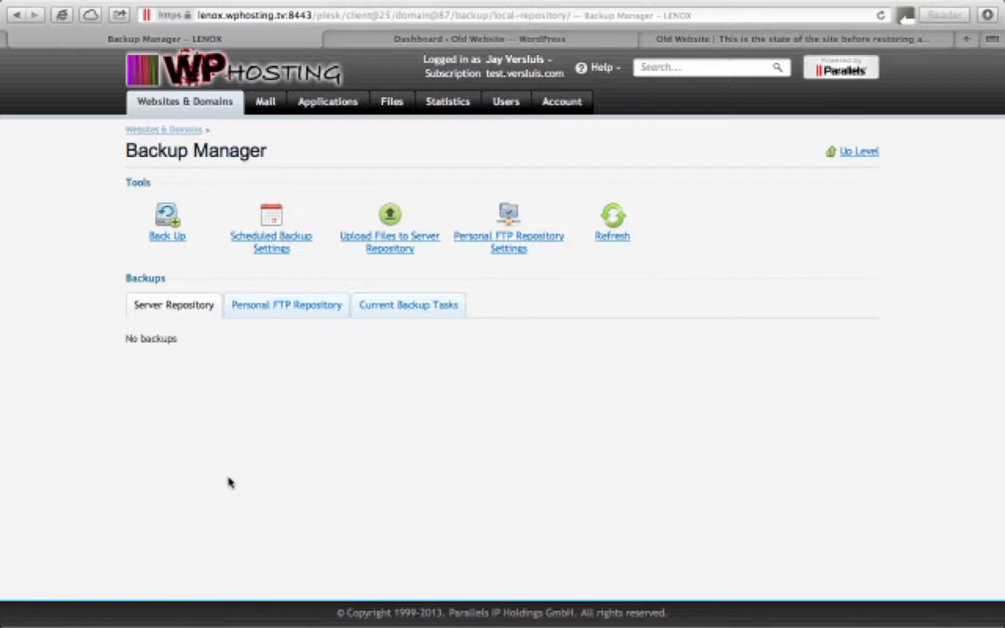
{"action": "mouse_move", "coordinate": [213, 514]}
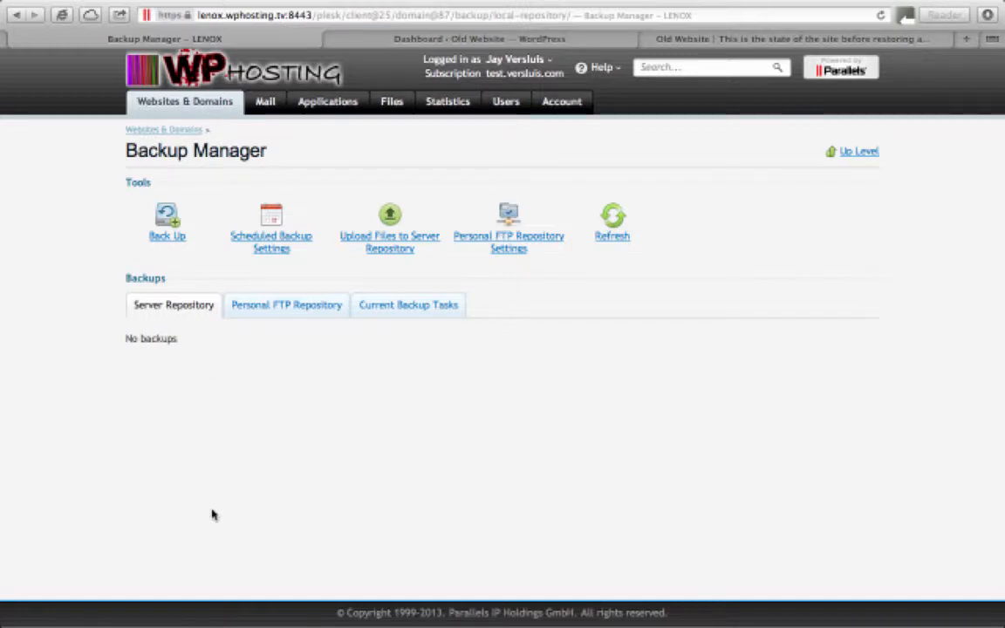
{"action": "mouse_move", "coordinate": [270, 473]}
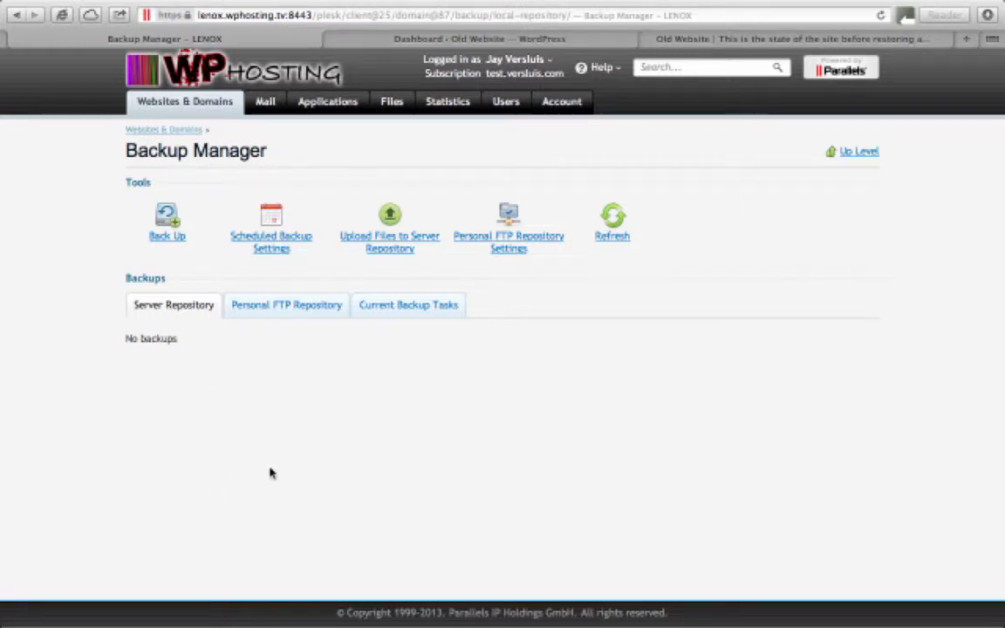
{"action": "mouse_move", "coordinate": [258, 421]}
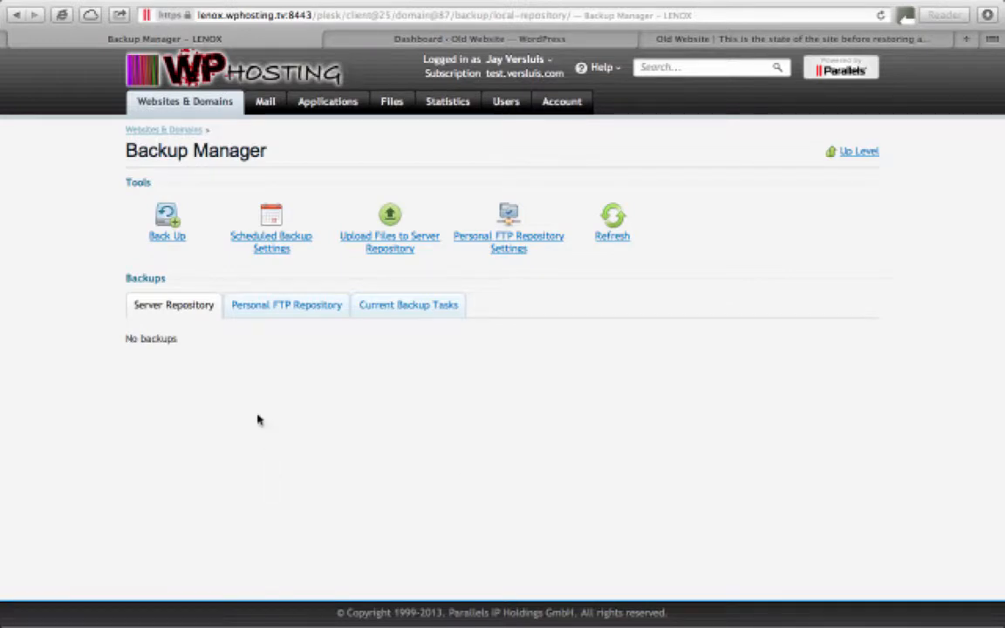
{"action": "mouse_move", "coordinate": [513, 445]}
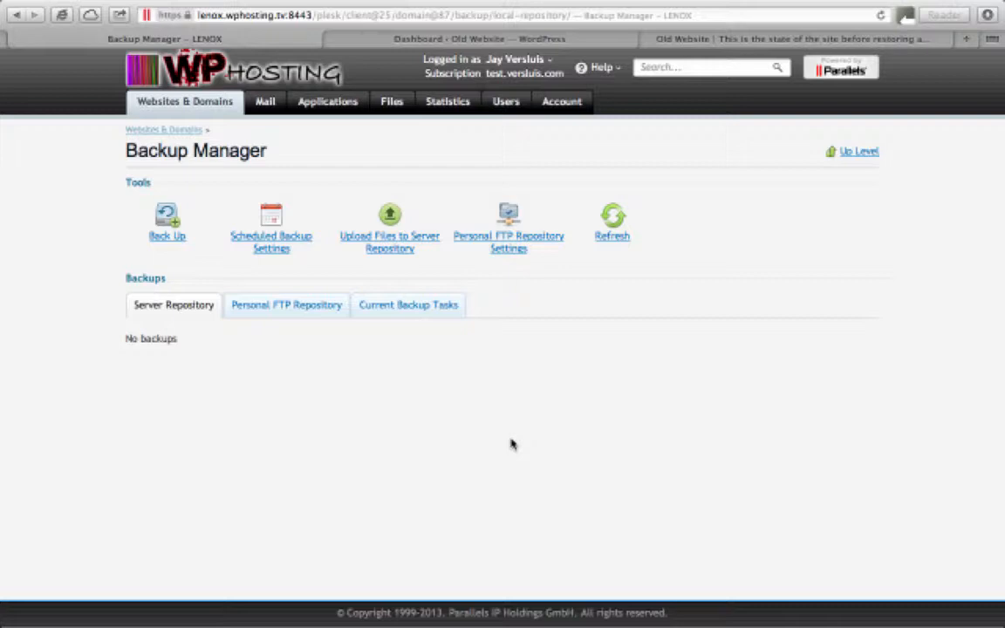
{"action": "mouse_move", "coordinate": [321, 419]}
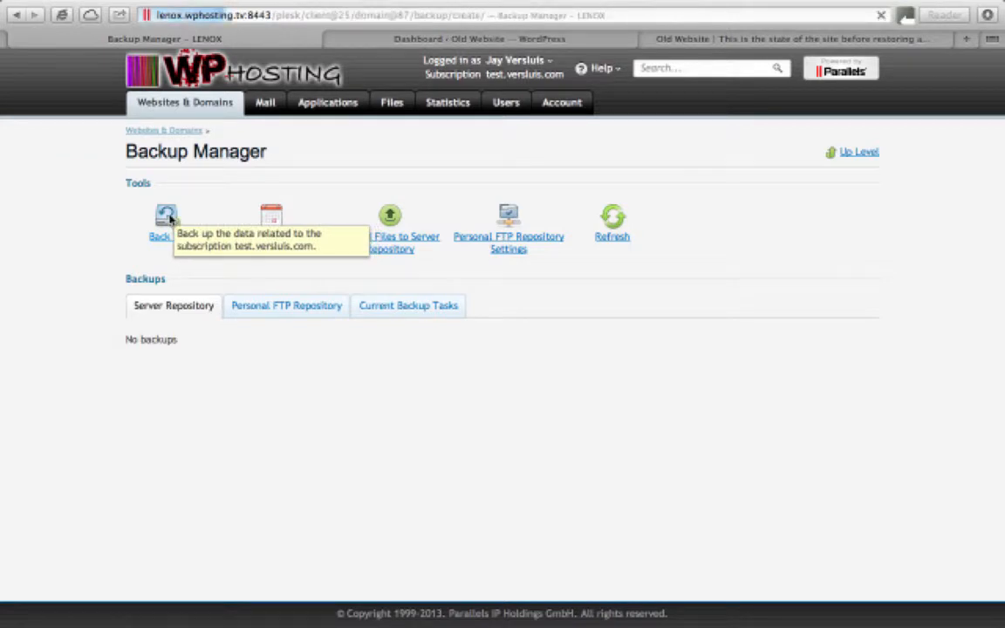
Step: Start a new backup with prefix OldWebsite-v1 and comment 'before making scary changes'
{"action": "left_click", "coordinate": [166, 226]}
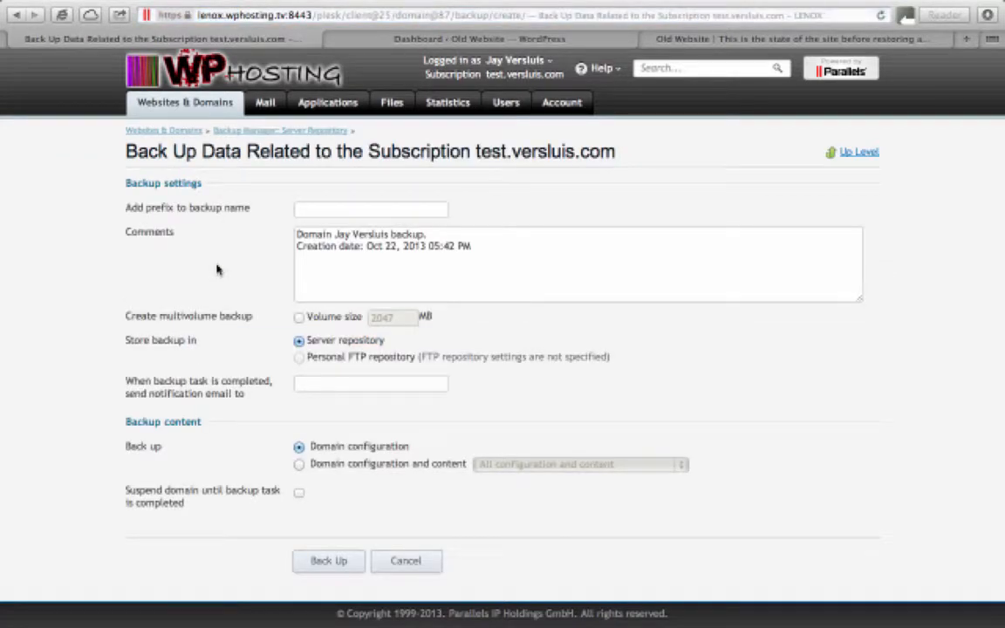
{"action": "mouse_move", "coordinate": [545, 349]}
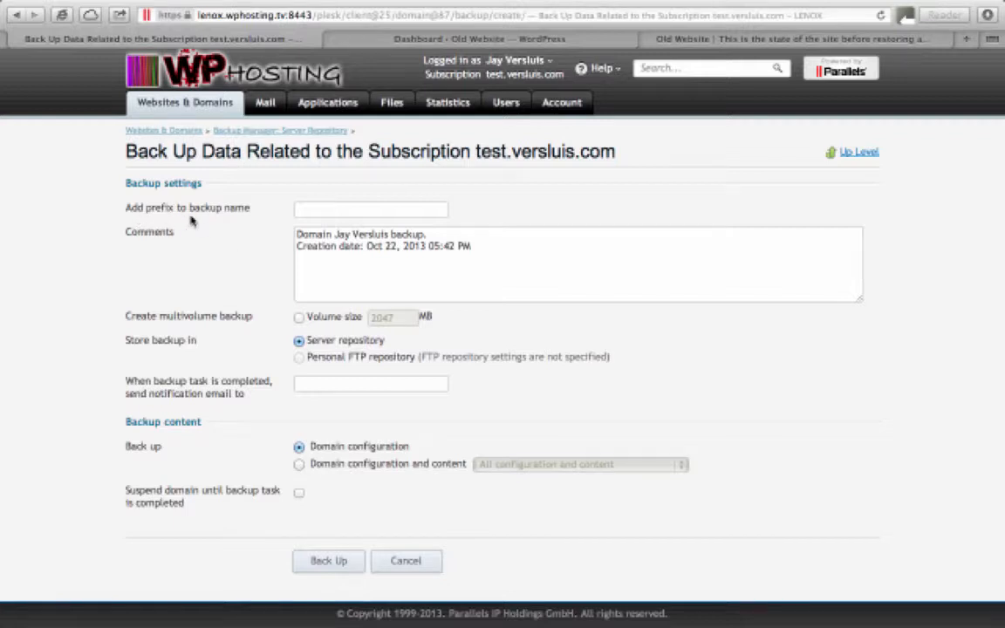
{"action": "left_click", "coordinate": [370, 209]}
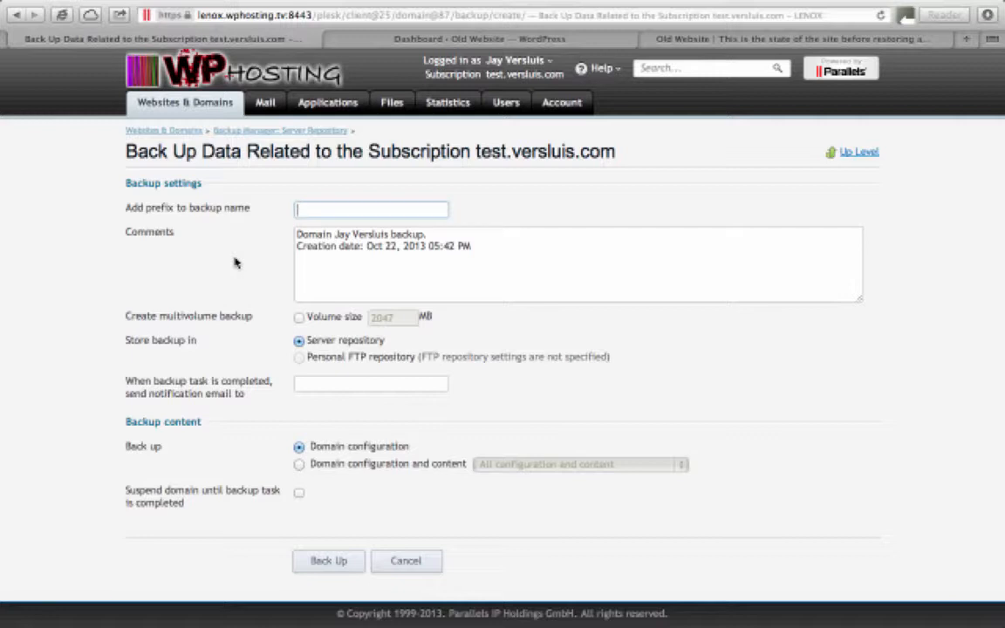
{"action": "type", "text": "OldWebsite"}
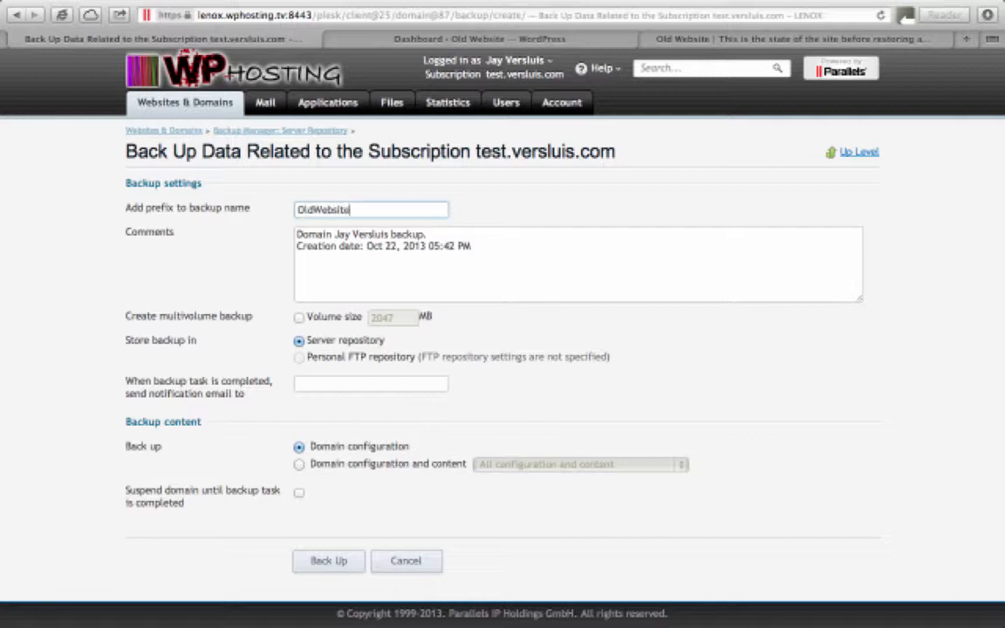
{"action": "type", "text": "-v1"}
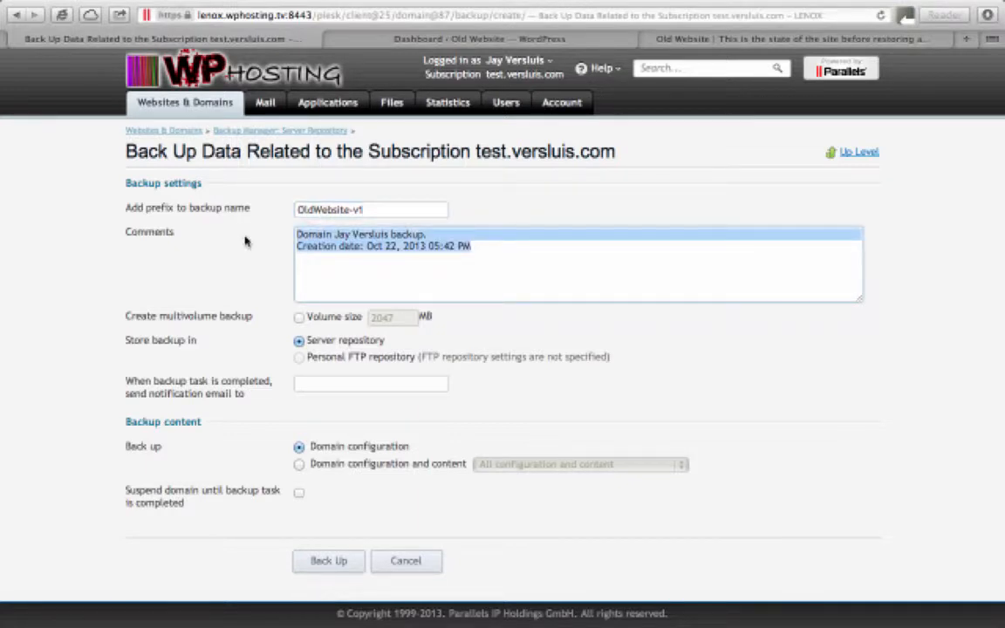
{"action": "type", "text": "before making"}
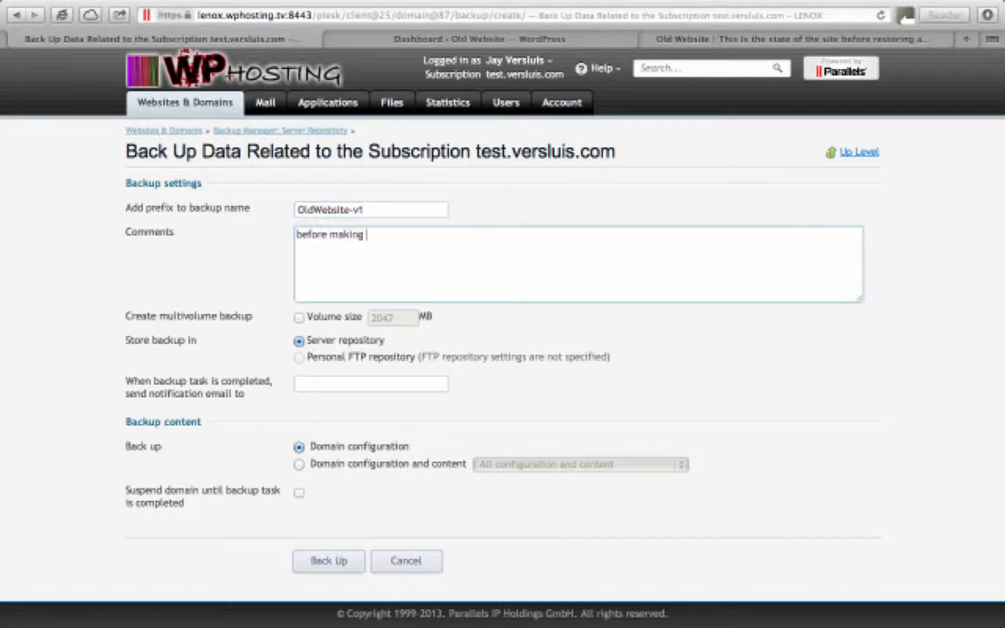
{"action": "type", "text": "scary changes"}
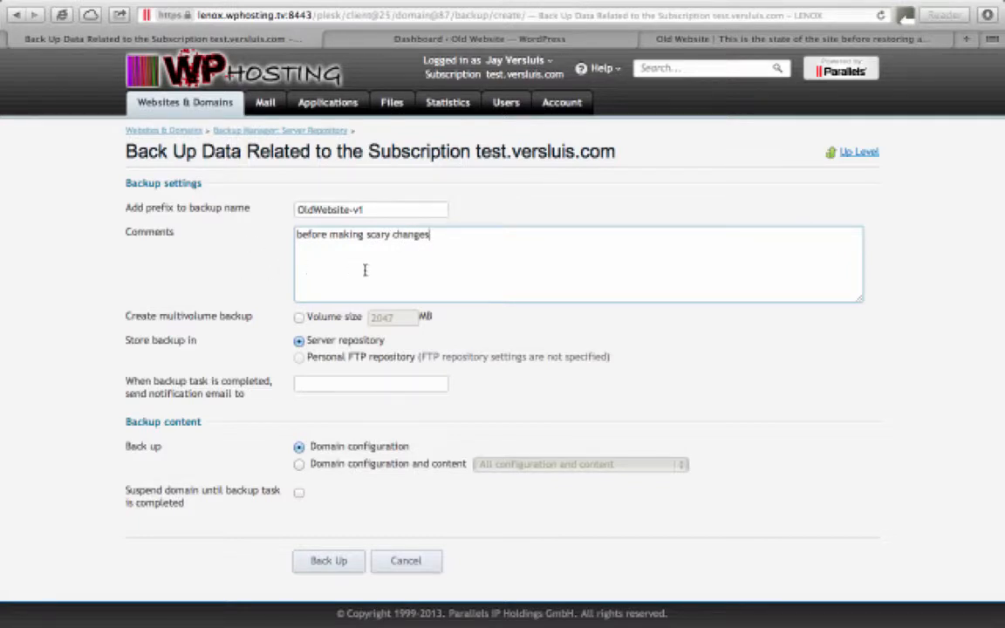
{"action": "mouse_move", "coordinate": [253, 324]}
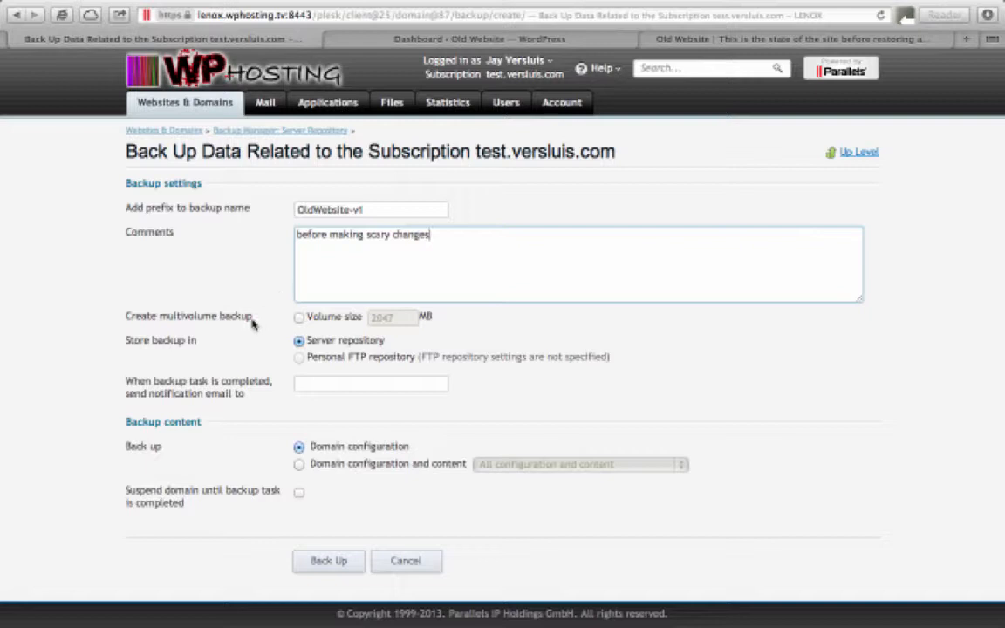
{"action": "mouse_move", "coordinate": [391, 348]}
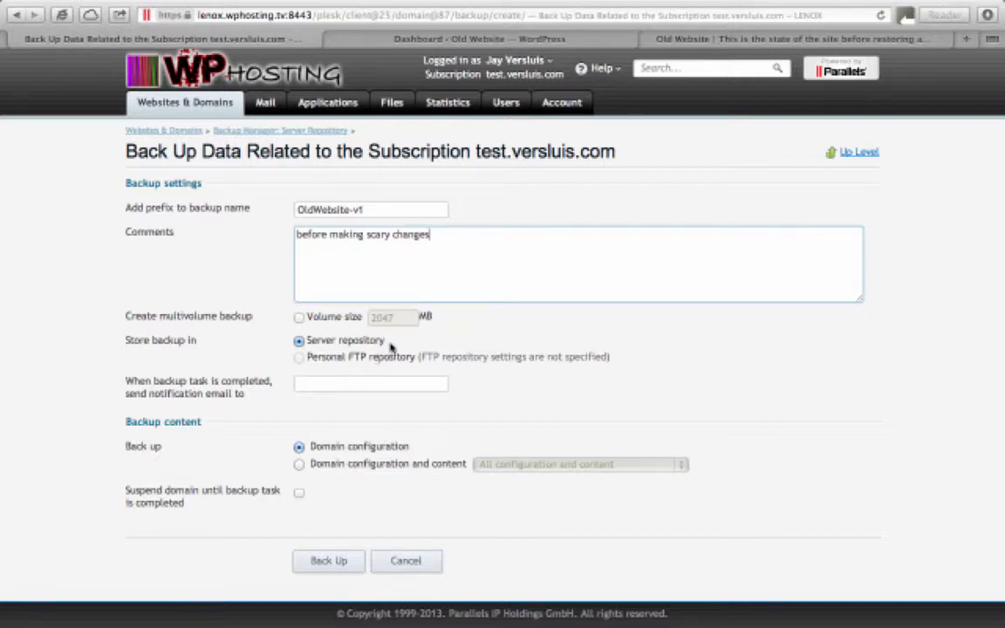
{"action": "mouse_move", "coordinate": [405, 362]}
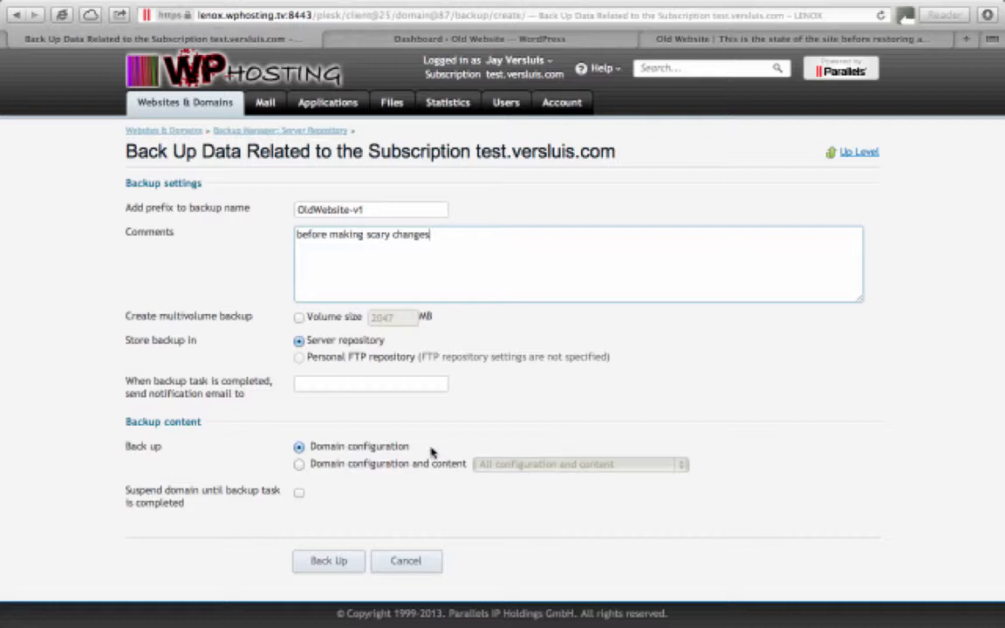
{"action": "mouse_move", "coordinate": [417, 467]}
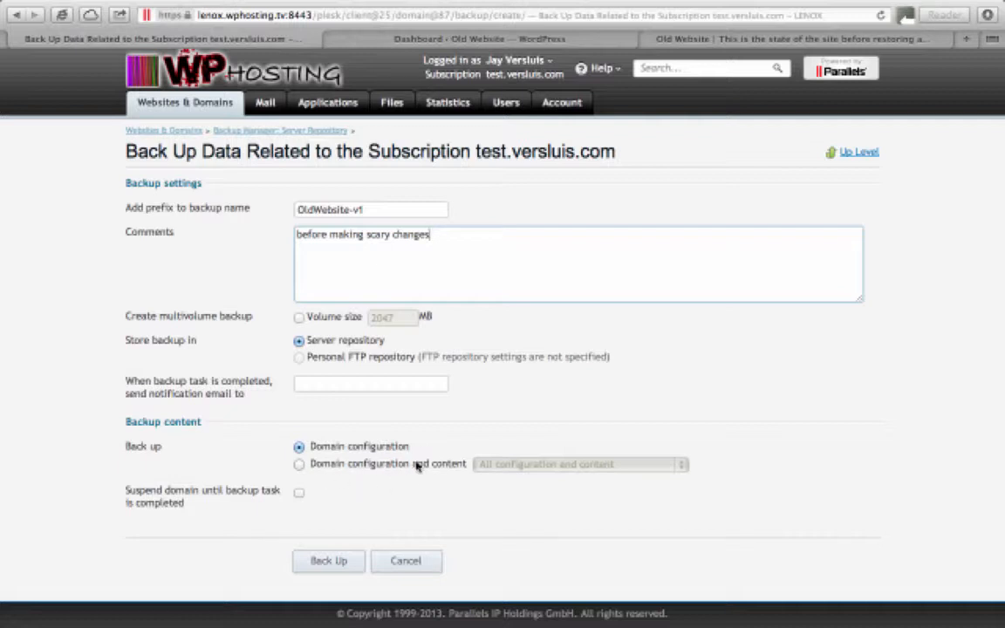
{"action": "mouse_move", "coordinate": [370, 485]}
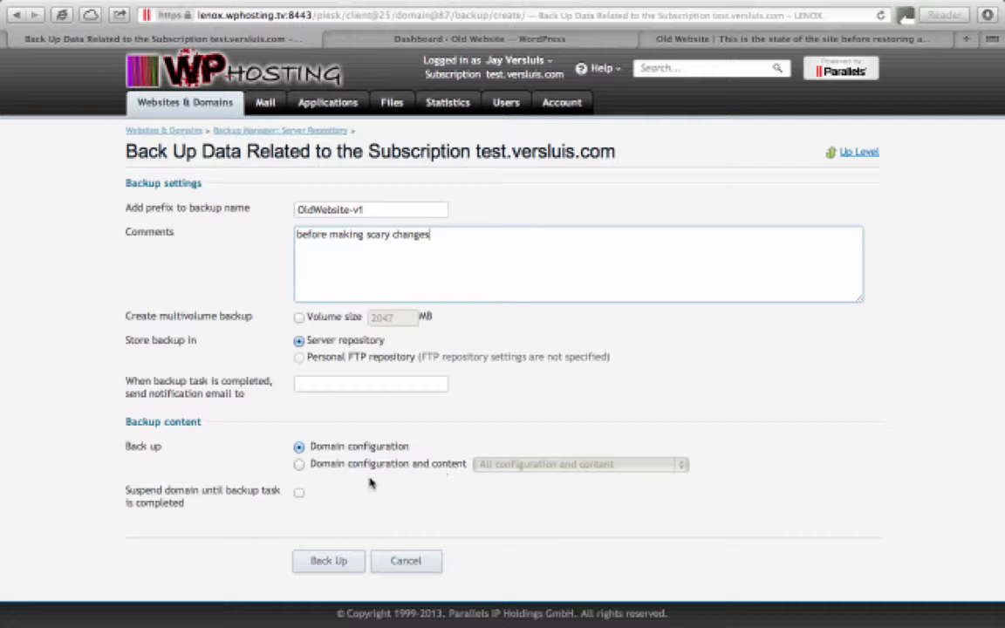
Step: Include domain configuration with all content, then launch the backup
{"action": "left_click", "coordinate": [300, 464]}
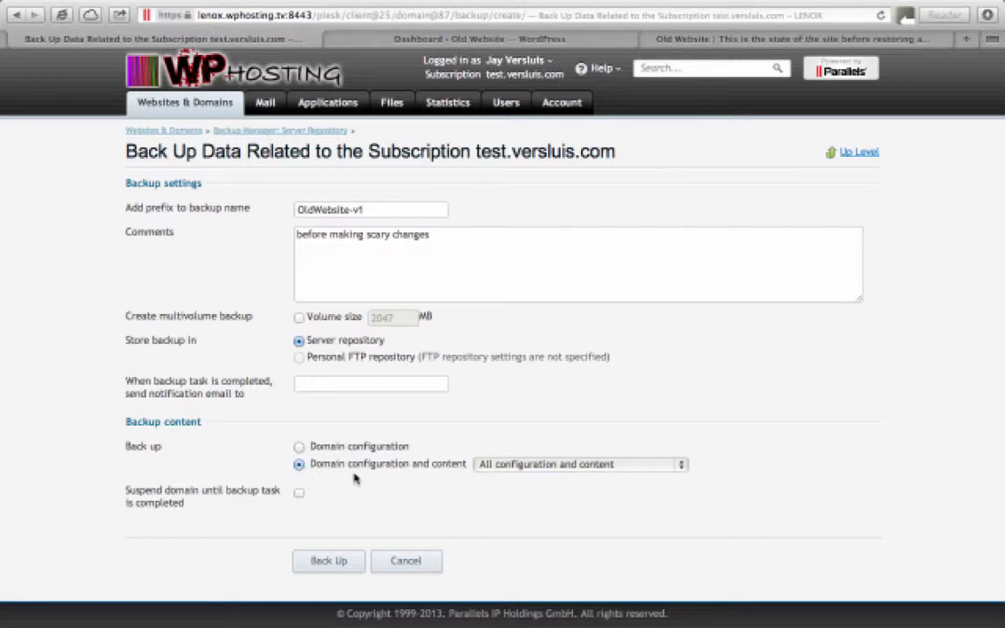
{"action": "mouse_move", "coordinate": [391, 485]}
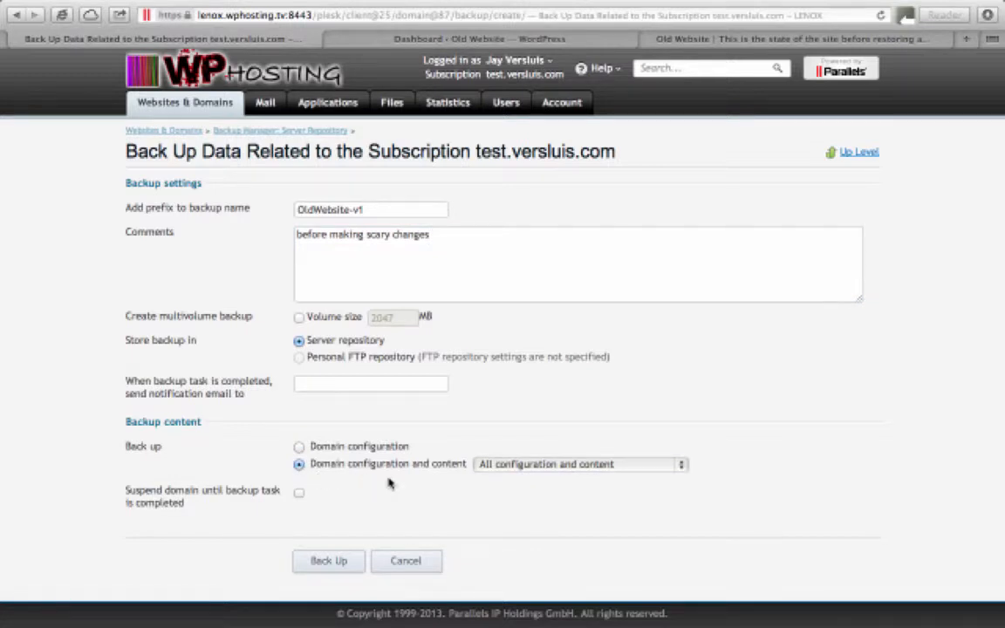
{"action": "mouse_move", "coordinate": [687, 469]}
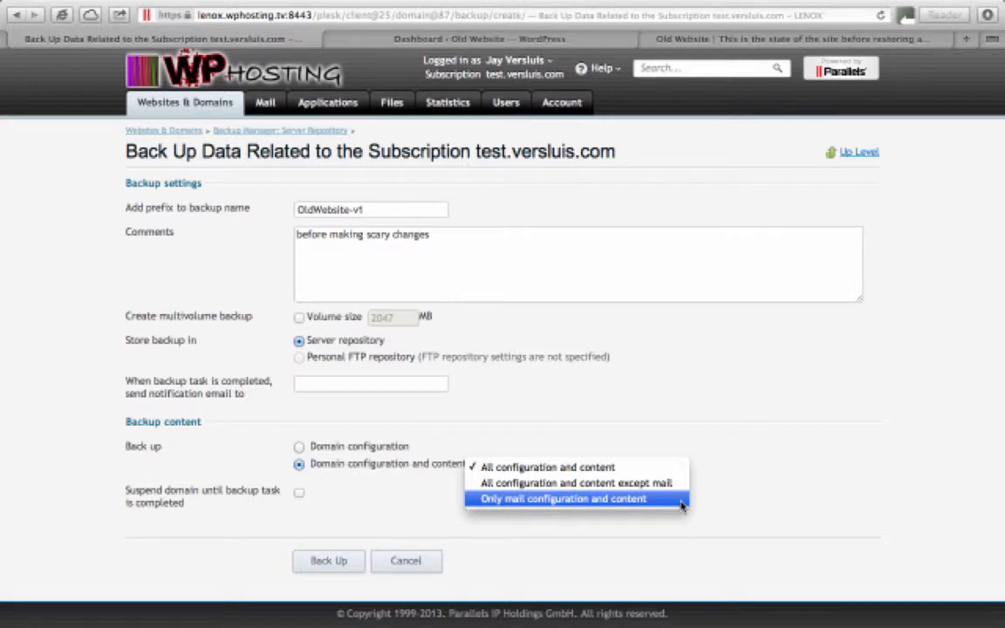
{"action": "left_click", "coordinate": [548, 468]}
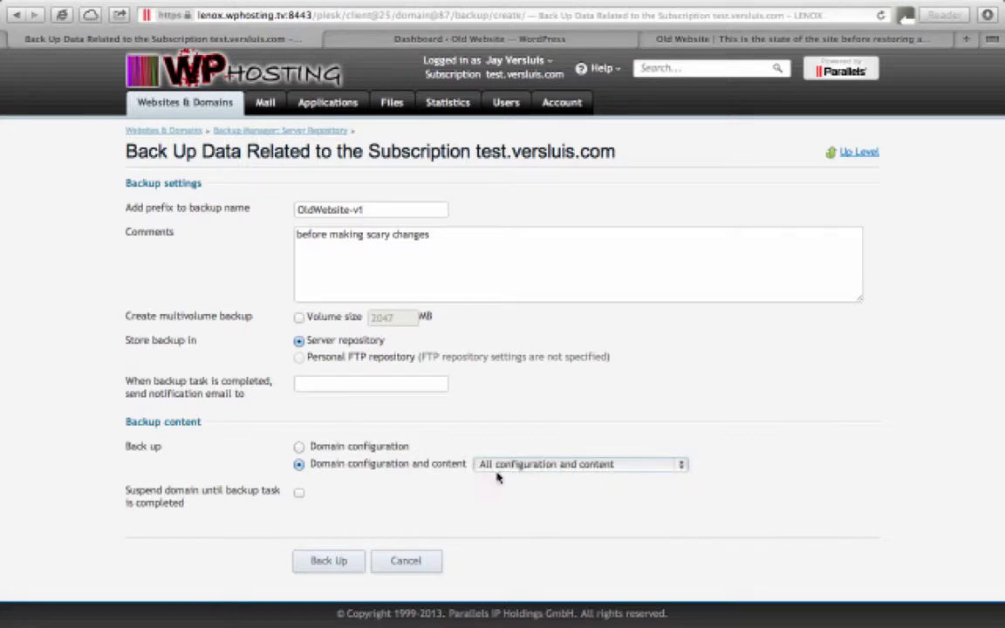
{"action": "mouse_move", "coordinate": [347, 496]}
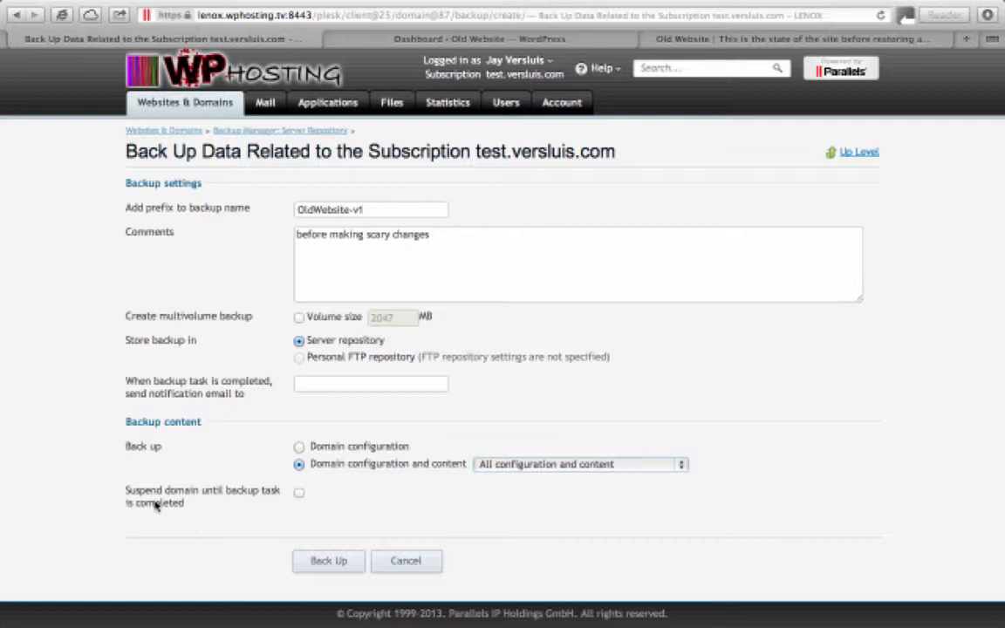
{"action": "mouse_move", "coordinate": [164, 516]}
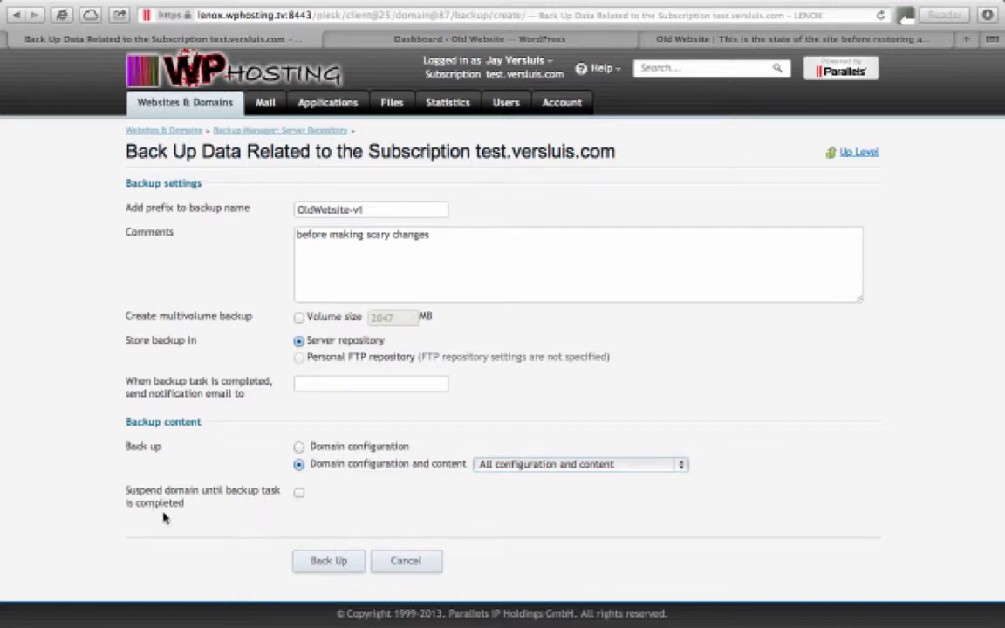
{"action": "mouse_move", "coordinate": [307, 504]}
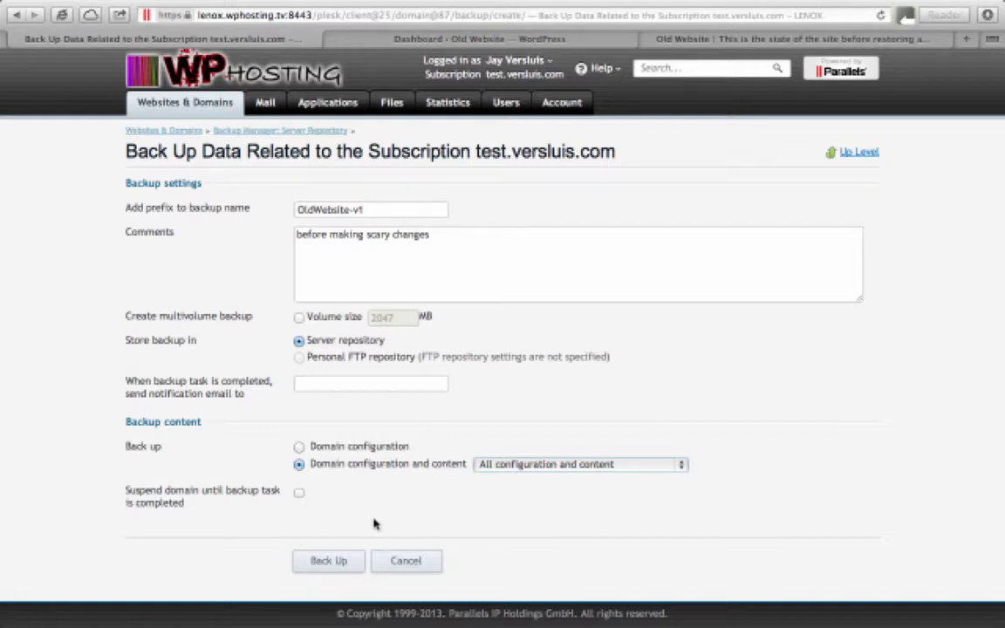
{"action": "mouse_move", "coordinate": [332, 502]}
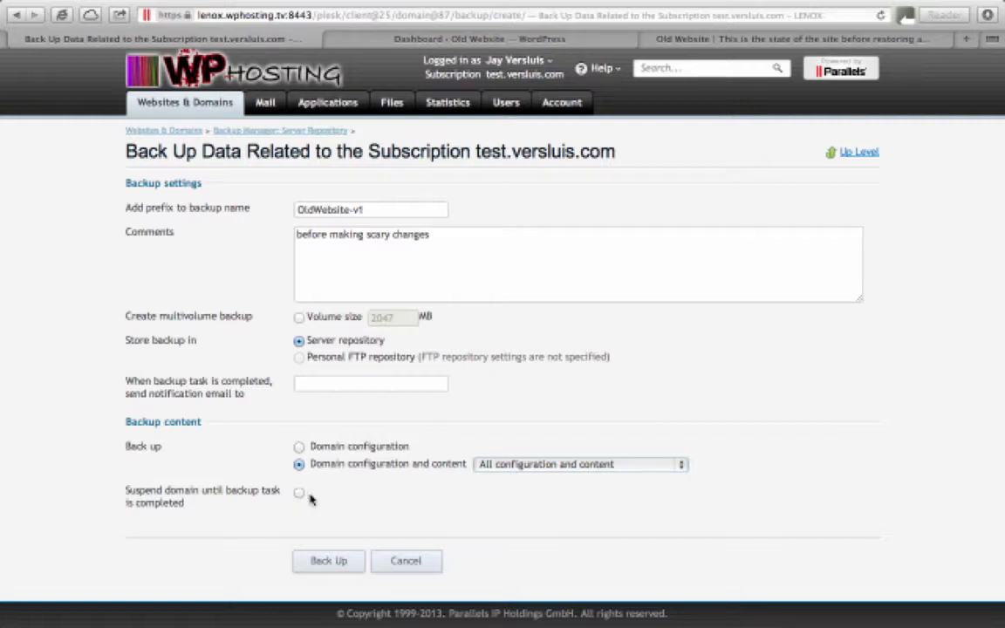
{"action": "mouse_move", "coordinate": [366, 562]}
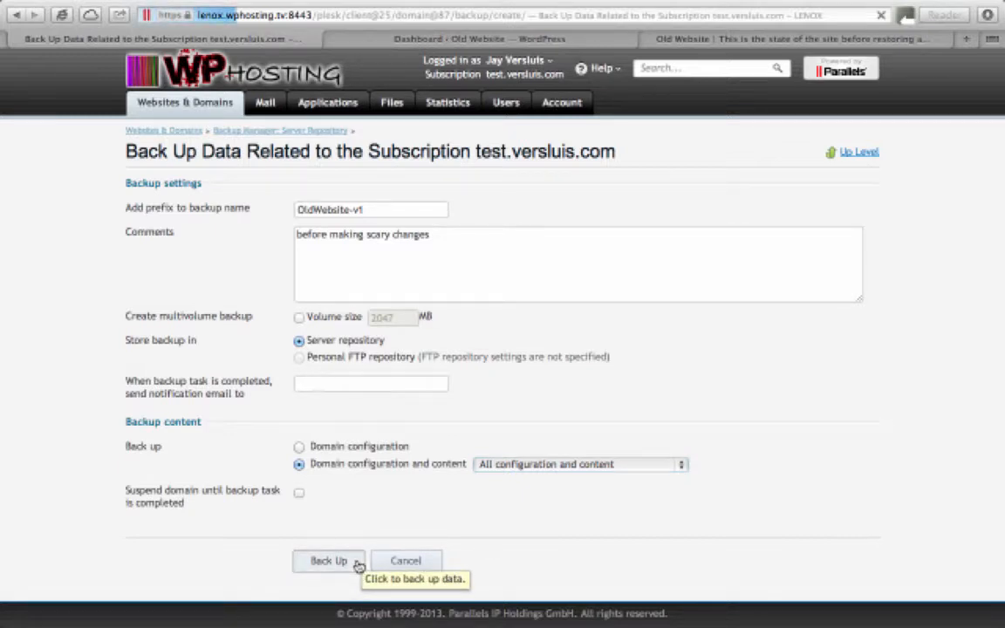
{"action": "left_click", "coordinate": [328, 561]}
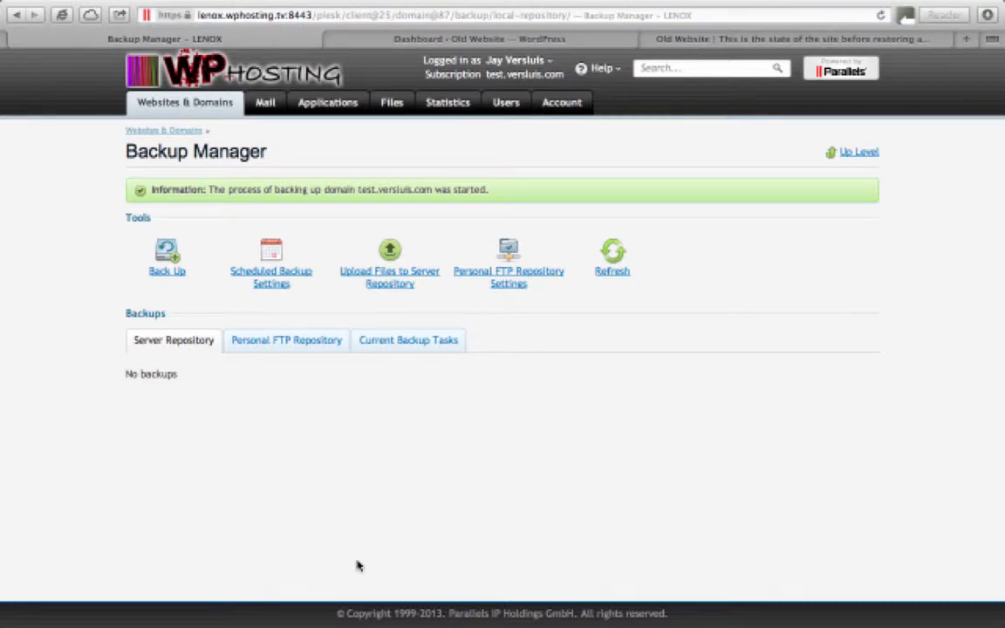
{"action": "mouse_move", "coordinate": [591, 421]}
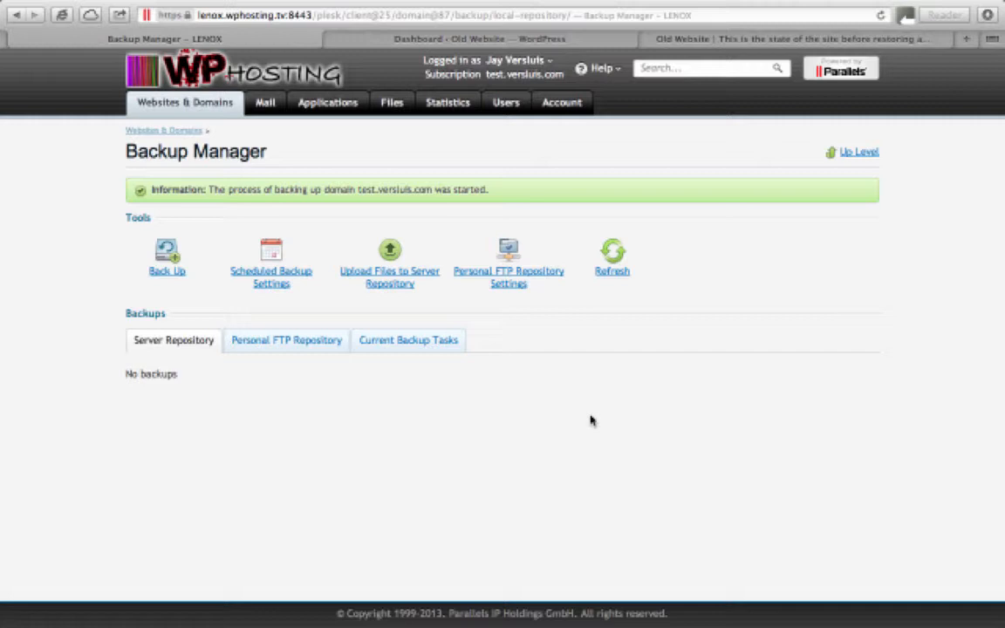
{"action": "mouse_move", "coordinate": [377, 391]}
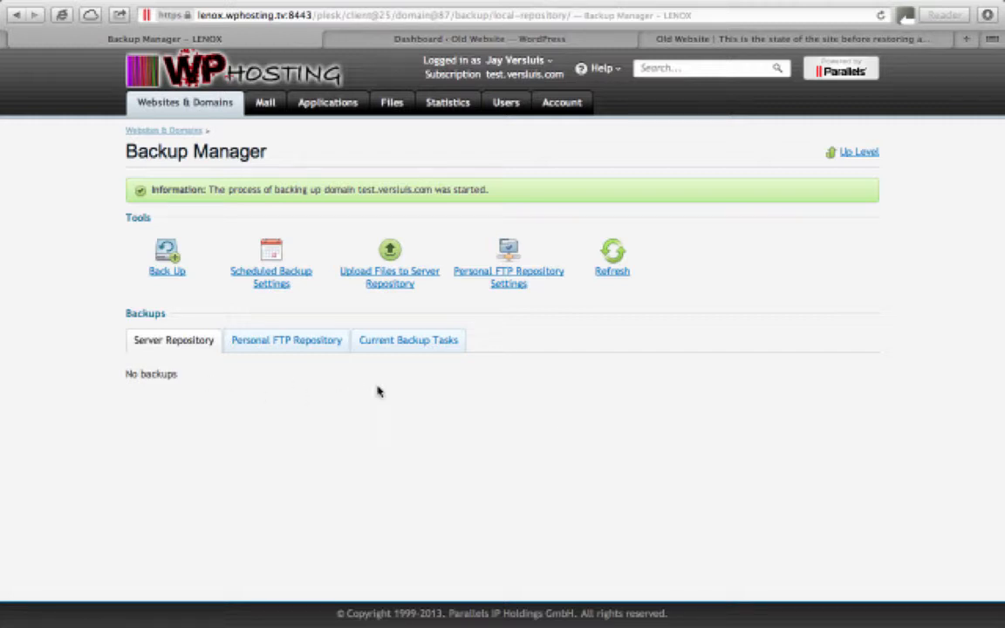
{"action": "mouse_move", "coordinate": [613, 258]}
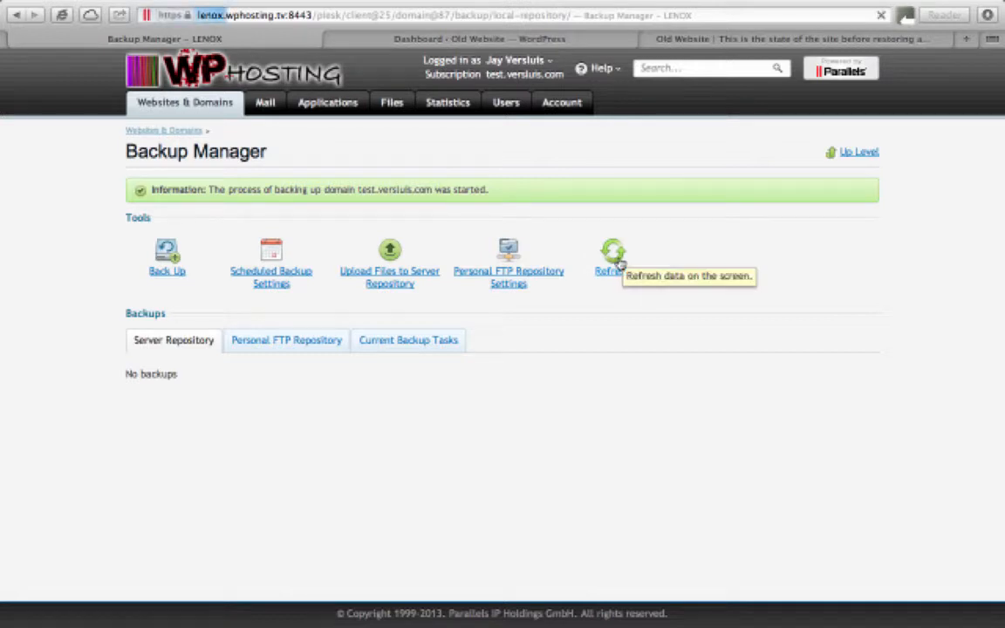
Step: Refresh the Server Repository list so the finished OldWebsite-v1 backup appears
{"action": "left_click", "coordinate": [613, 253]}
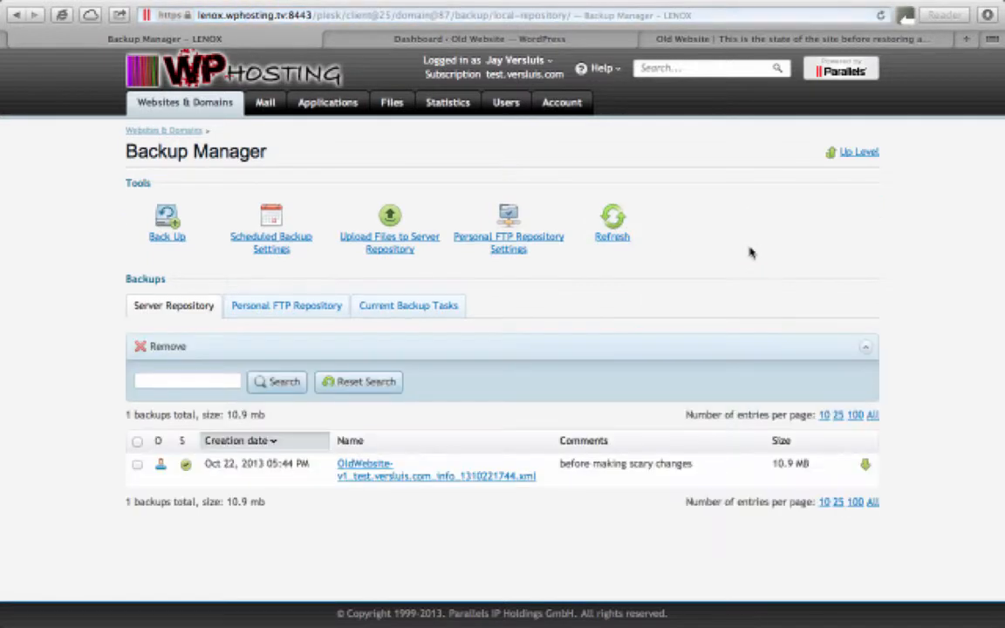
{"action": "mouse_move", "coordinate": [809, 462]}
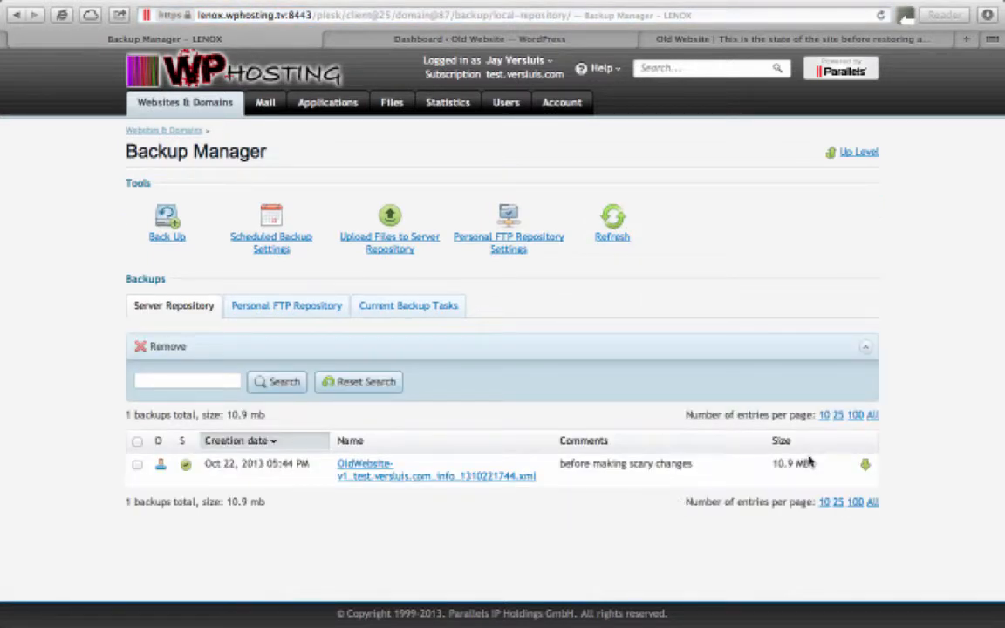
{"action": "mouse_move", "coordinate": [656, 513]}
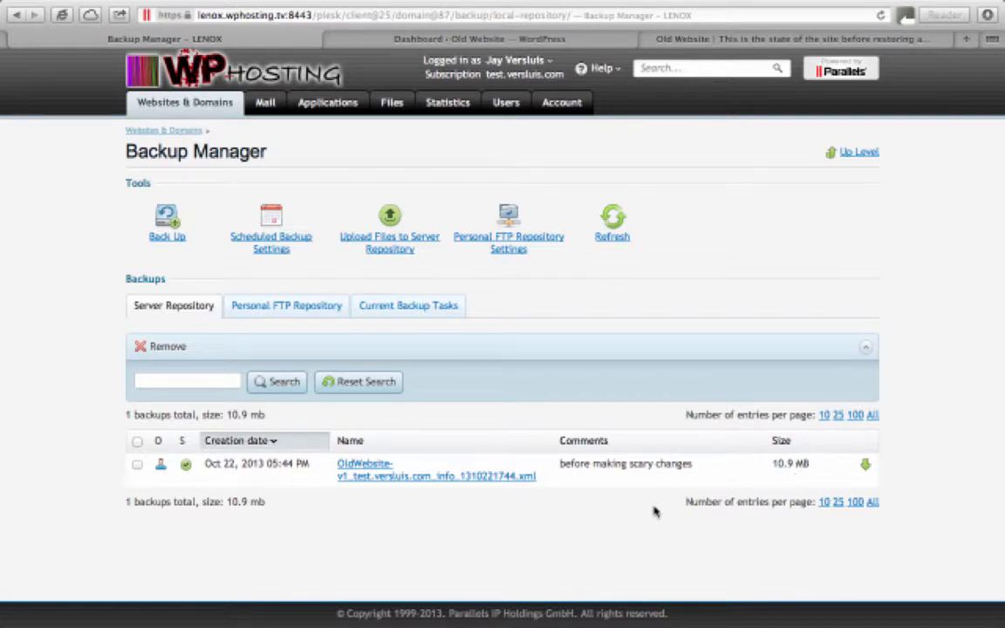
{"action": "mouse_move", "coordinate": [567, 516]}
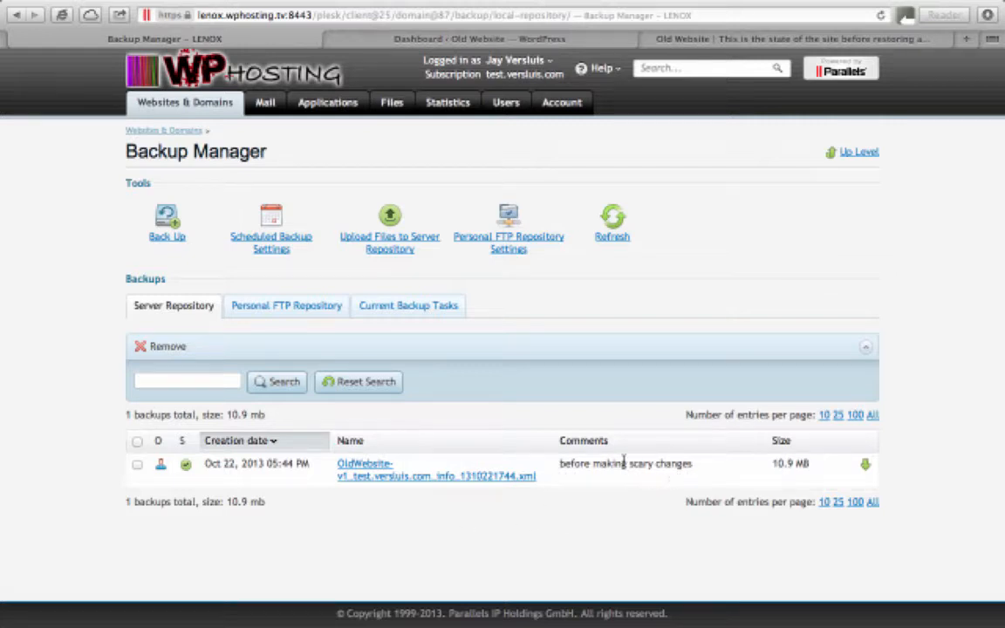
{"action": "mouse_move", "coordinate": [601, 481]}
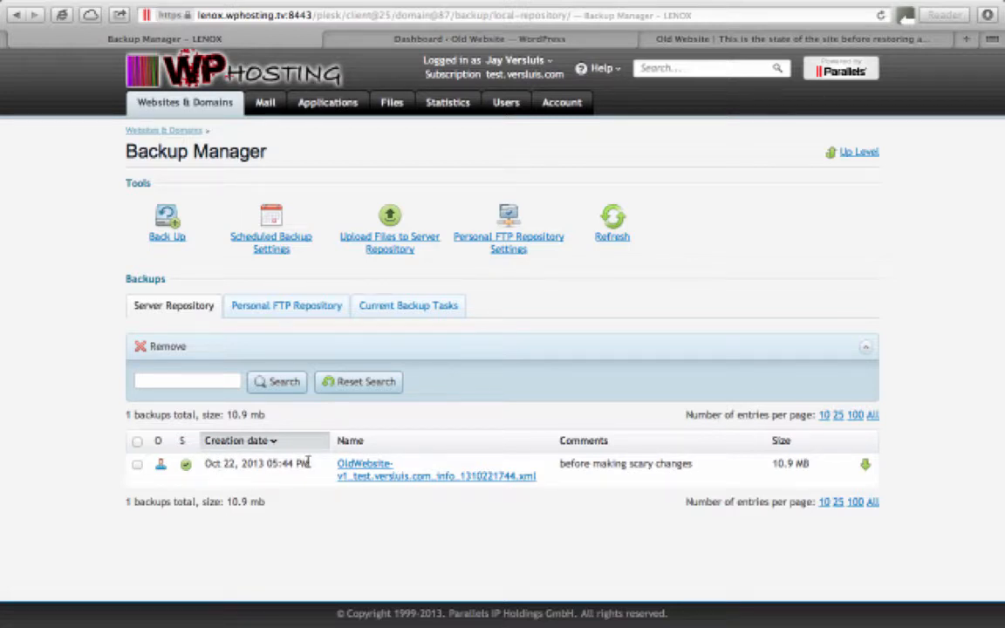
{"action": "mouse_move", "coordinate": [306, 474]}
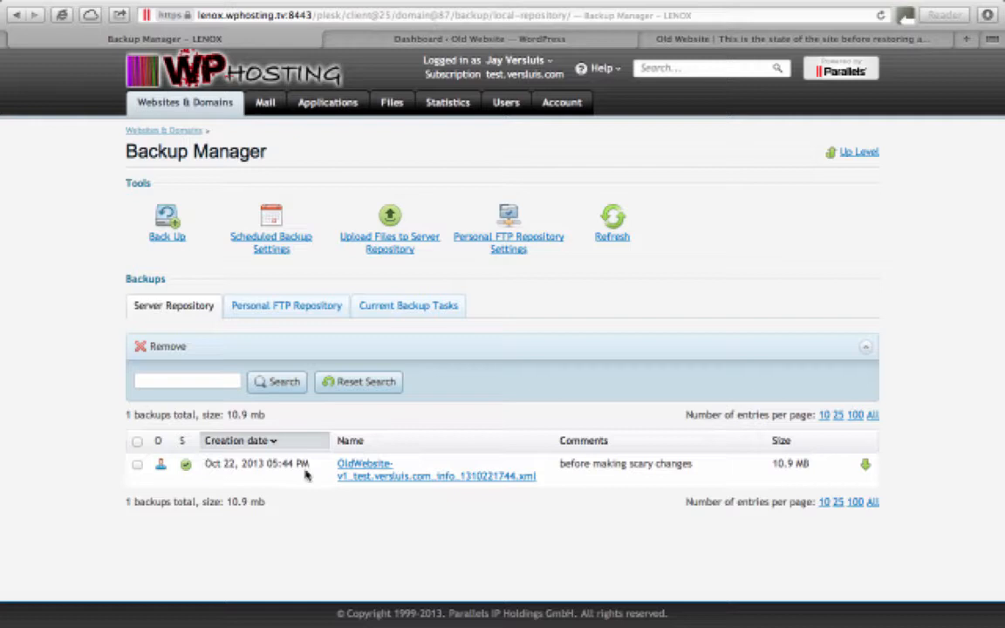
{"action": "mouse_move", "coordinate": [769, 464]}
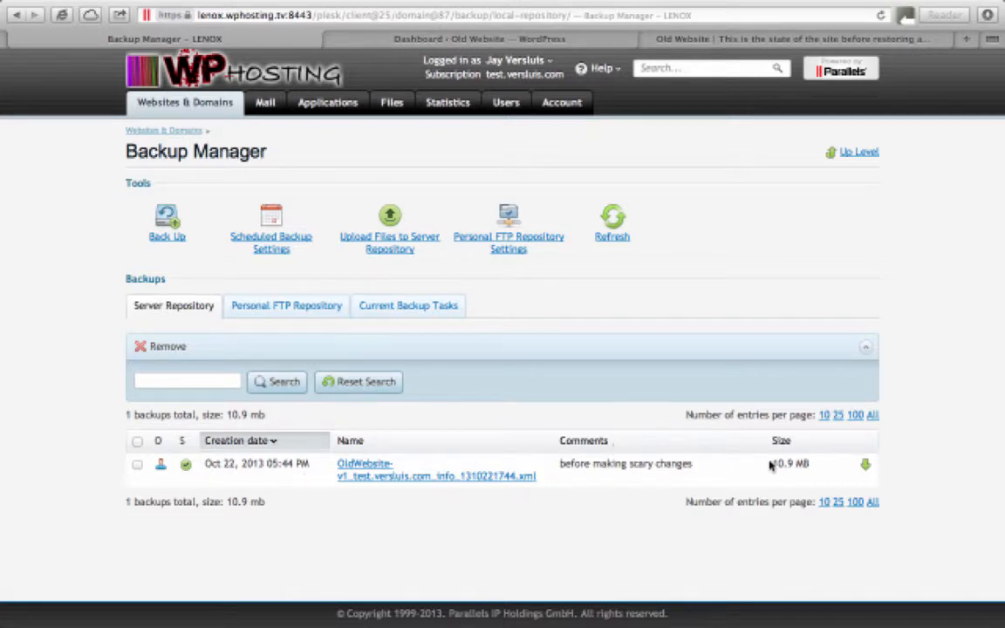
{"action": "mouse_move", "coordinate": [865, 464]}
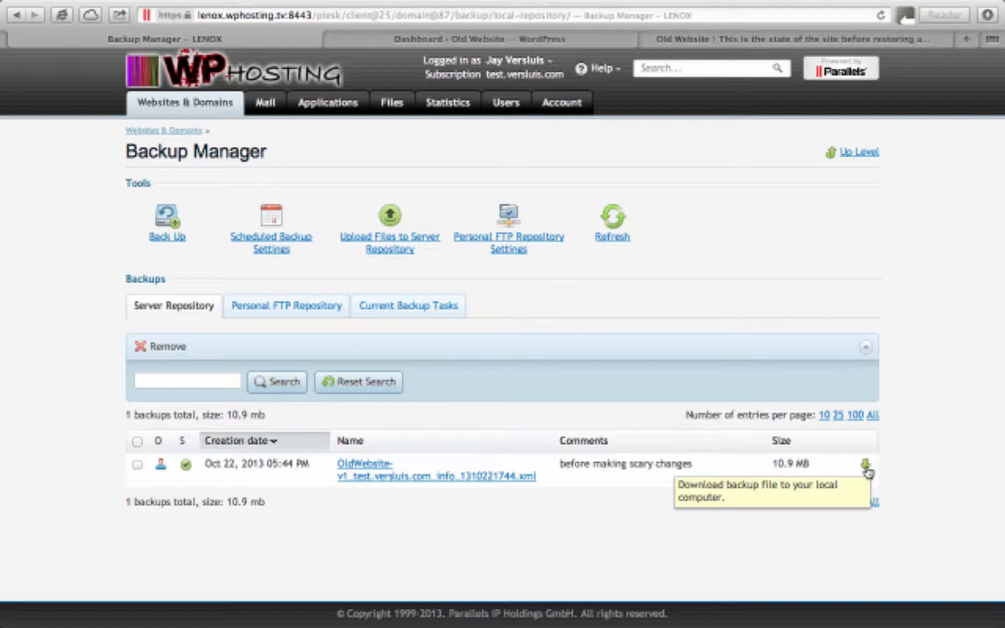
{"action": "mouse_move", "coordinate": [864, 451]}
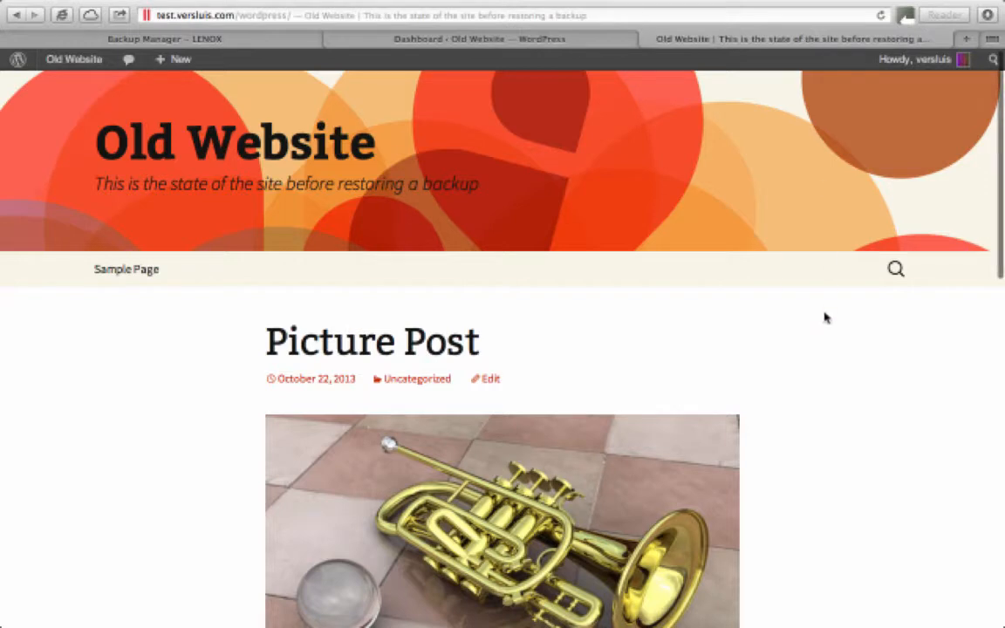
{"action": "mouse_move", "coordinate": [757, 269]}
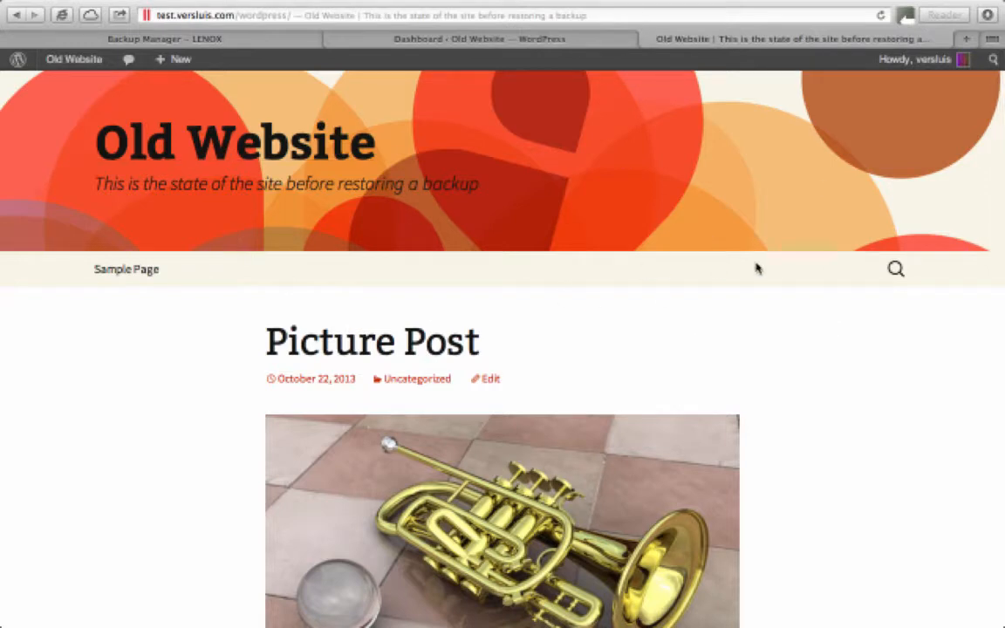
{"action": "mouse_move", "coordinate": [711, 293]}
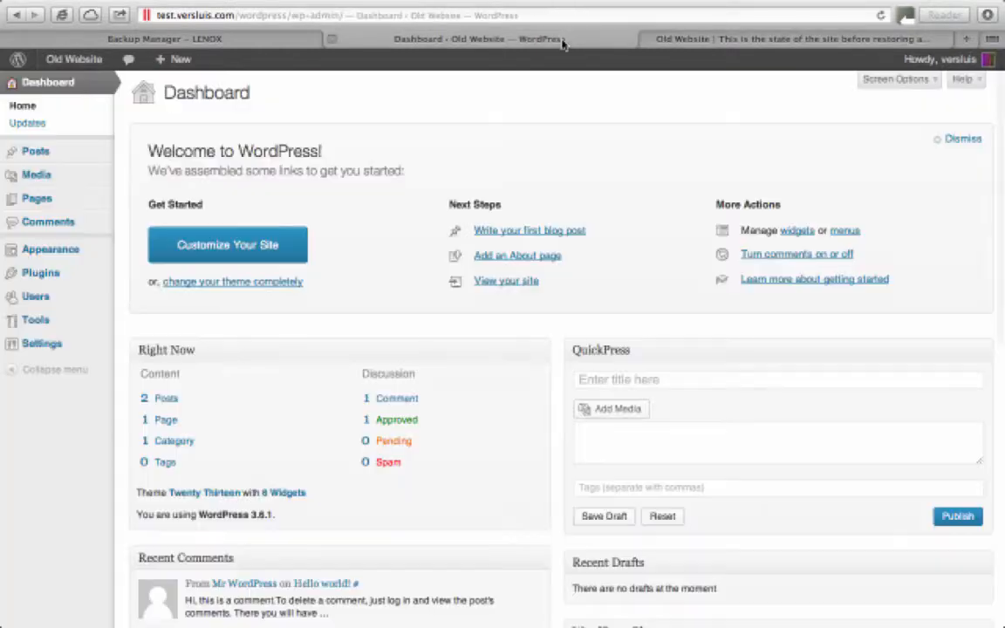
{"action": "mouse_move", "coordinate": [457, 93]}
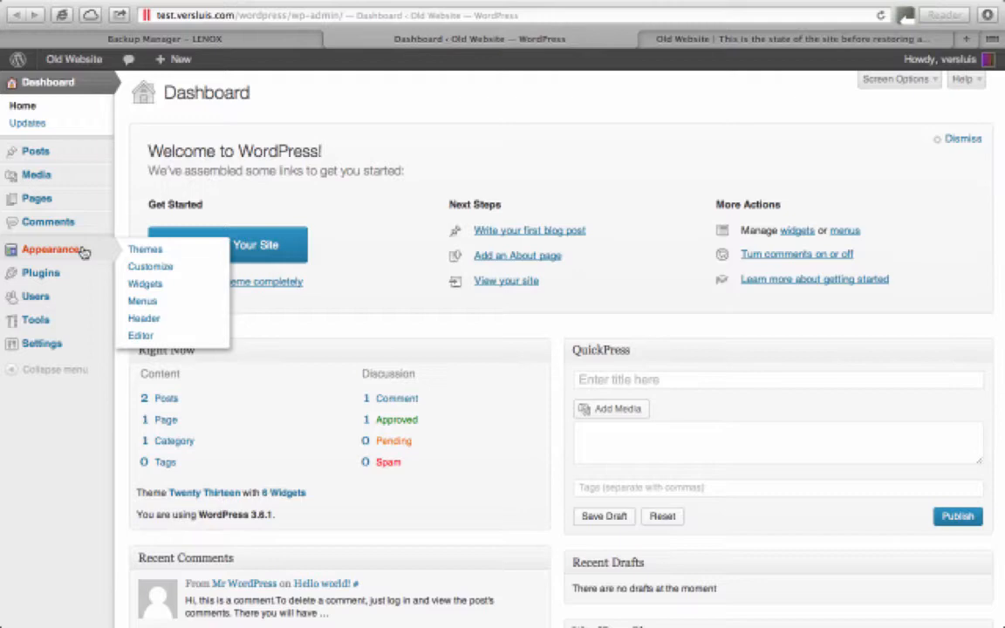
Step: Activate the Twenty Eleven theme from Appearance > Themes
{"action": "left_click", "coordinate": [145, 250]}
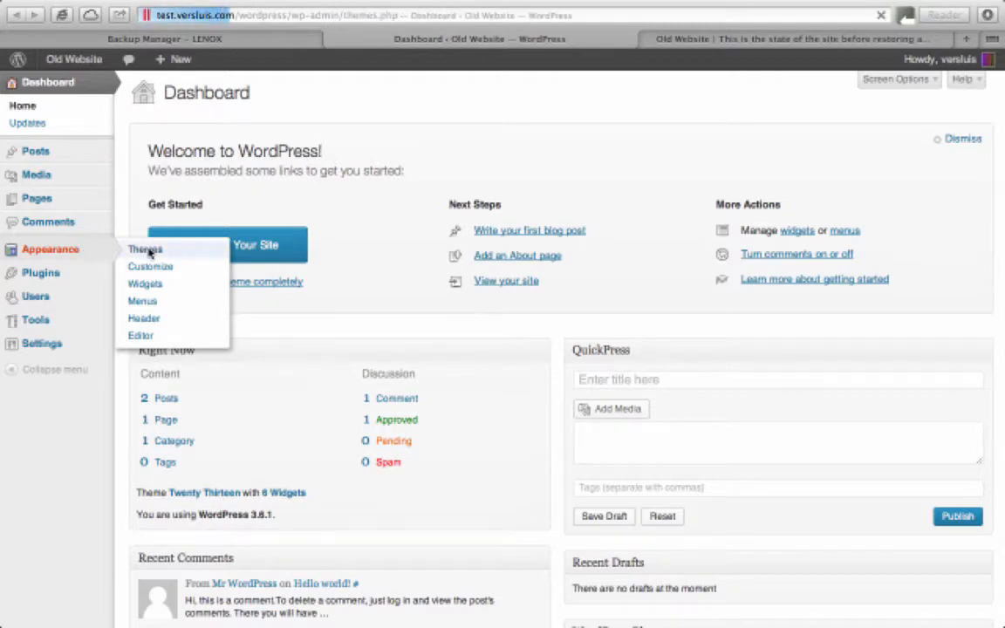
{"action": "left_click", "coordinate": [145, 249]}
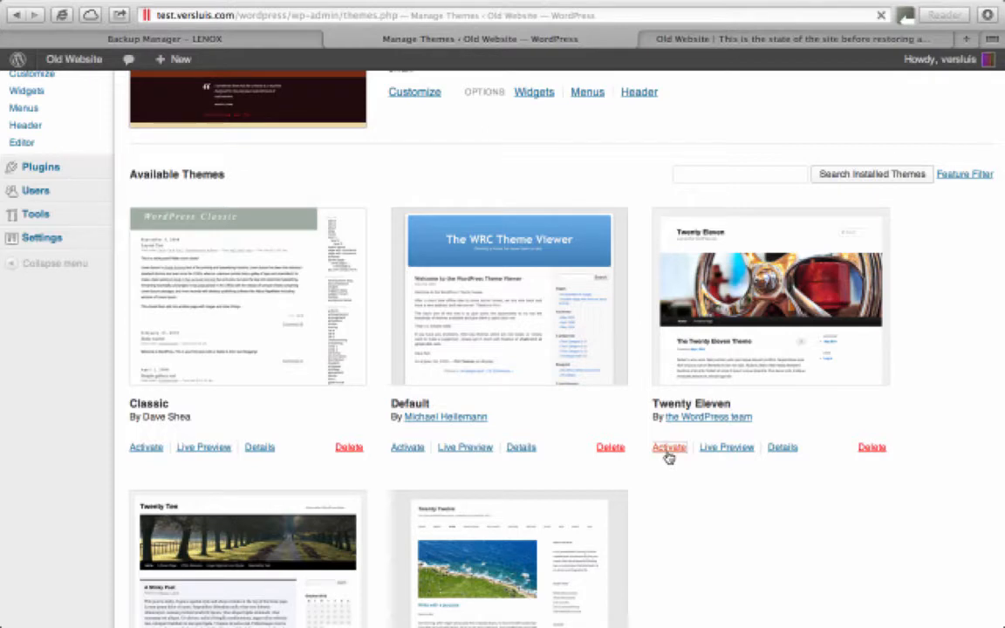
{"action": "left_click", "coordinate": [670, 446]}
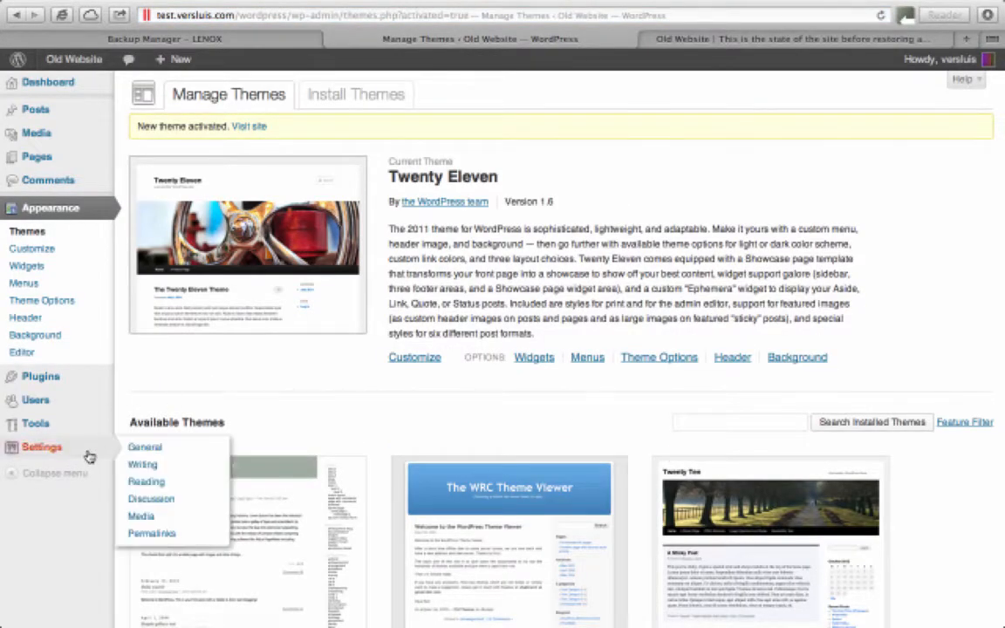
Step: Save General Settings with site title New Website and tagline New Tagline
{"action": "left_click", "coordinate": [144, 447]}
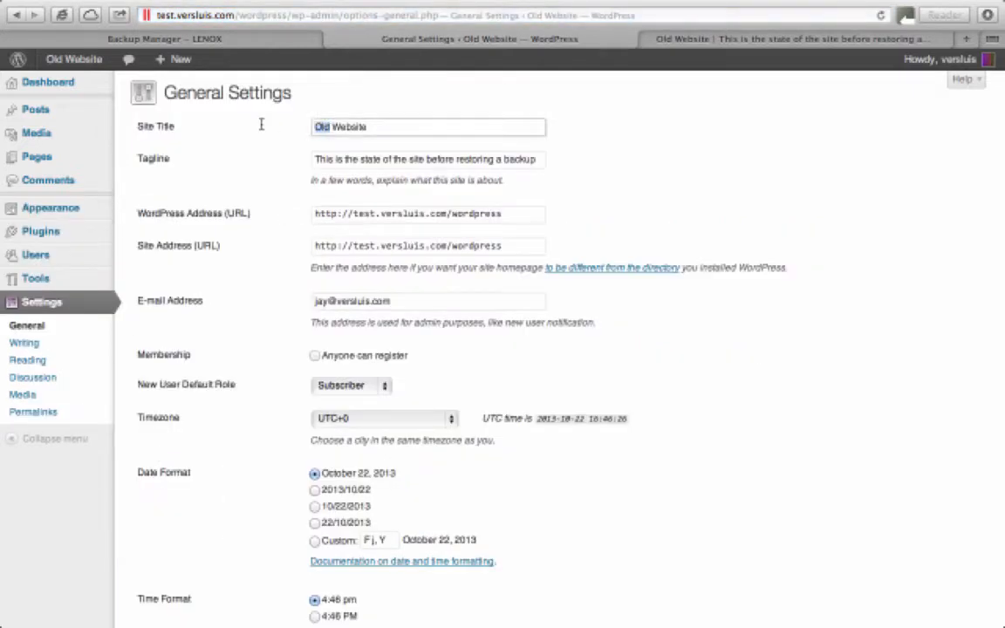
{"action": "type", "text": "New Website"}
{"action": "left_click", "coordinate": [427, 159]}
{"action": "type", "text": "New Tagline"}
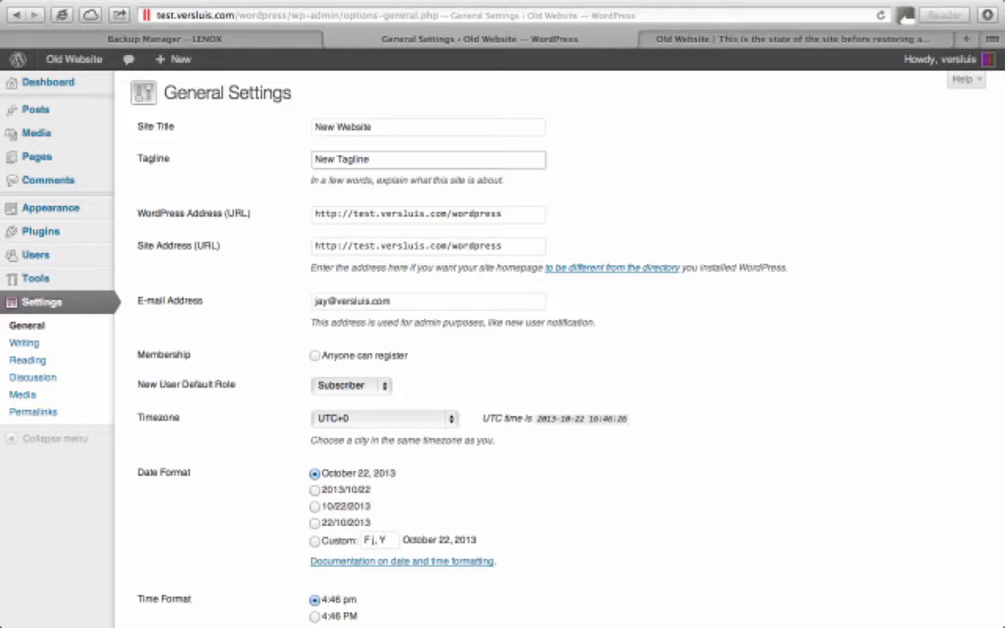
{"action": "scroll", "scroll_direction": "down", "scroll_amount": 3}
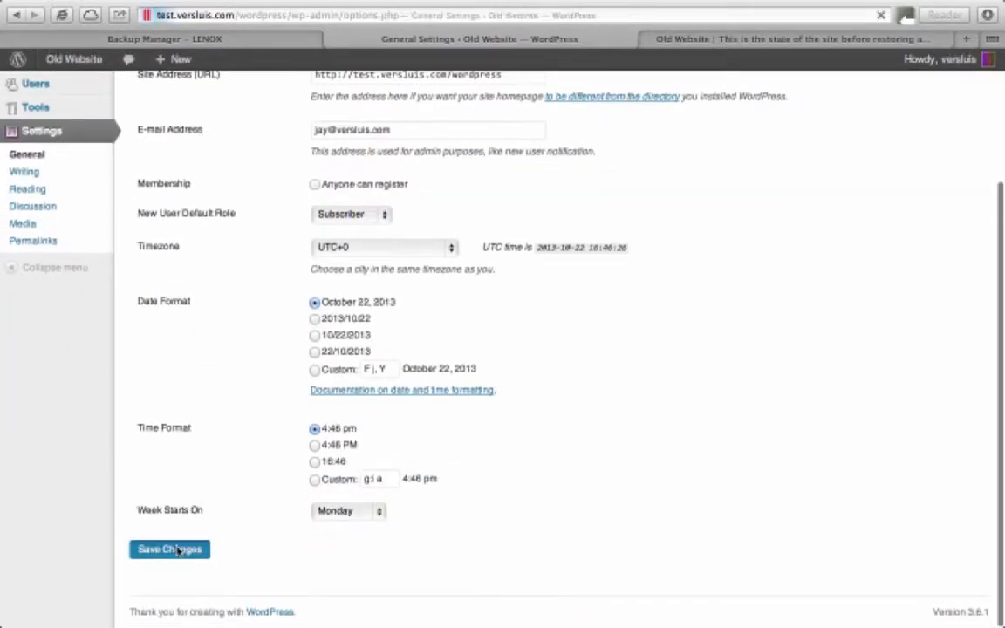
{"action": "left_click", "coordinate": [169, 548]}
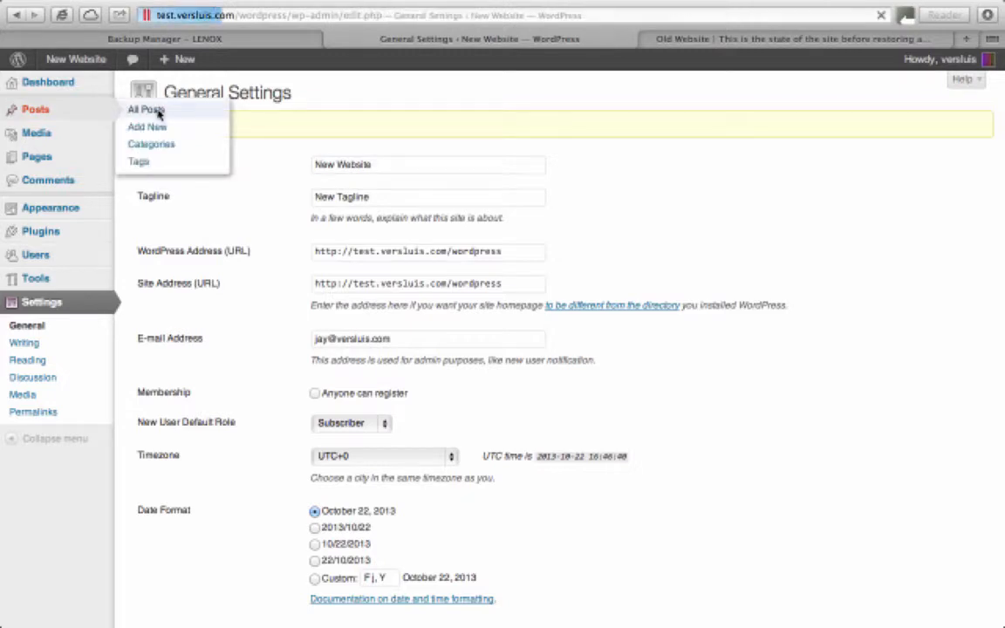
Step: Trash Picture Post, then view the front end showing New Website, New Tagline and Hello world
{"action": "left_click", "coordinate": [145, 109]}
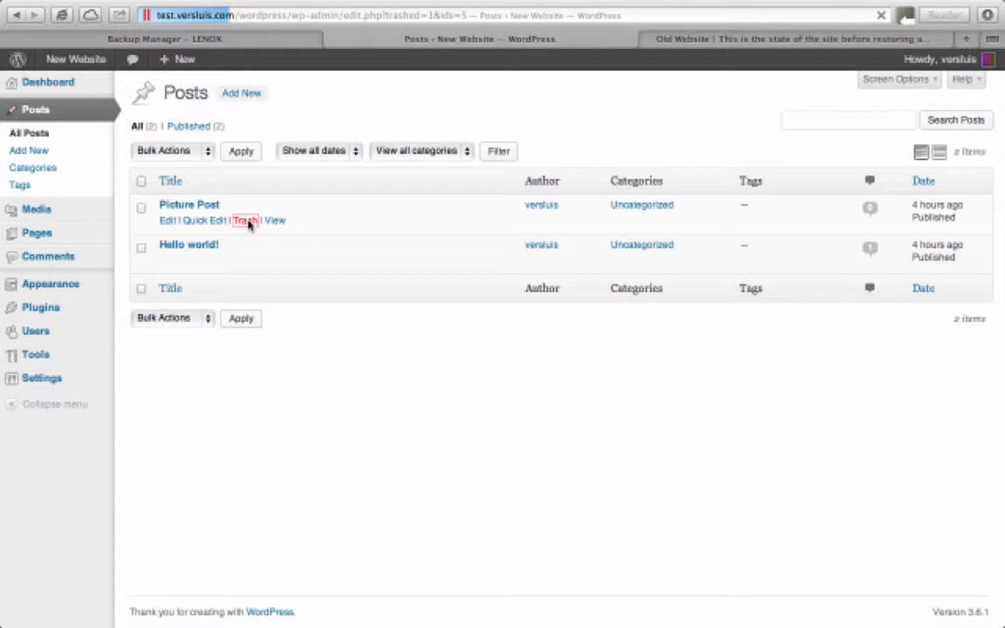
{"action": "left_click", "coordinate": [244, 220]}
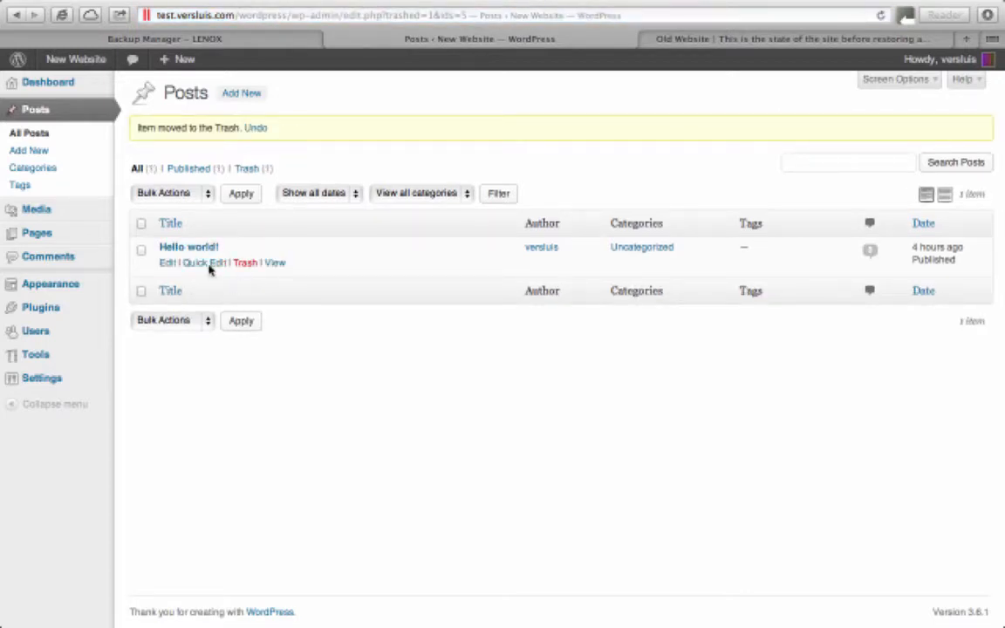
{"action": "left_click", "coordinate": [788, 38]}
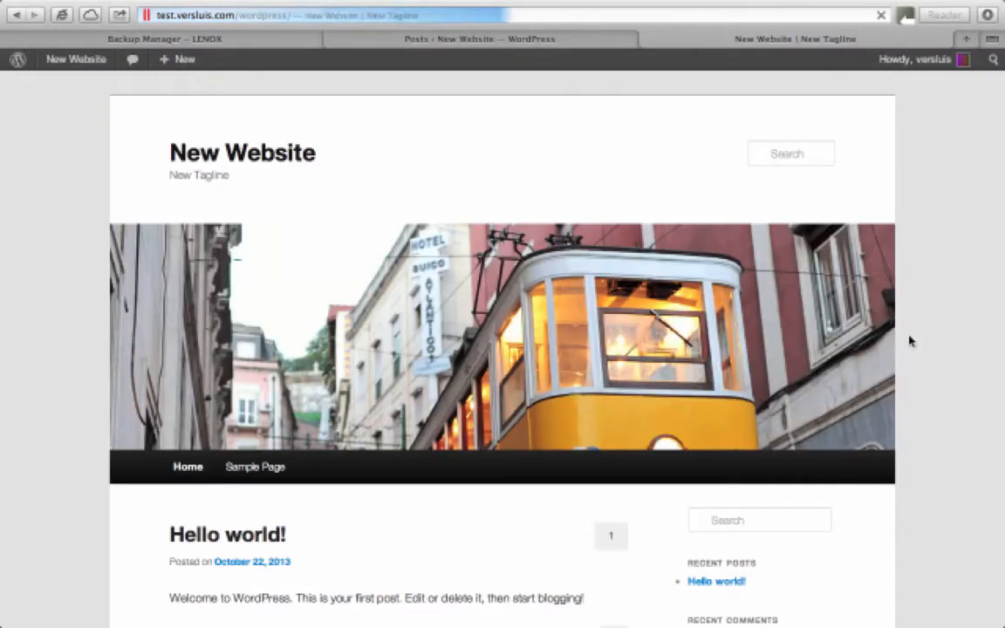
{"action": "scroll", "scroll_direction": "down", "scroll_amount": 3}
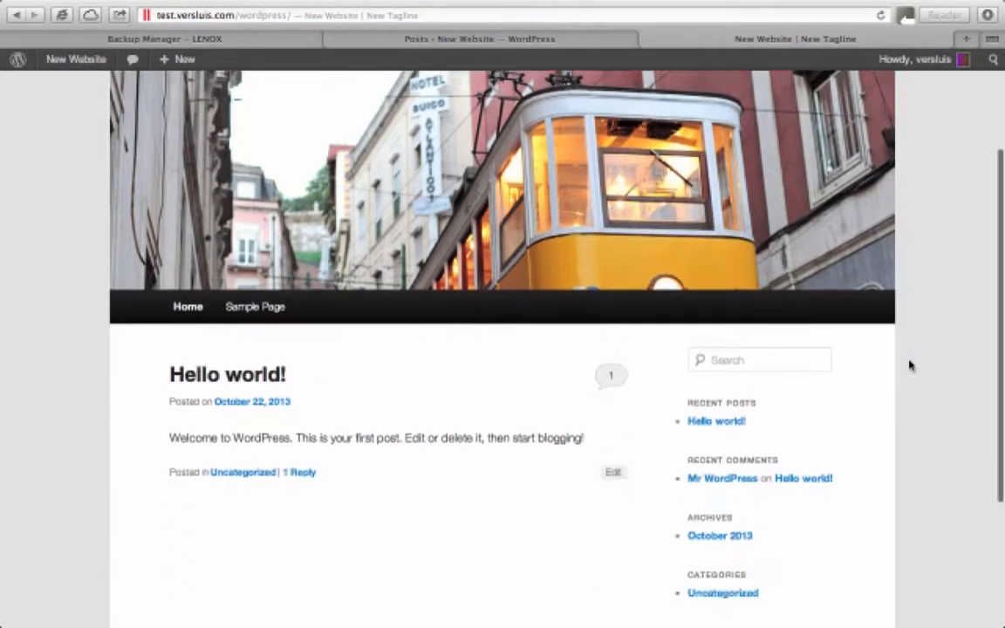
{"action": "scroll", "scroll_direction": "up", "scroll_amount": 3}
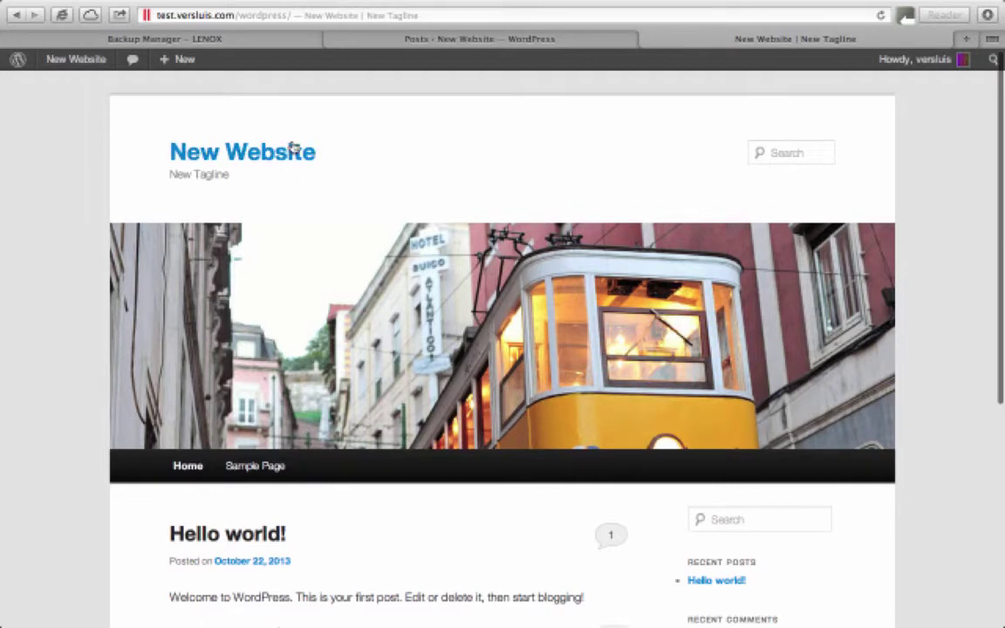
{"action": "mouse_move", "coordinate": [182, 208]}
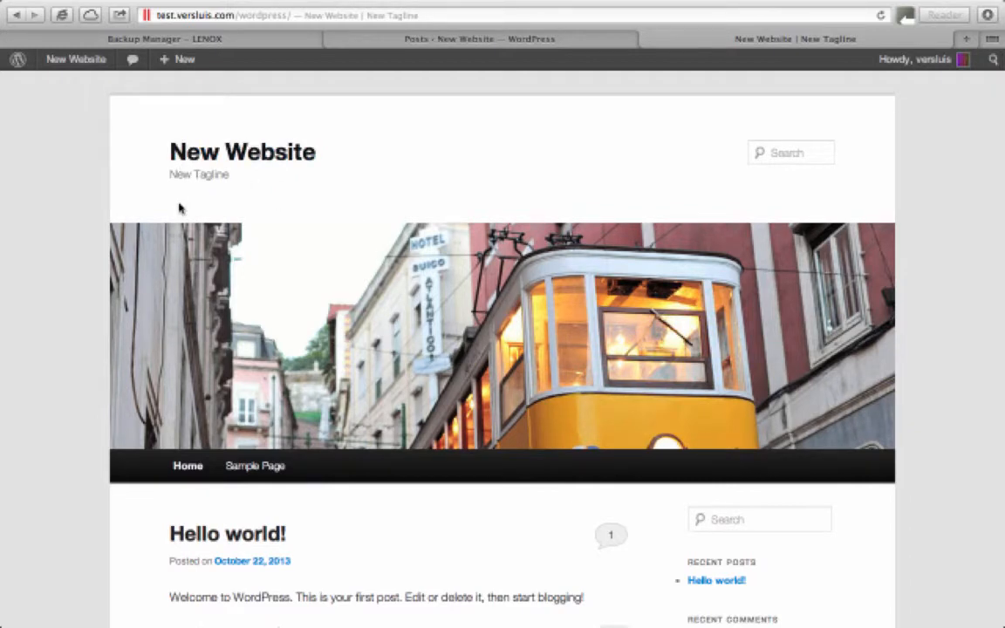
{"action": "mouse_move", "coordinate": [632, 94]}
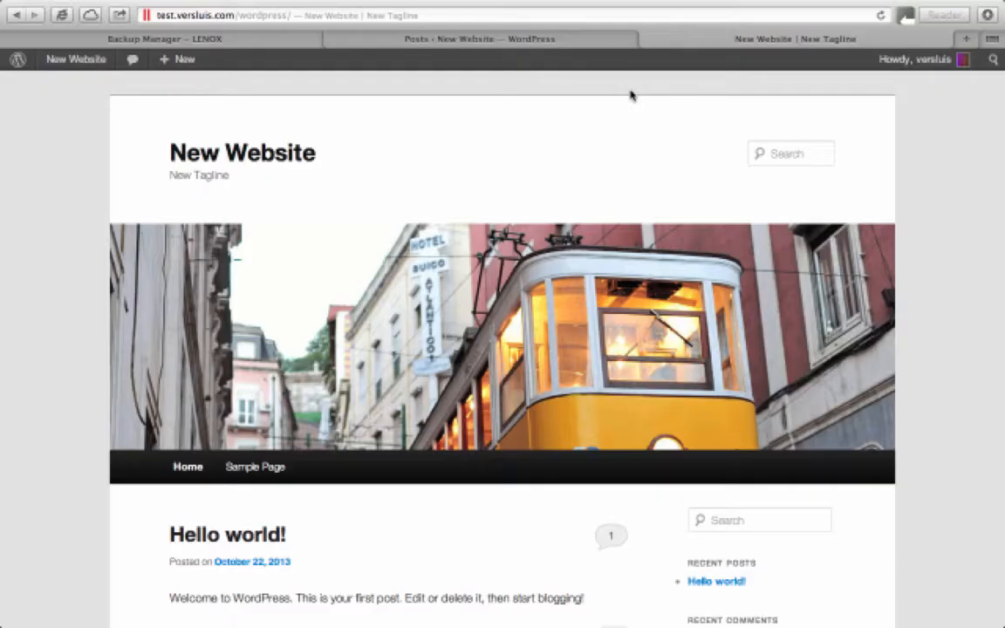
Step: Return to Plesk's Backup Manager and open the OldWebsite-v1 backup details
{"action": "left_click", "coordinate": [157, 38]}
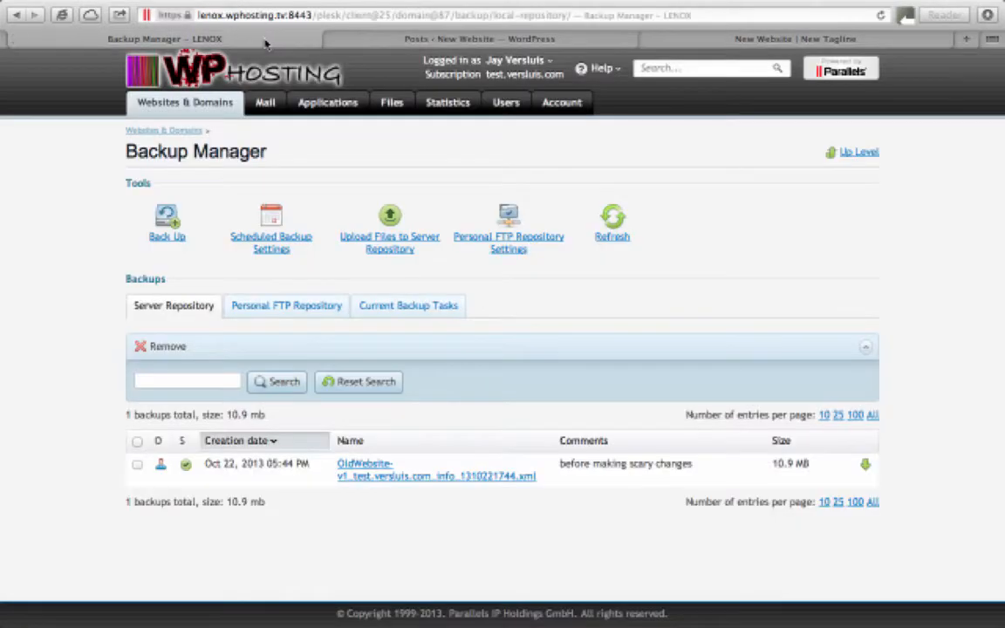
{"action": "mouse_move", "coordinate": [53, 268]}
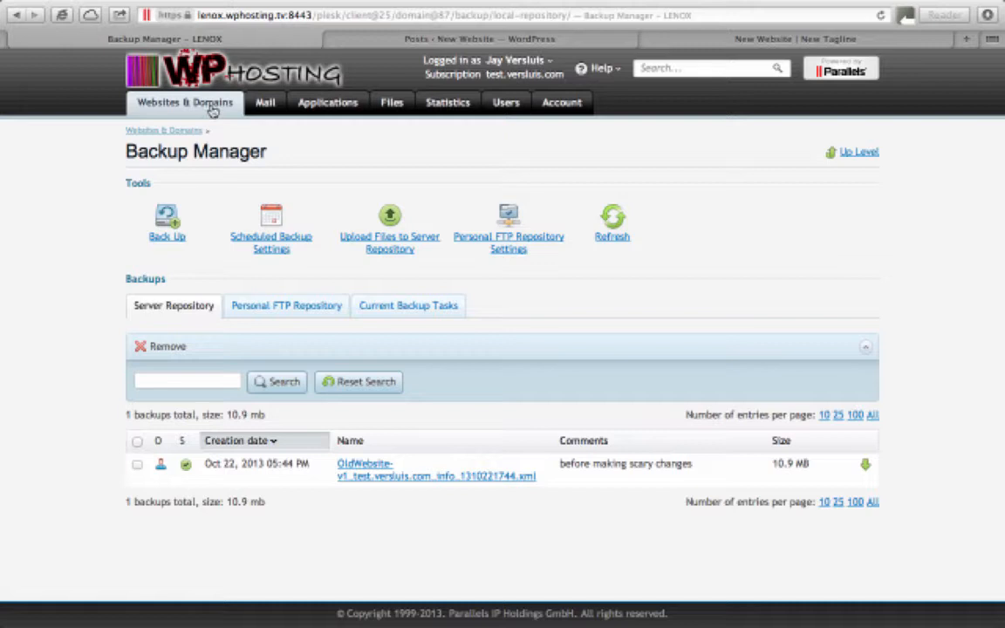
{"action": "left_click", "coordinate": [185, 101]}
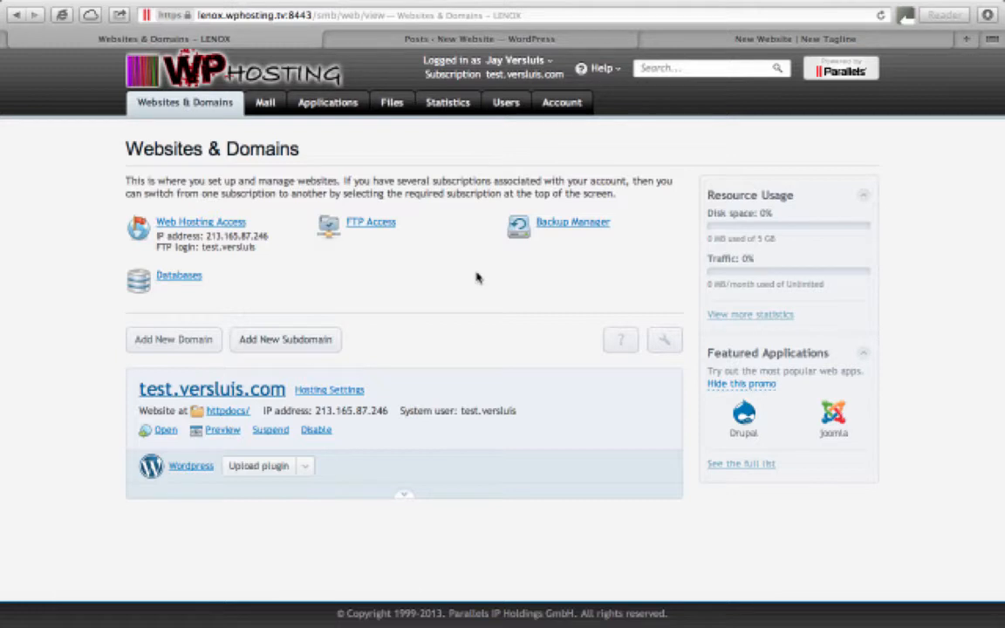
{"action": "mouse_move", "coordinate": [624, 234]}
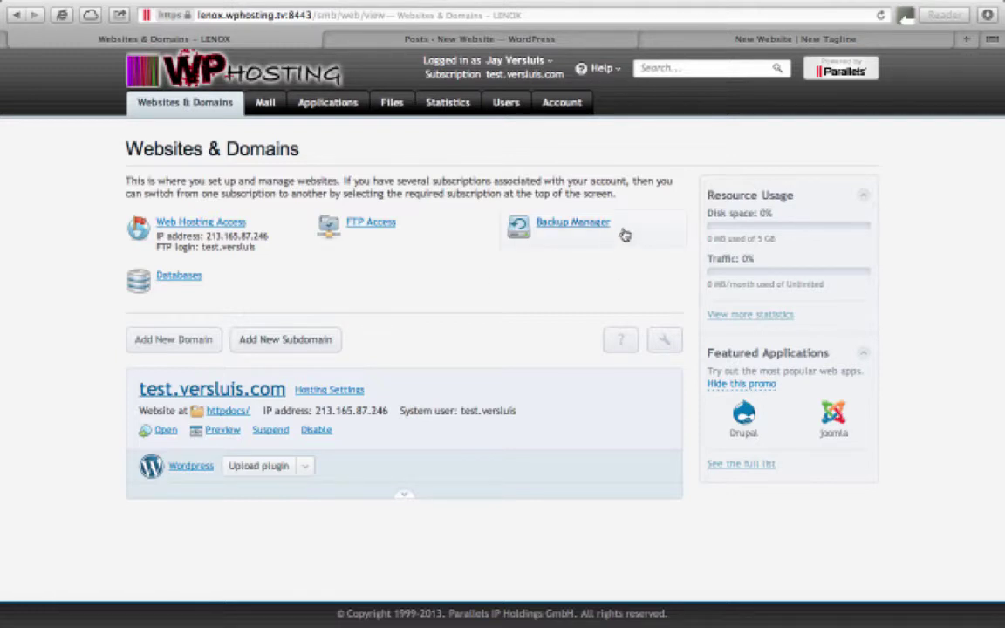
{"action": "left_click", "coordinate": [572, 221]}
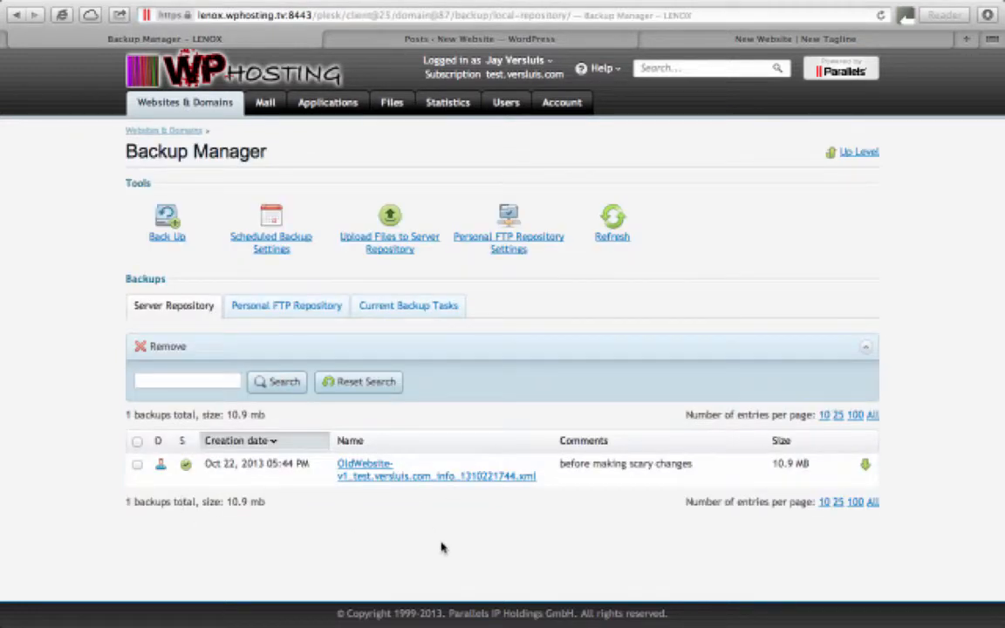
{"action": "mouse_move", "coordinate": [443, 506]}
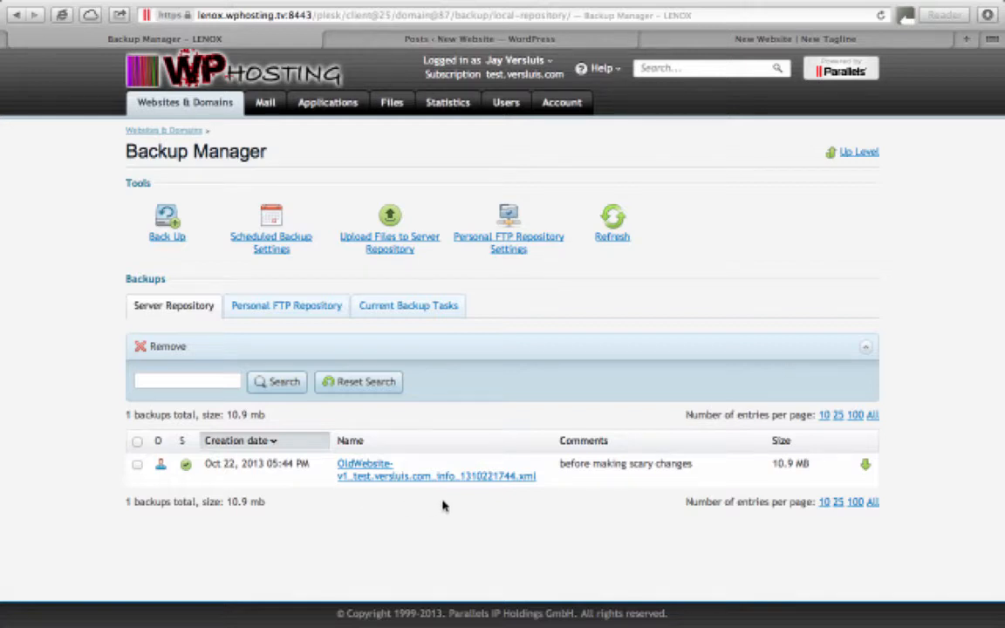
{"action": "mouse_move", "coordinate": [448, 485]}
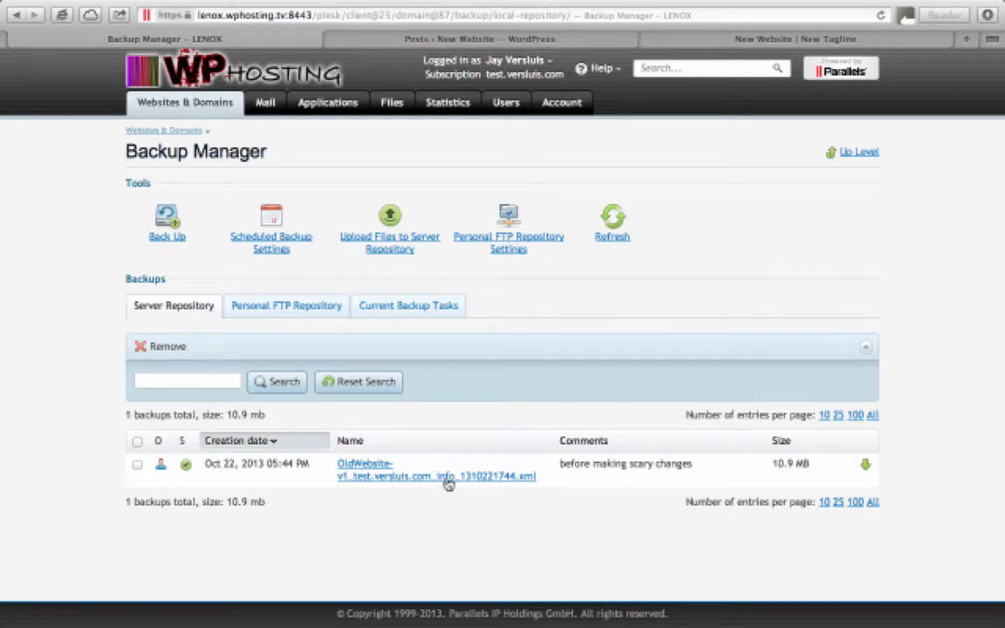
{"action": "left_click", "coordinate": [436, 469]}
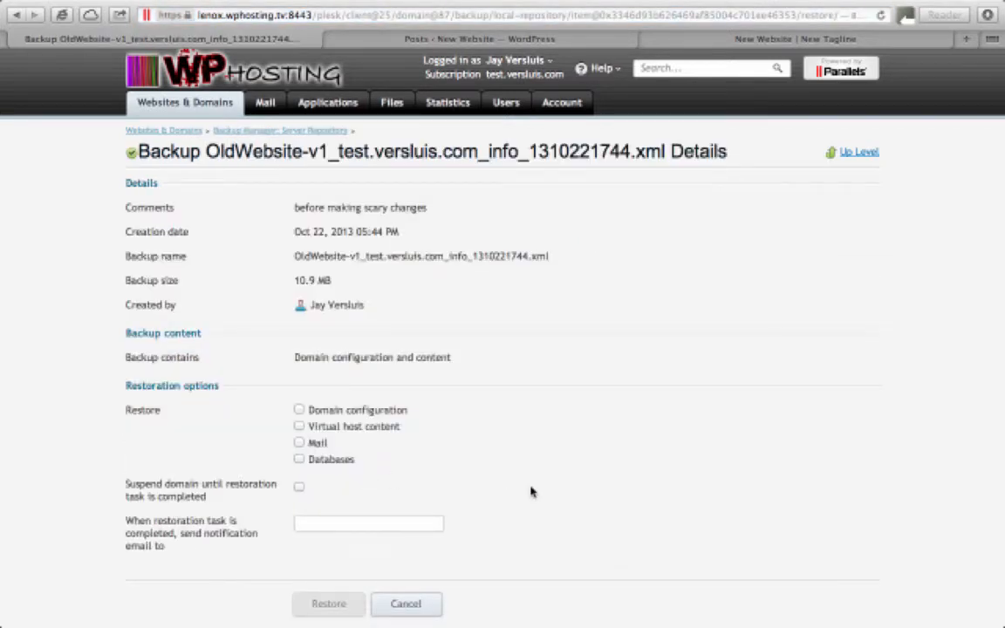
{"action": "mouse_move", "coordinate": [600, 355]}
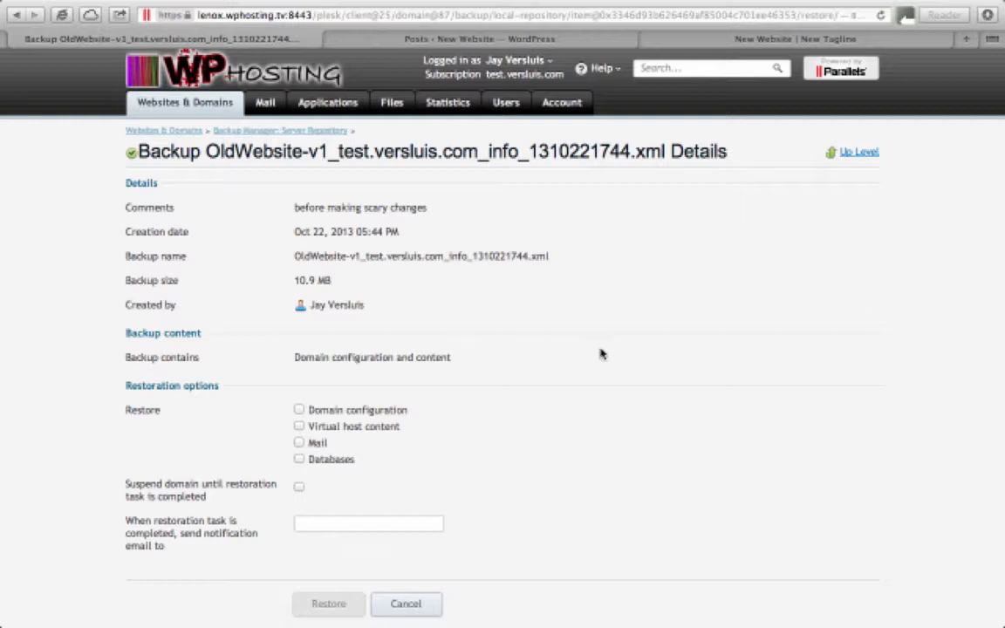
{"action": "mouse_move", "coordinate": [330, 211]}
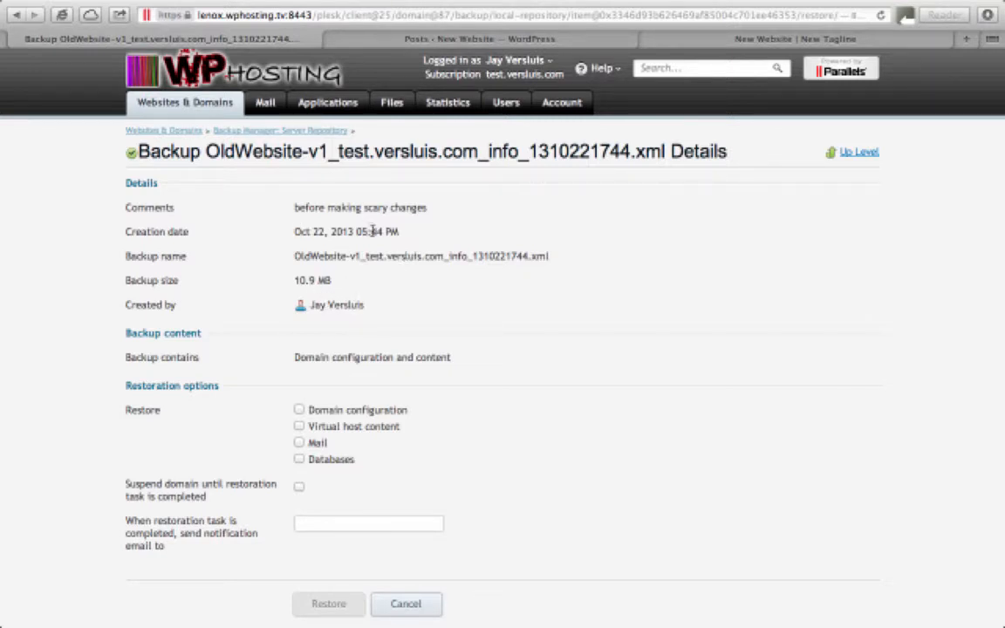
{"action": "mouse_move", "coordinate": [259, 355]}
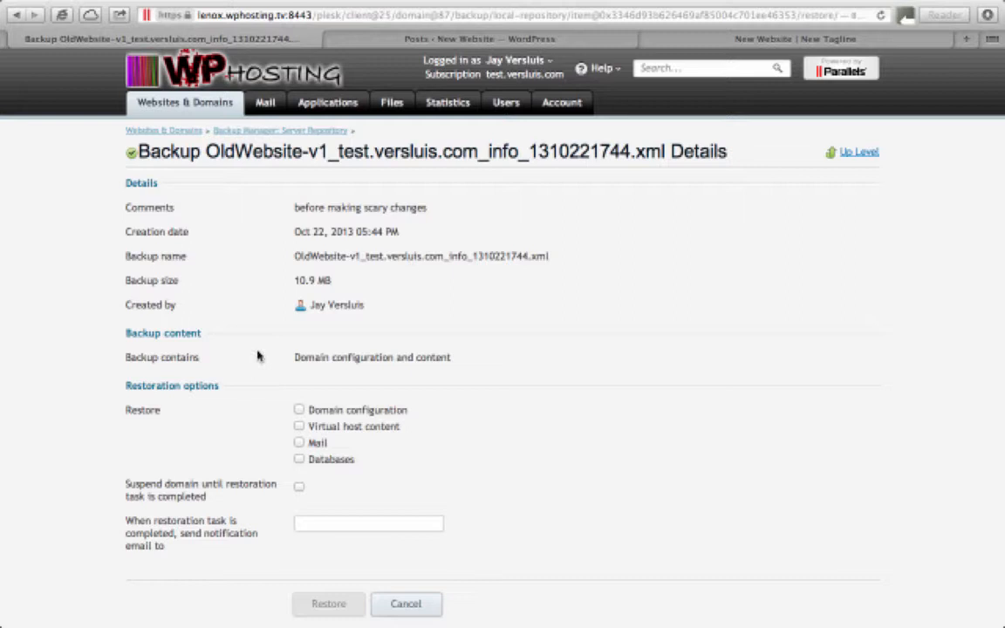
{"action": "mouse_move", "coordinate": [340, 382]}
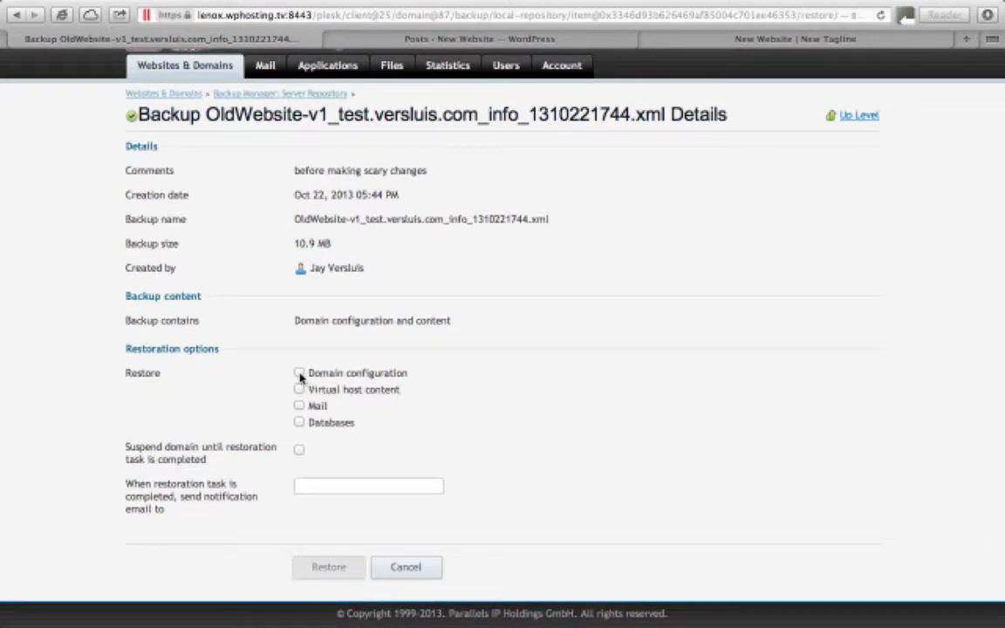
Step: Restore domain configuration, virtual host content and databases, leaving mail out
{"action": "left_click", "coordinate": [300, 373]}
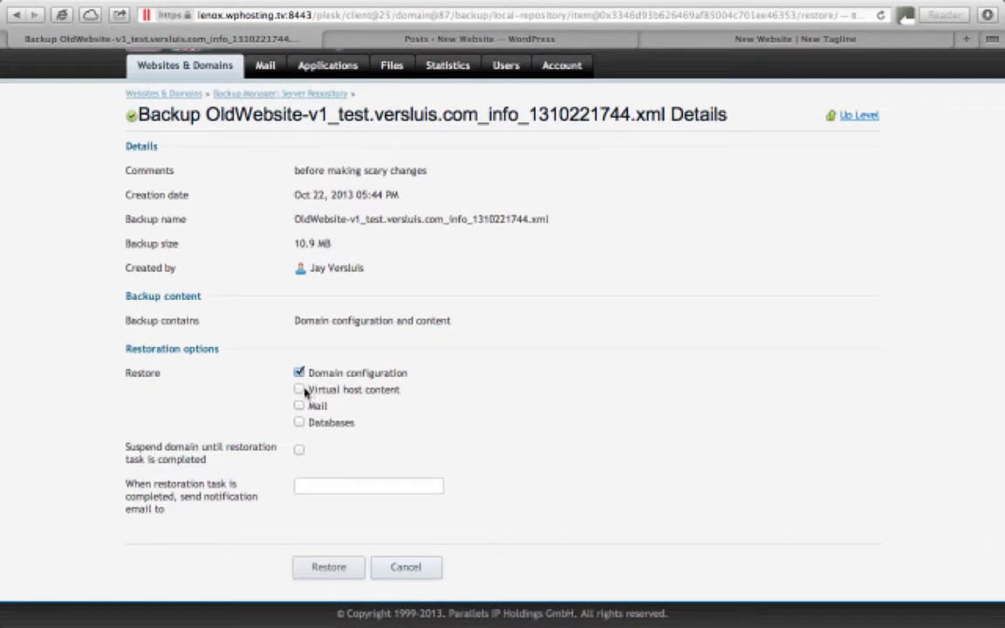
{"action": "left_click", "coordinate": [300, 389]}
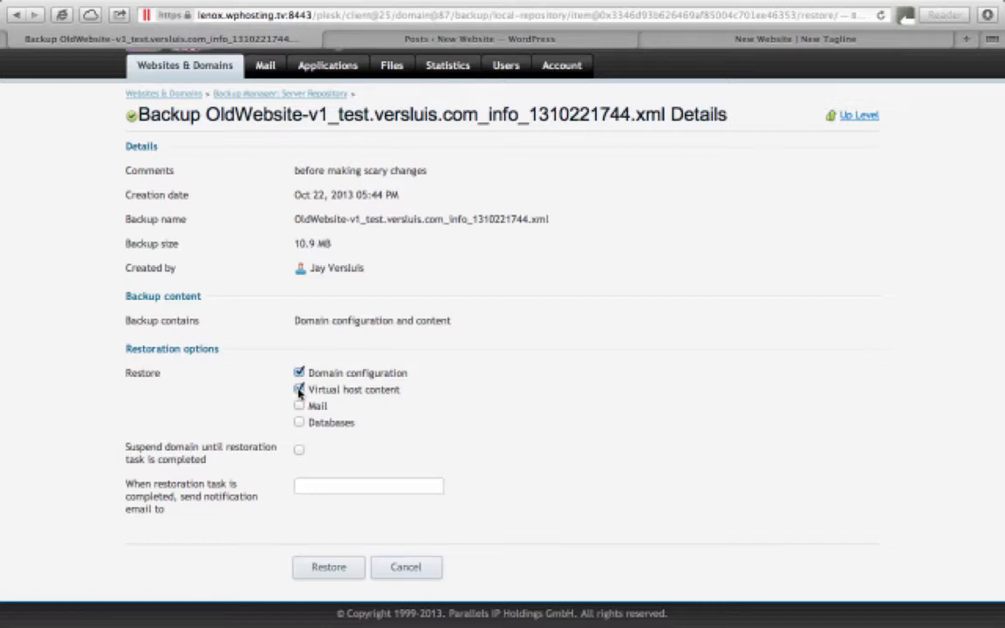
{"action": "left_click", "coordinate": [300, 422]}
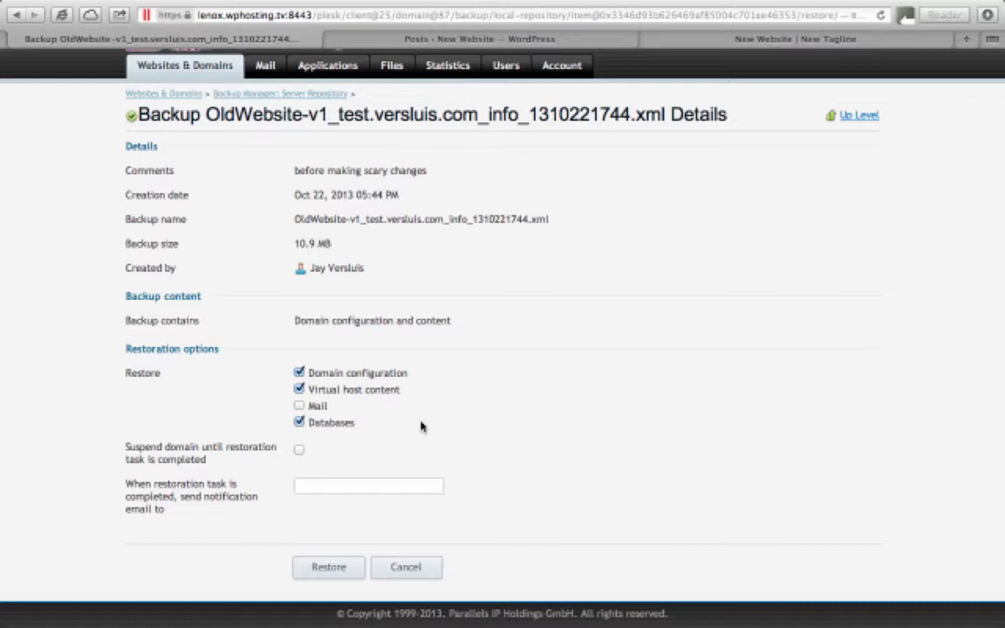
{"action": "mouse_move", "coordinate": [342, 410]}
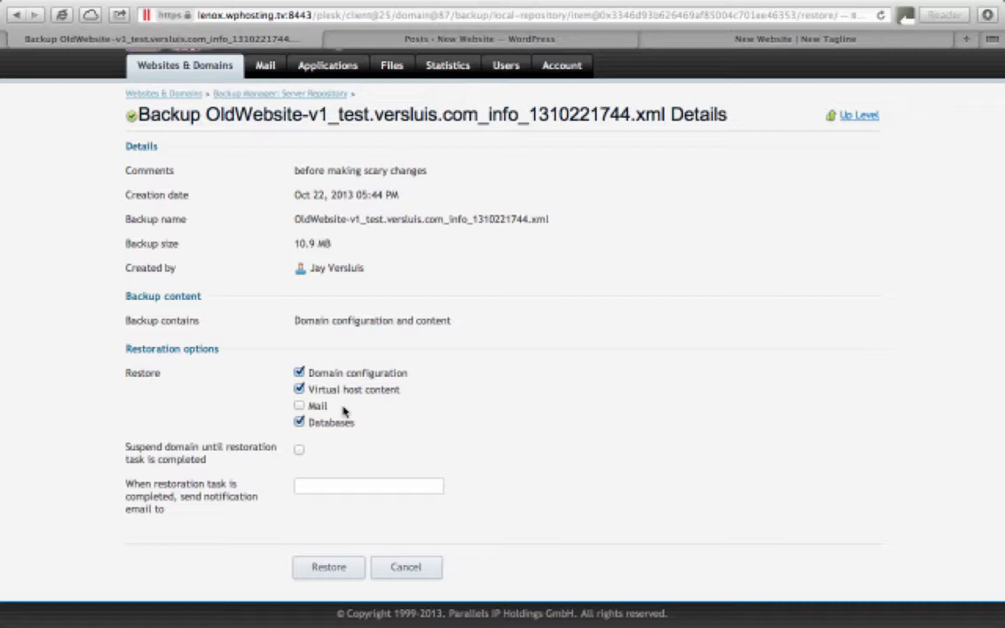
{"action": "mouse_move", "coordinate": [342, 434]}
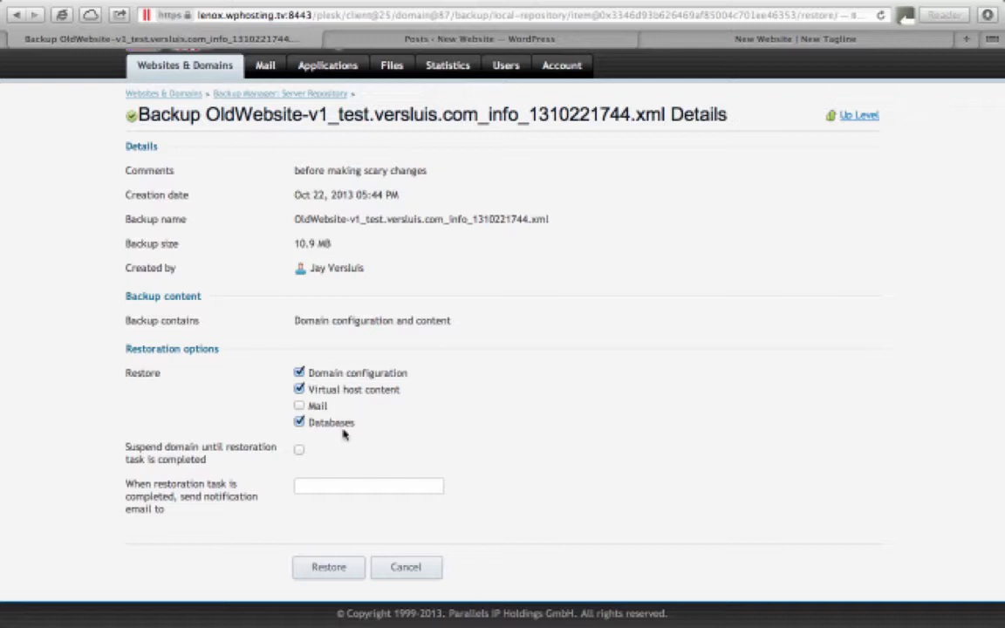
{"action": "mouse_move", "coordinate": [122, 454]}
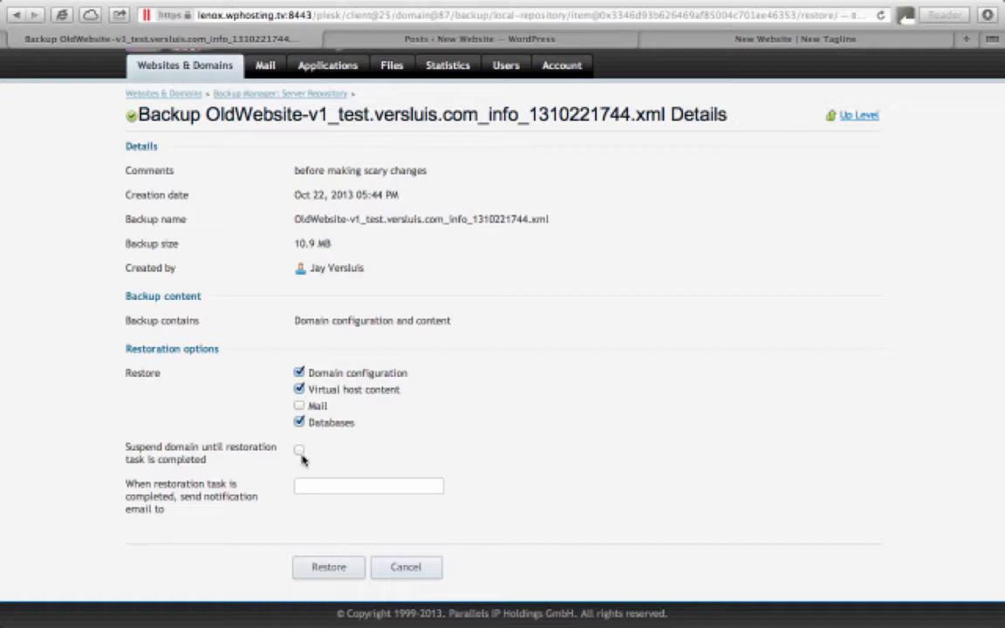
{"action": "mouse_move", "coordinate": [310, 461]}
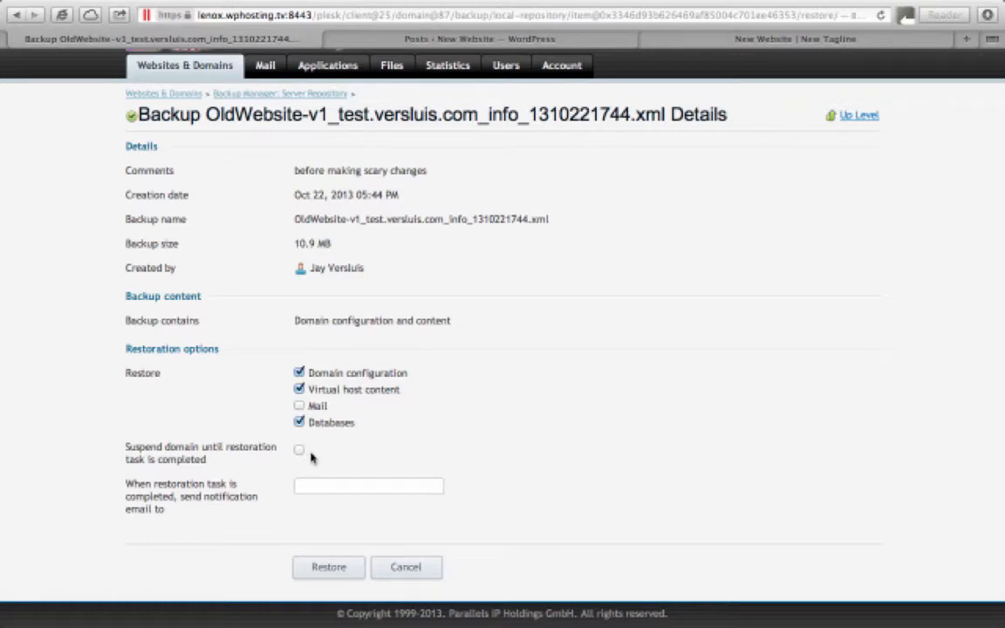
{"action": "mouse_move", "coordinate": [253, 534]}
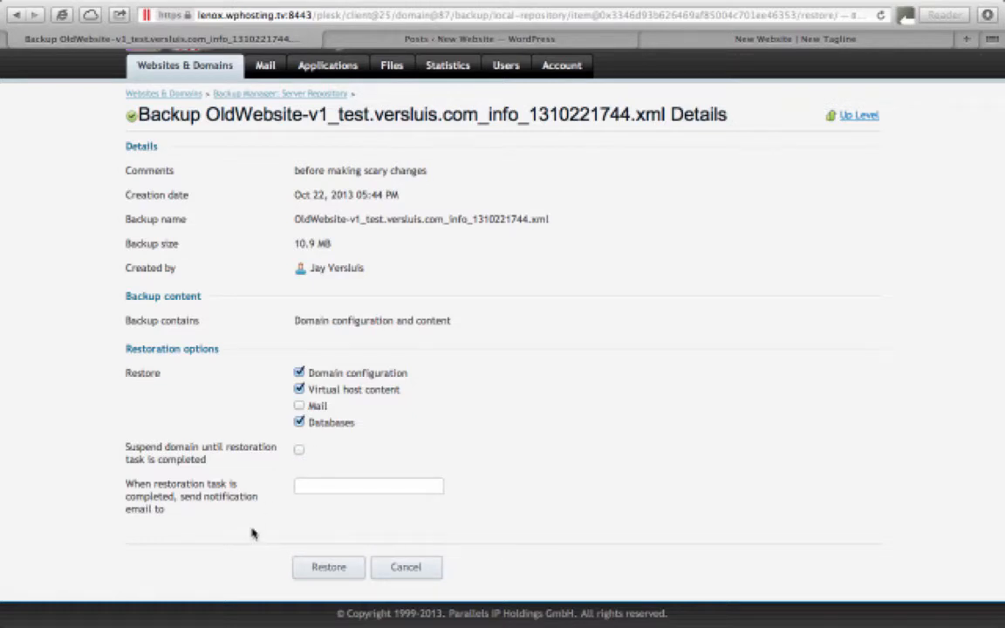
{"action": "mouse_move", "coordinate": [316, 471]}
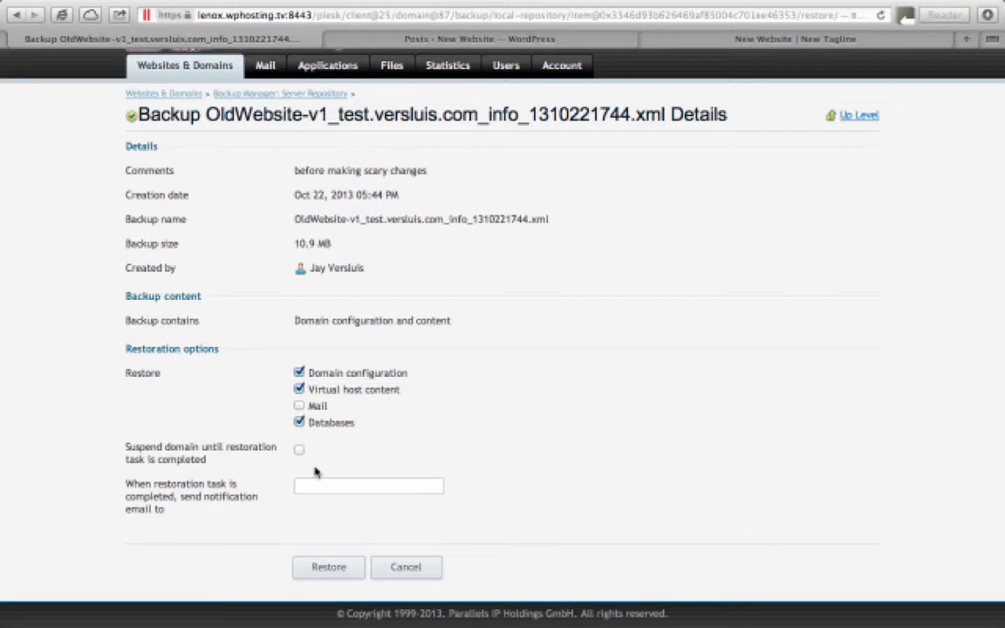
{"action": "mouse_move", "coordinate": [207, 516]}
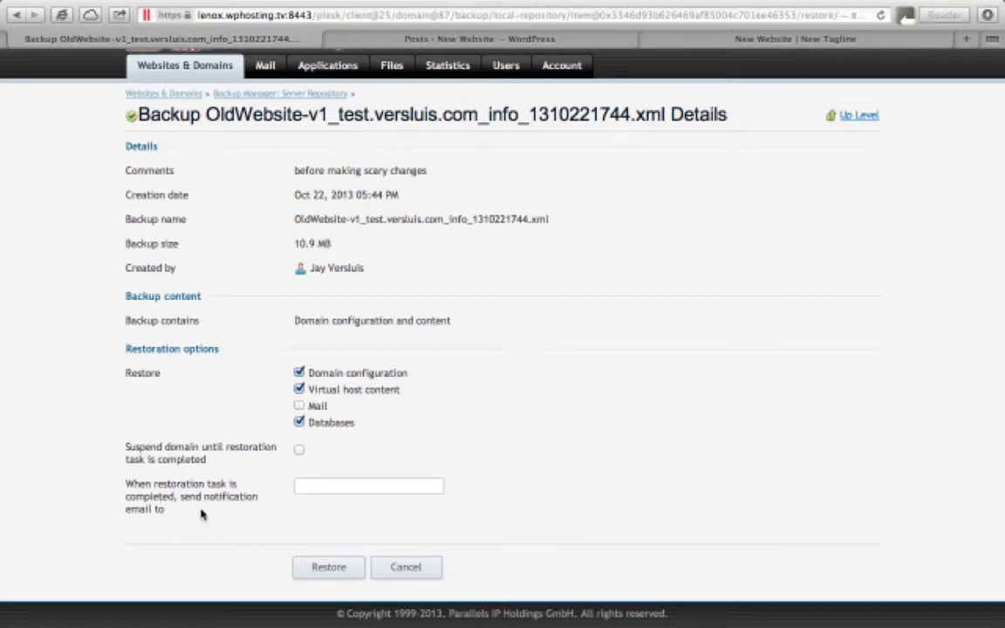
{"action": "mouse_move", "coordinate": [245, 510]}
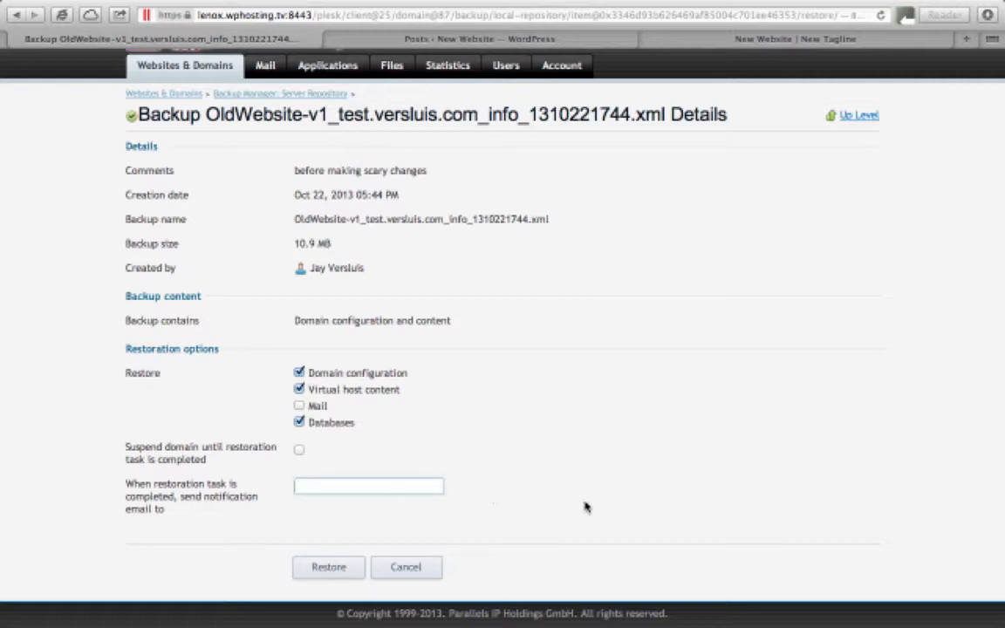
{"action": "mouse_move", "coordinate": [509, 499]}
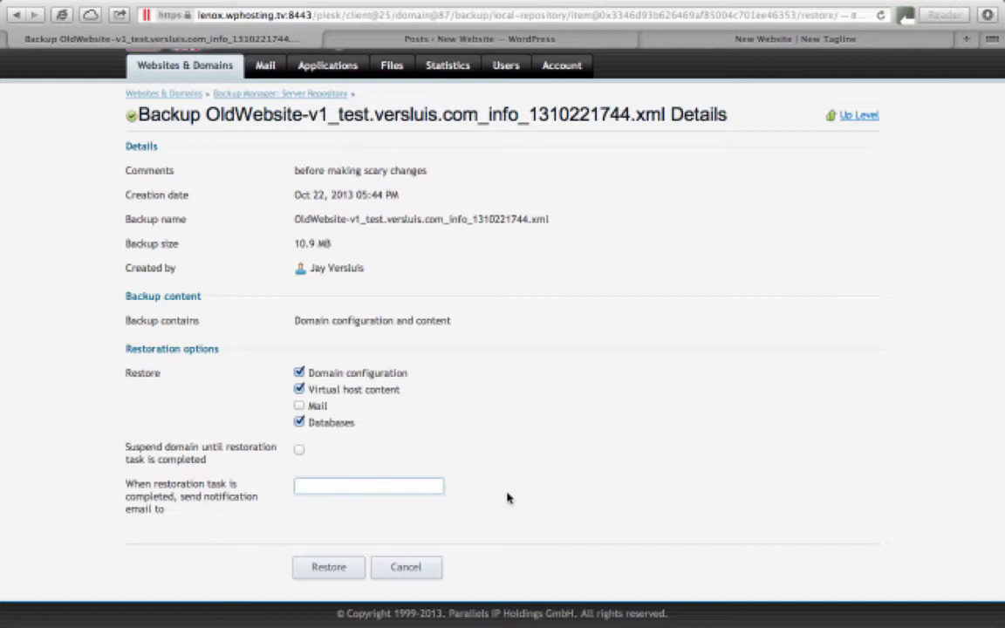
{"action": "mouse_move", "coordinate": [593, 380]}
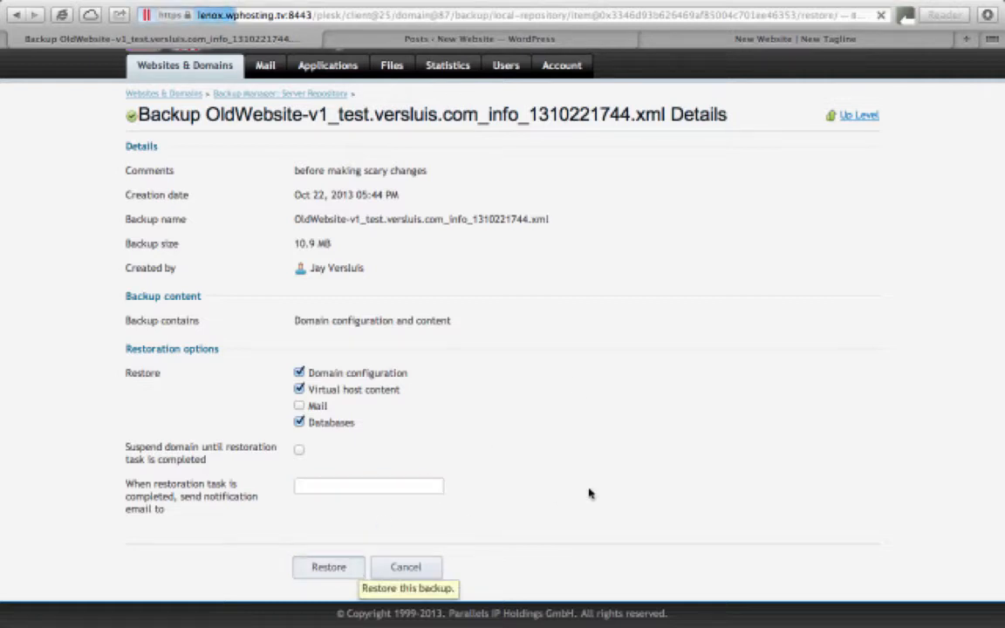
{"action": "mouse_move", "coordinate": [701, 486]}
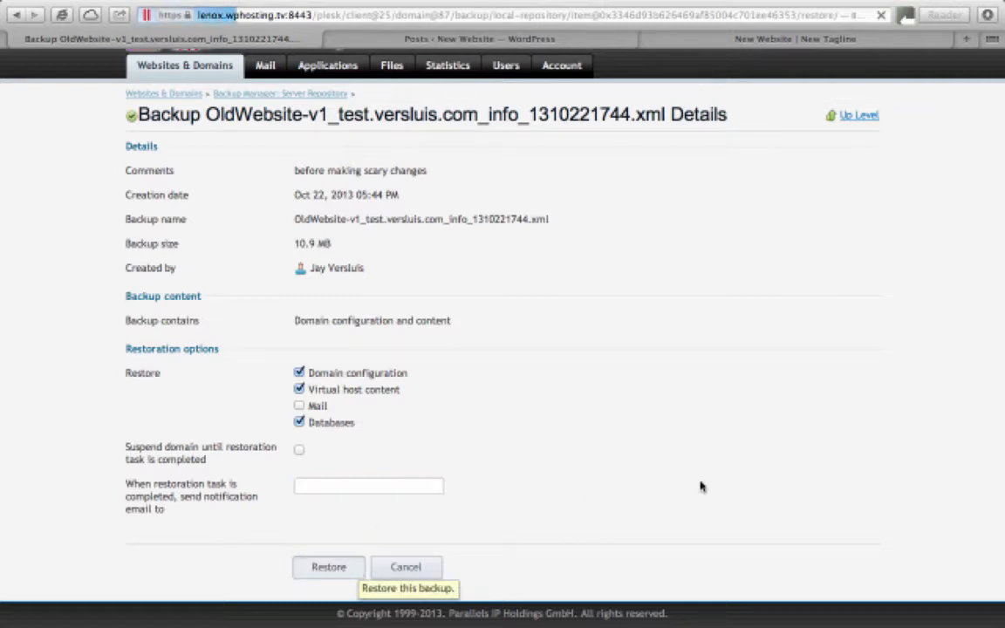
{"action": "left_click", "coordinate": [328, 567]}
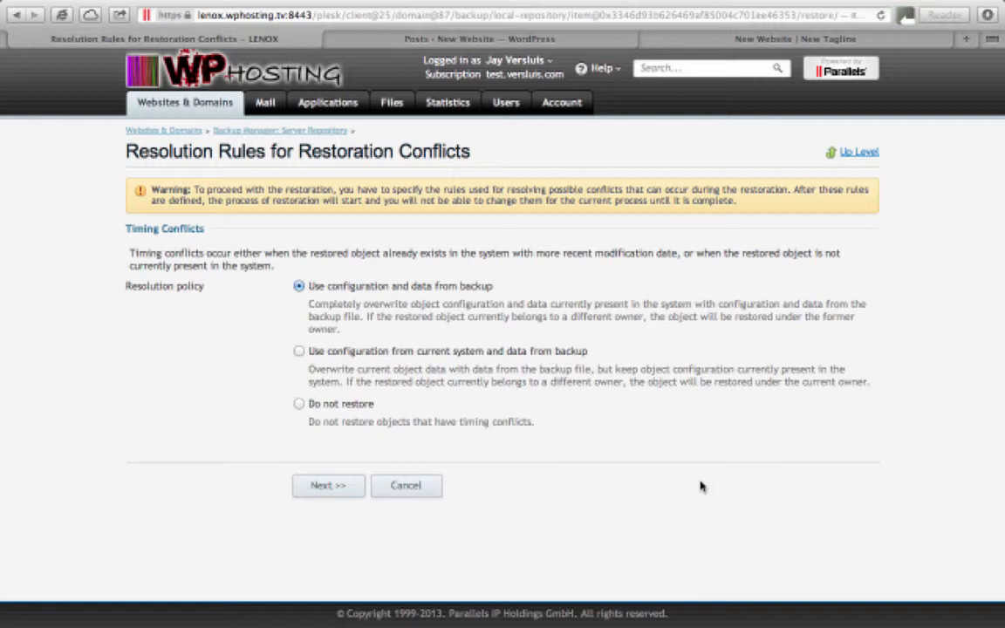
{"action": "mouse_move", "coordinate": [345, 339]}
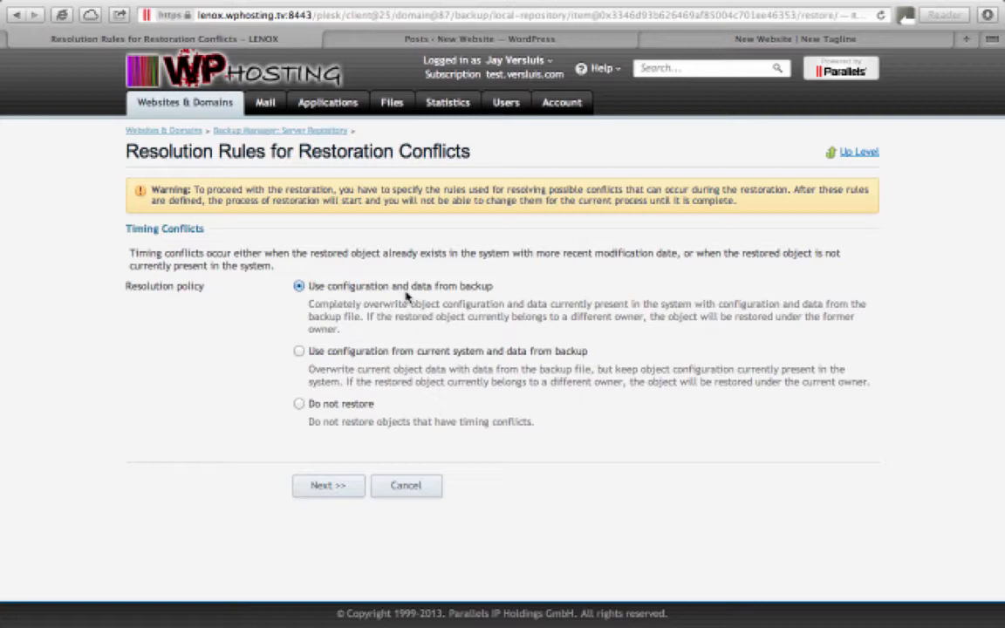
{"action": "mouse_move", "coordinate": [489, 333]}
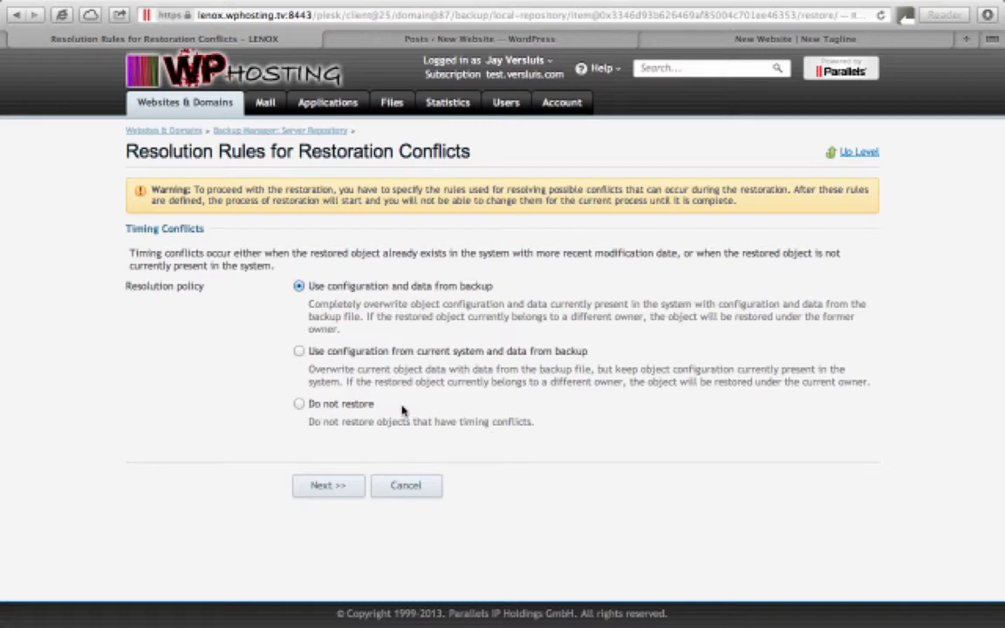
{"action": "mouse_move", "coordinate": [440, 360]}
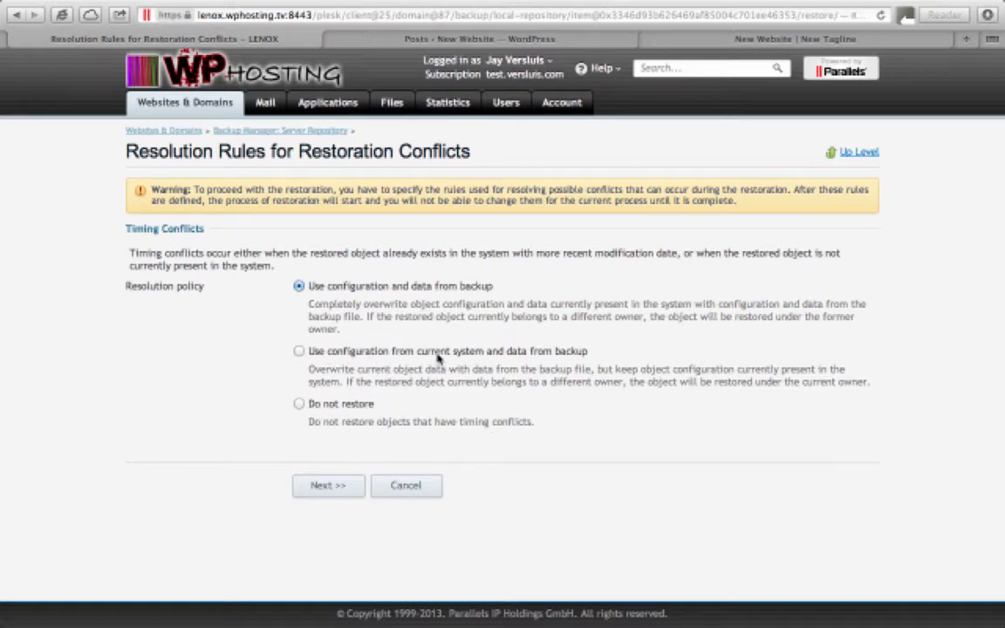
{"action": "mouse_move", "coordinate": [540, 356]}
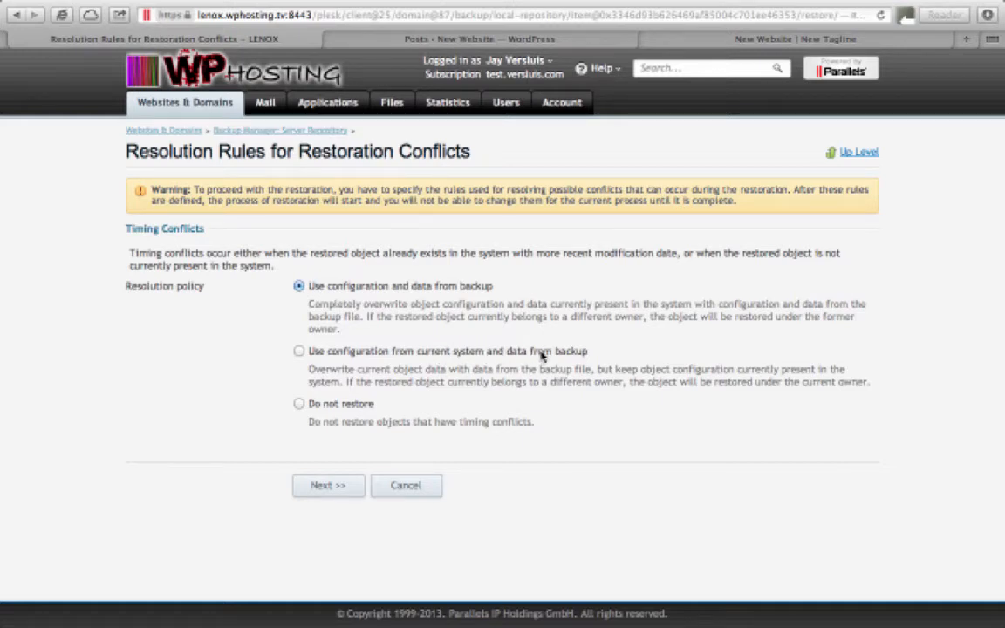
{"action": "mouse_move", "coordinate": [590, 421]}
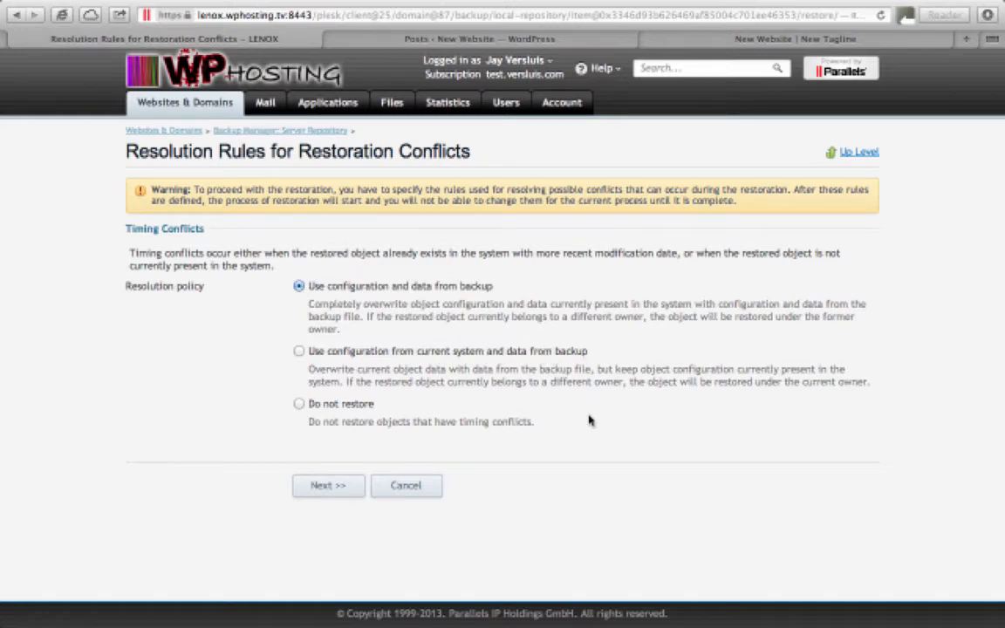
{"action": "mouse_move", "coordinate": [462, 455]}
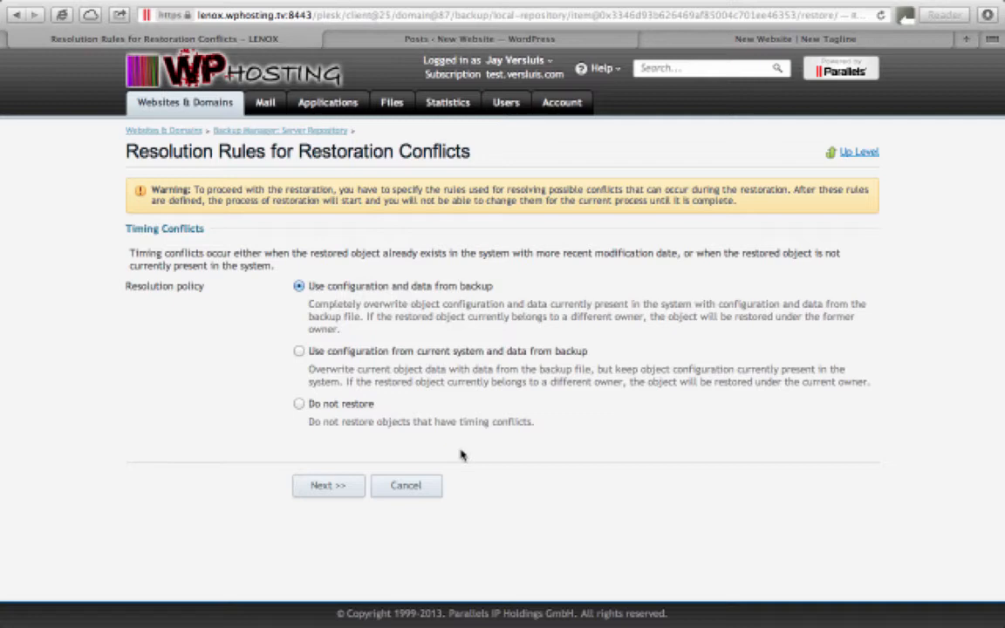
{"action": "mouse_move", "coordinate": [328, 485]}
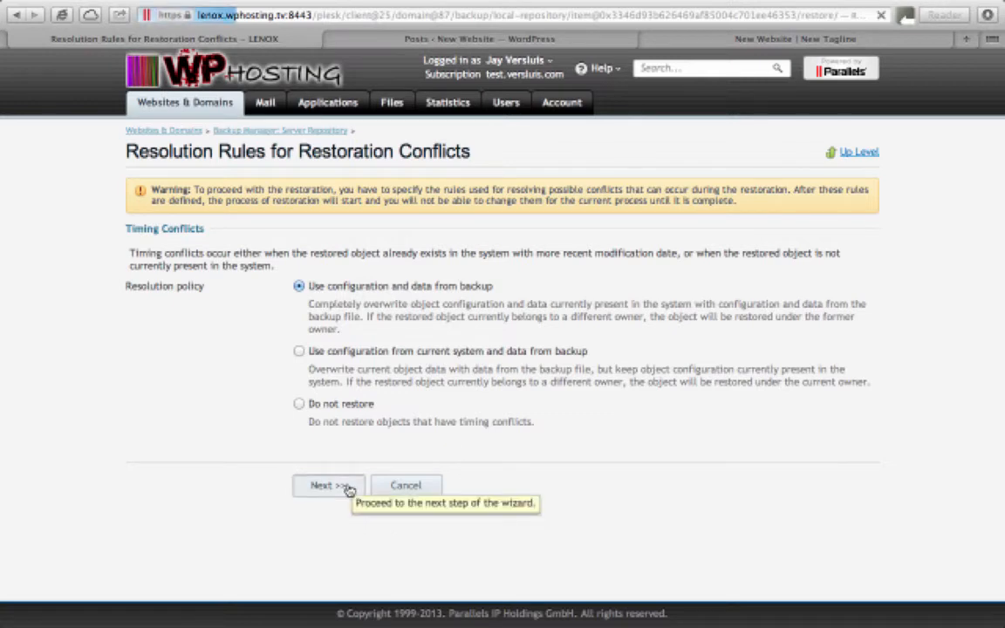
Step: Proceed with 'Use configuration and data from backup' to start the restore
{"action": "left_click", "coordinate": [328, 485]}
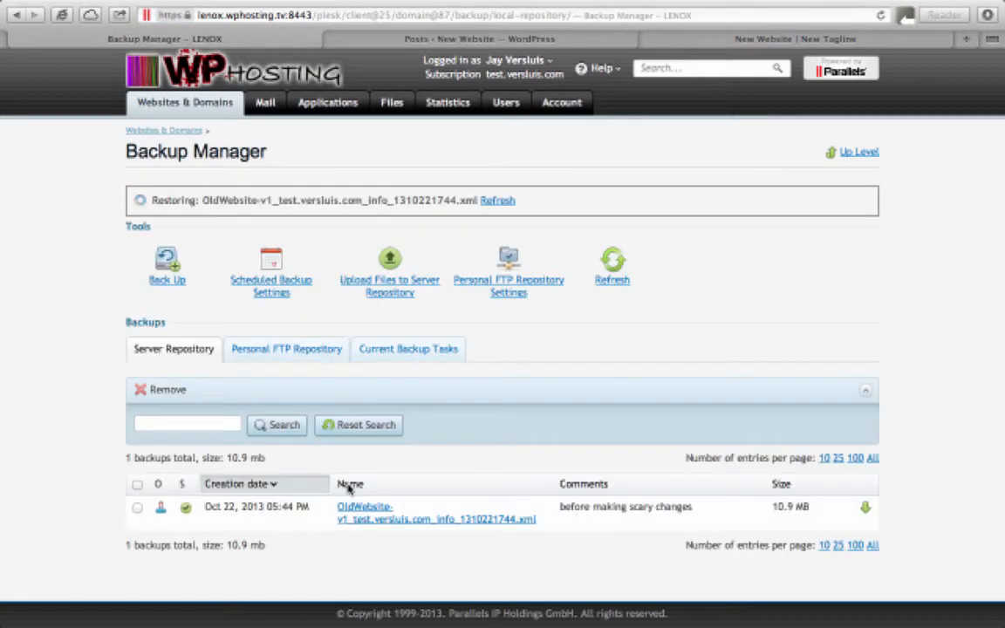
{"action": "mouse_move", "coordinate": [672, 366]}
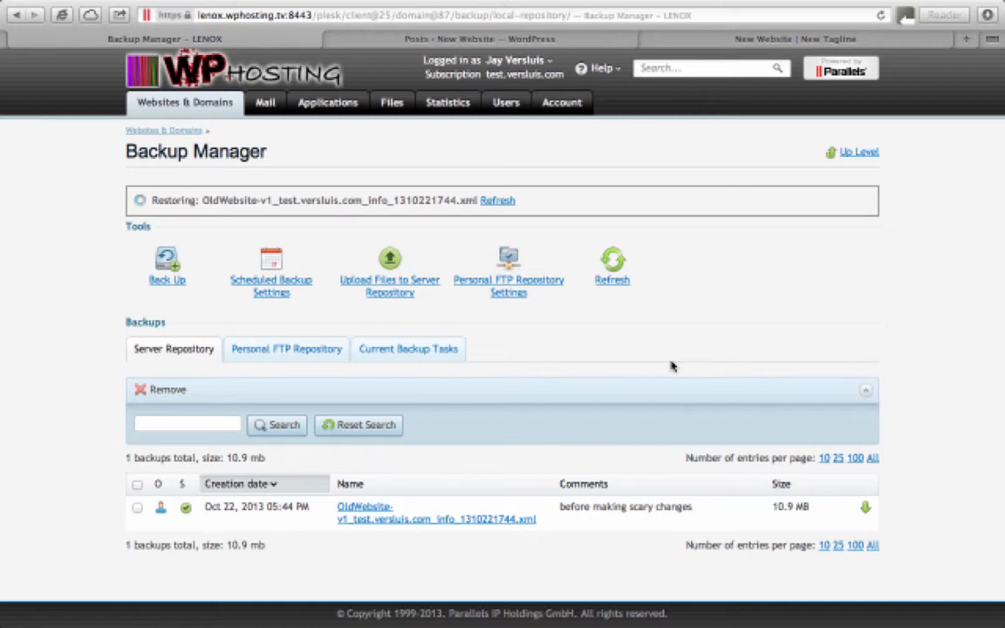
{"action": "mouse_move", "coordinate": [192, 230]}
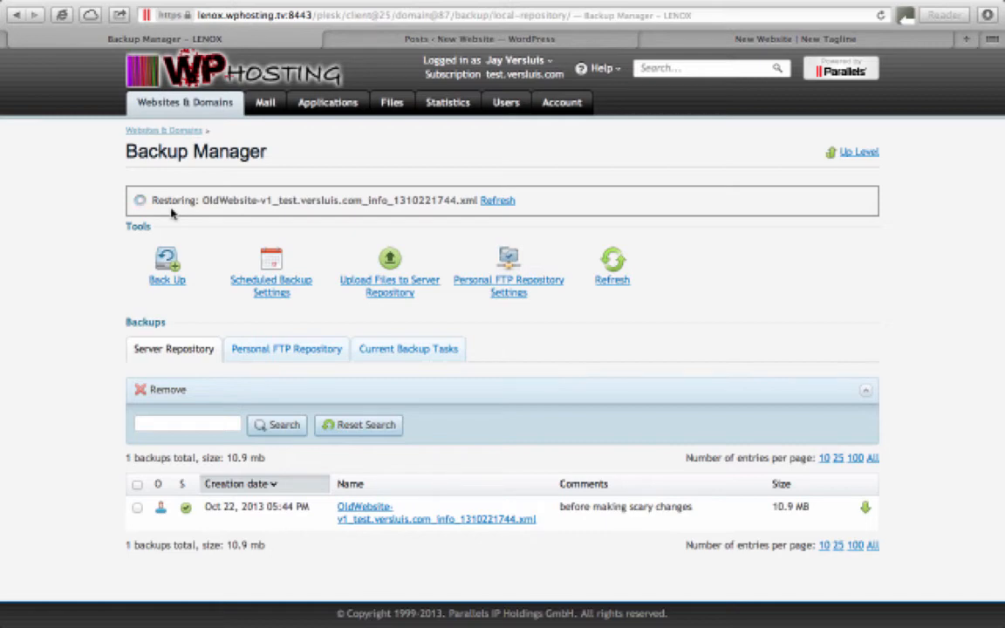
{"action": "mouse_move", "coordinate": [281, 215]}
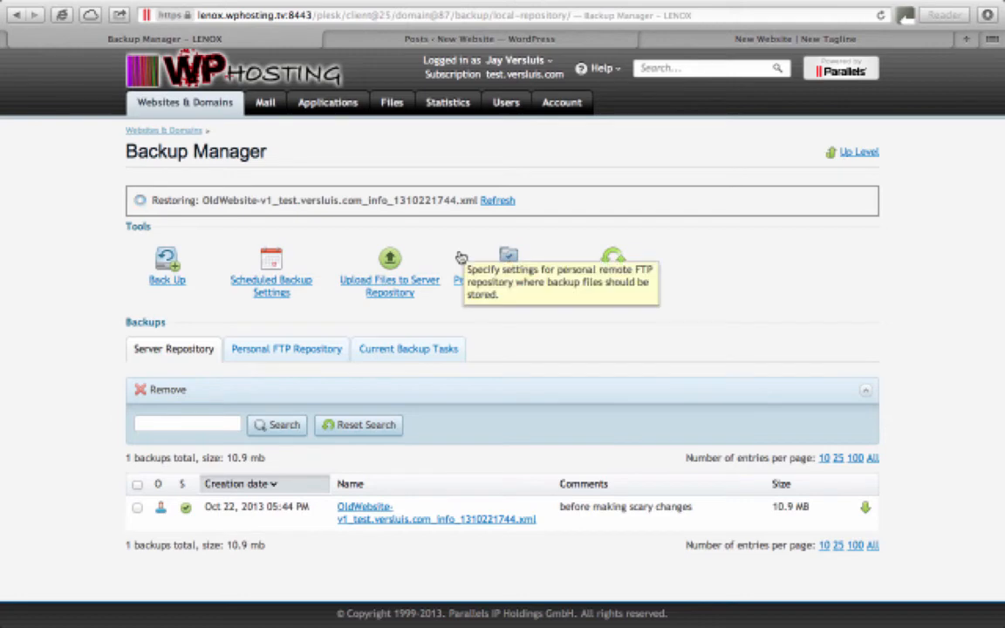
{"action": "mouse_move", "coordinate": [439, 245]}
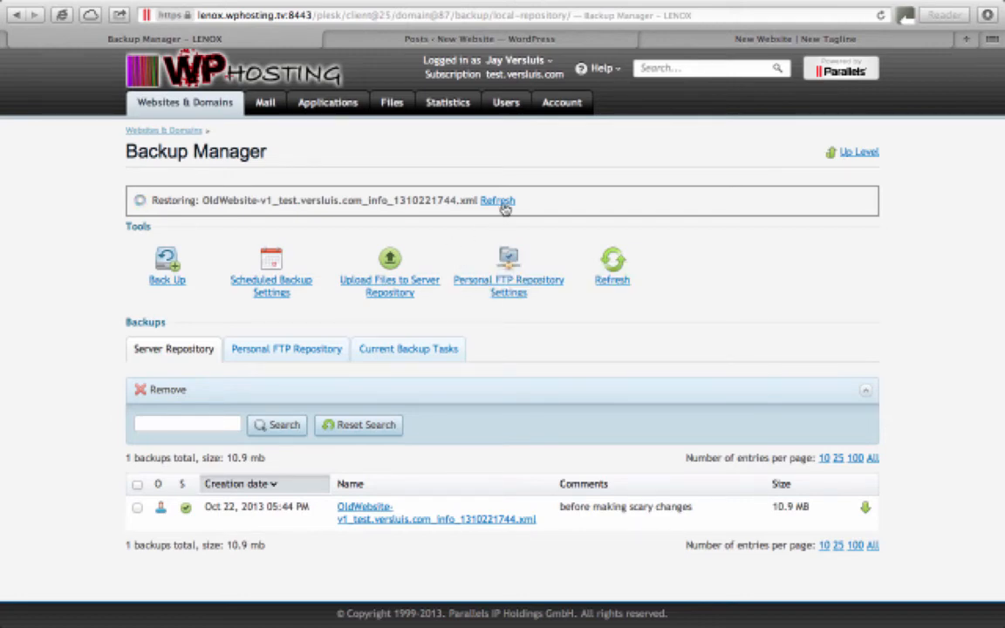
{"action": "mouse_move", "coordinate": [618, 222]}
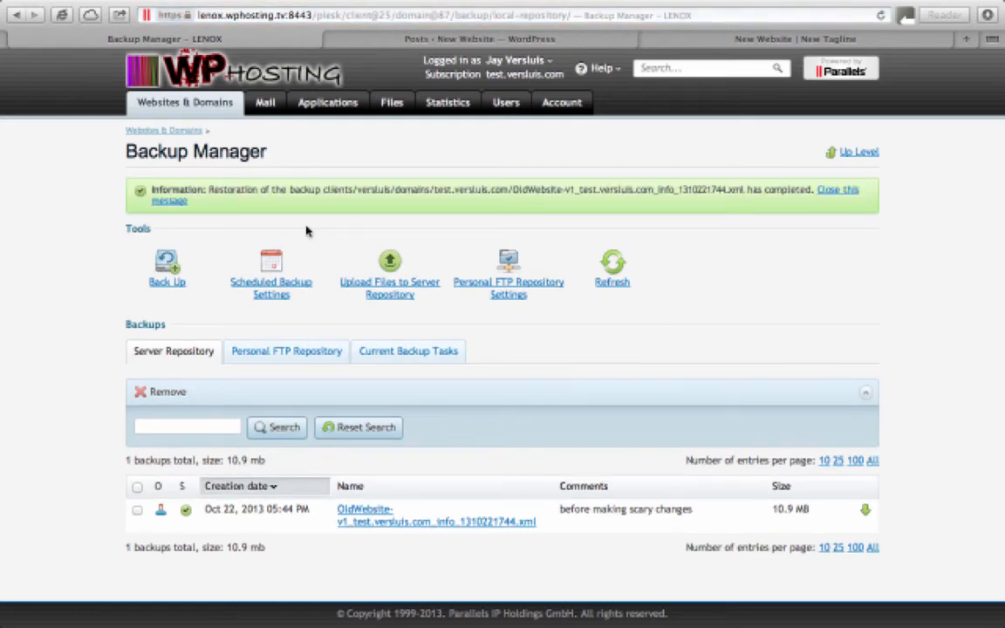
{"action": "mouse_move", "coordinate": [656, 202]}
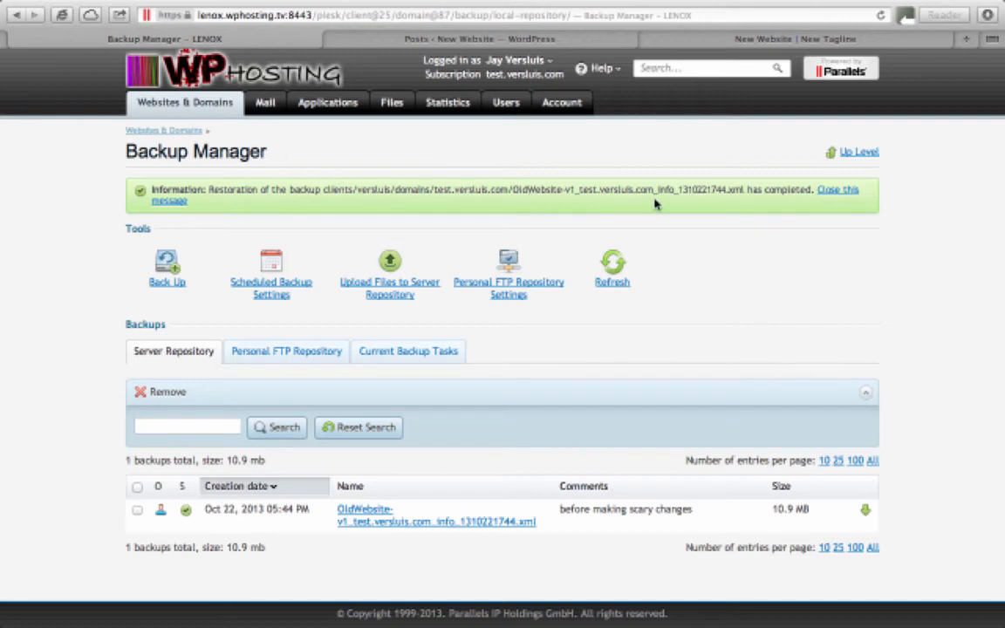
{"action": "mouse_move", "coordinate": [810, 202]}
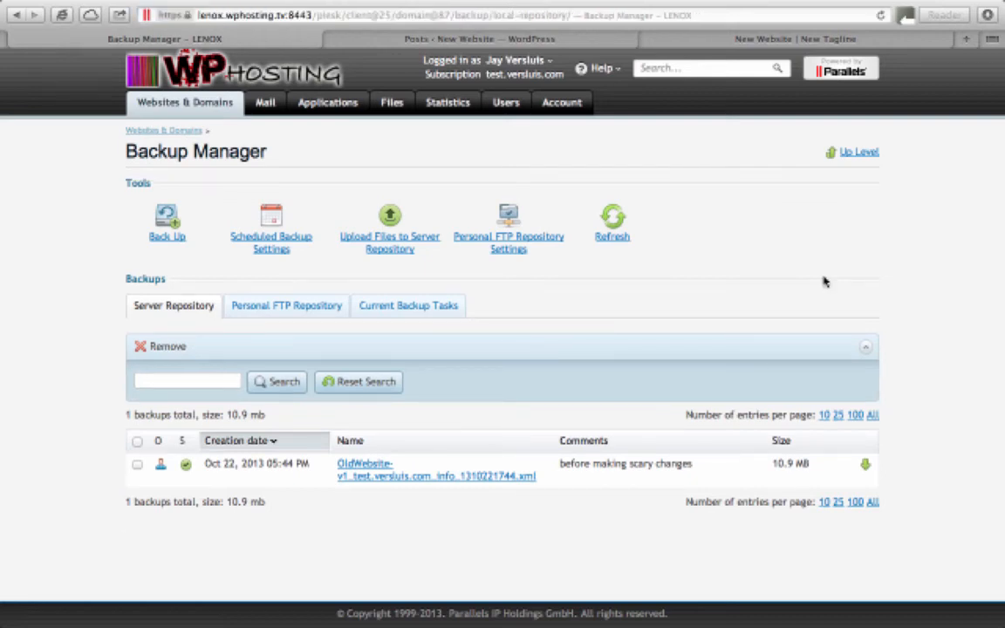
Step: Reload the front end and review the restored Old Website title, tagline, orange theme and Picture Post
{"action": "left_click", "coordinate": [785, 39]}
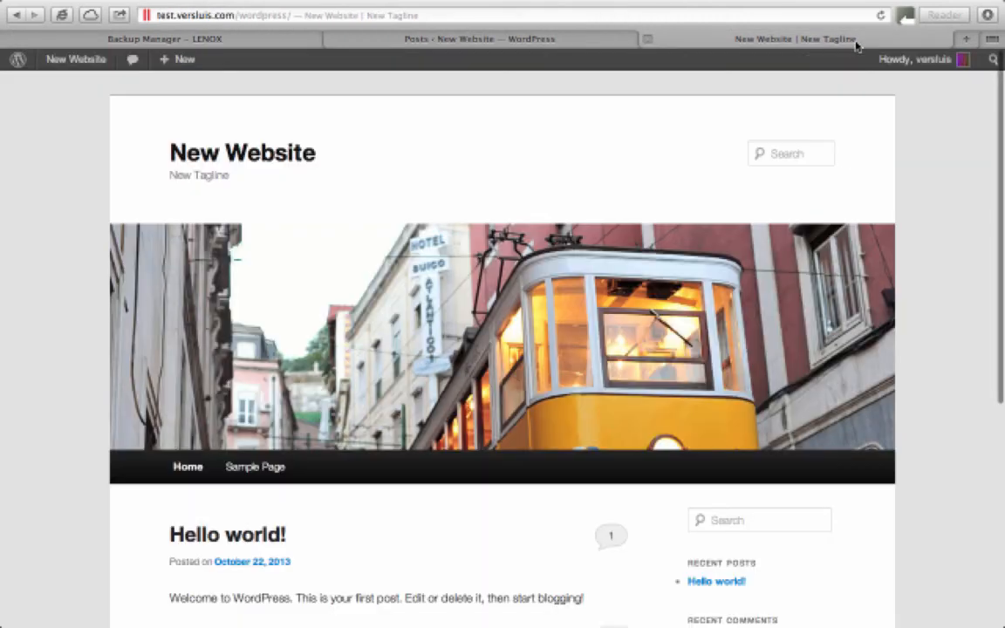
{"action": "mouse_move", "coordinate": [918, 341]}
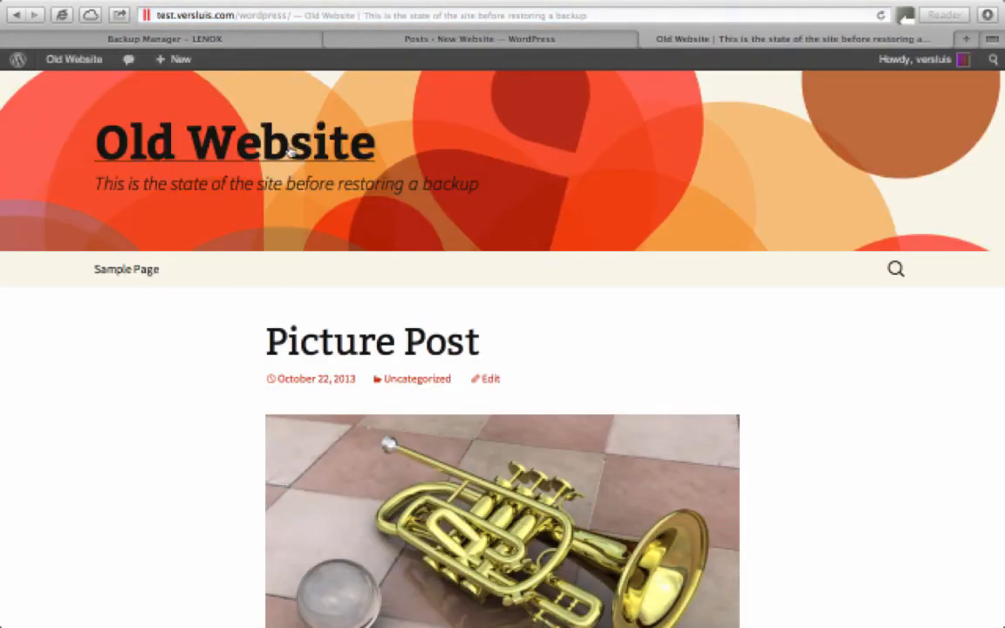
{"action": "mouse_move", "coordinate": [904, 454]}
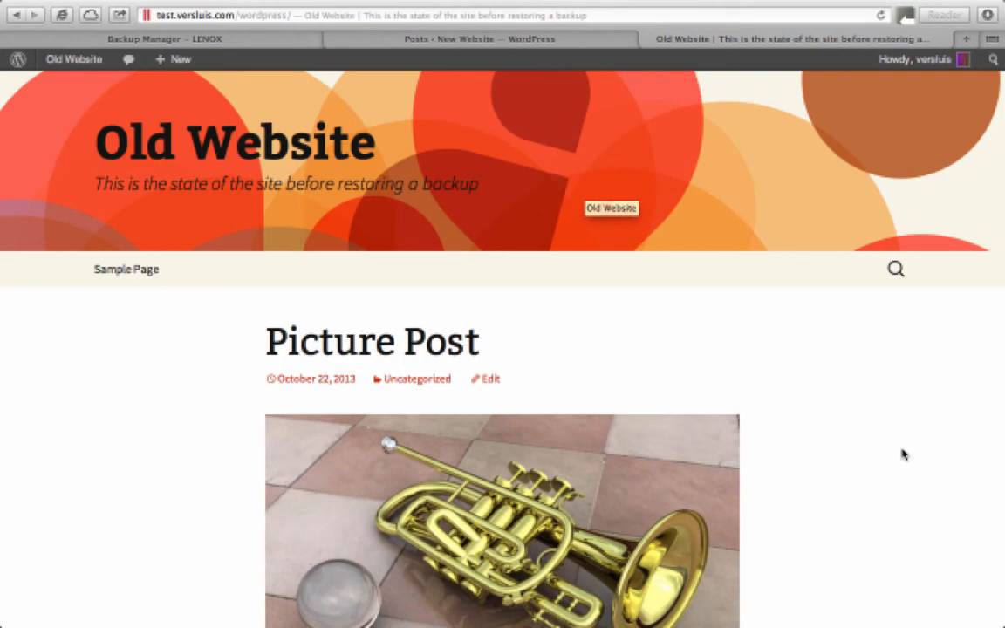
{"action": "scroll", "scroll_direction": "down", "scroll_amount": 3}
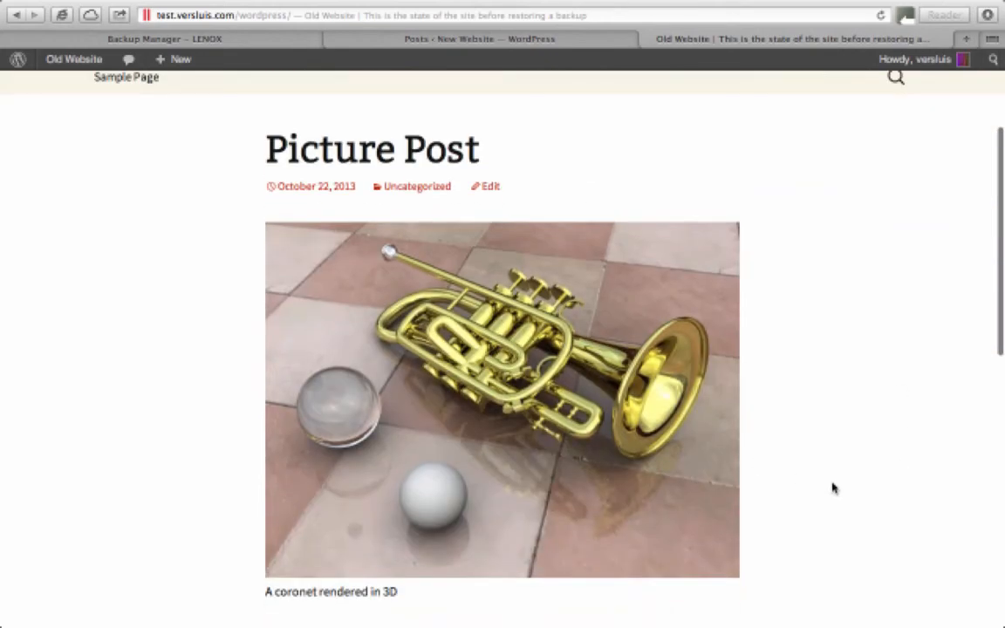
{"action": "scroll", "scroll_direction": "up", "scroll_amount": 3}
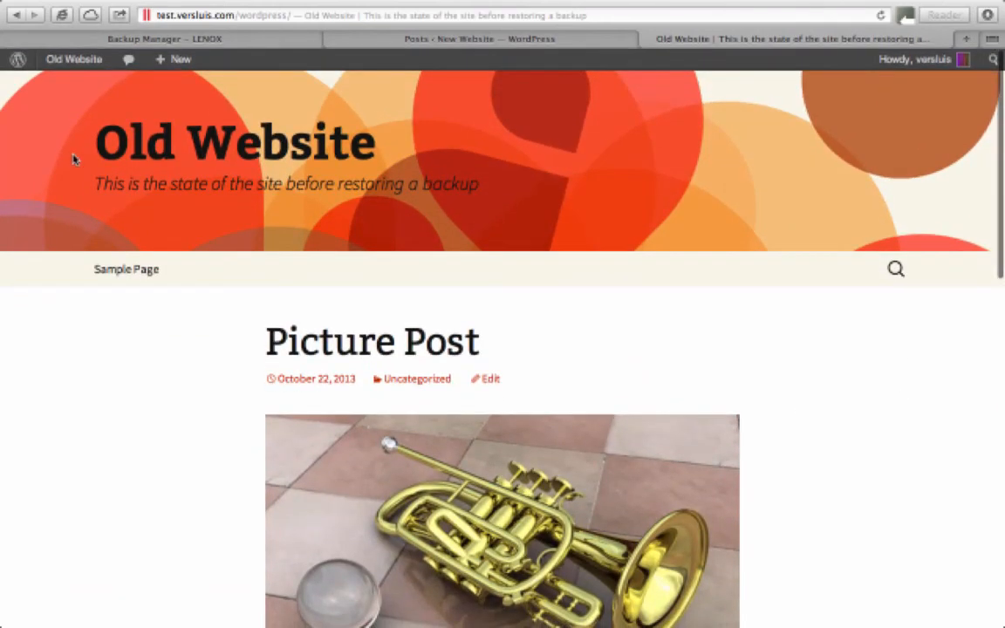
{"action": "mouse_move", "coordinate": [517, 192]}
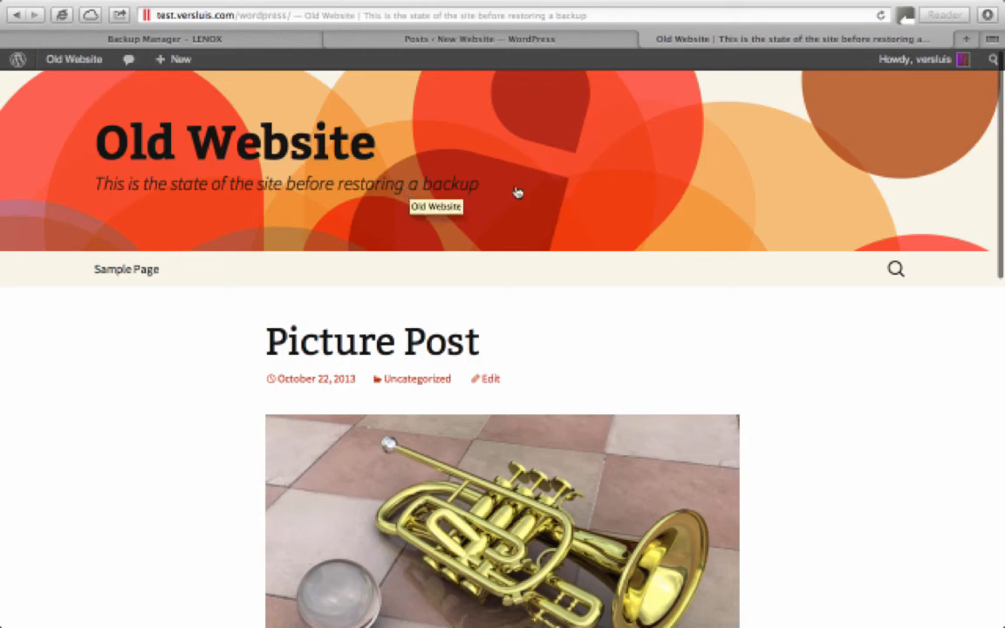
{"action": "mouse_move", "coordinate": [771, 370]}
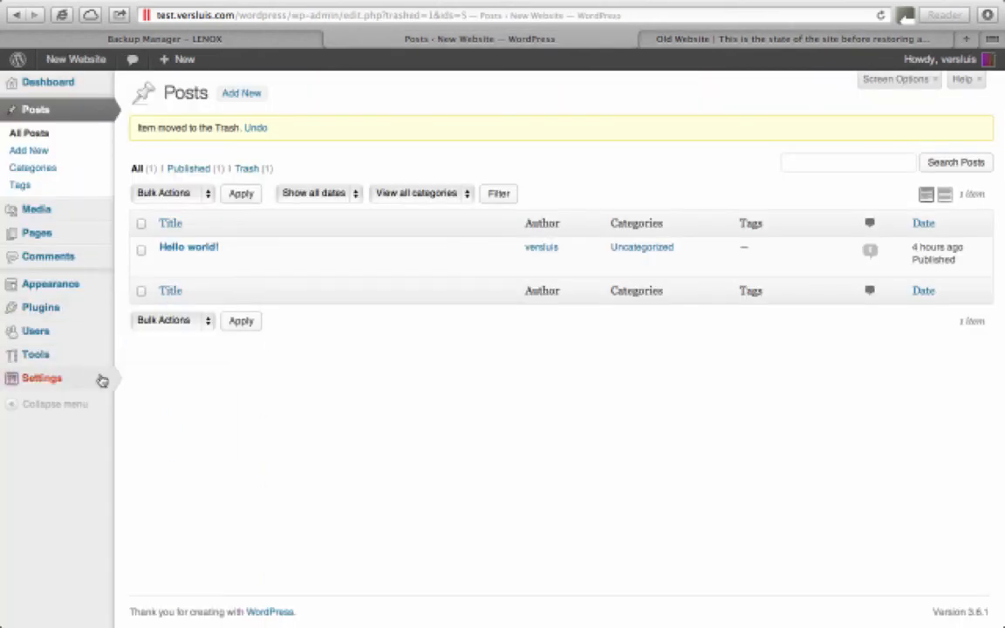
Step: Check General Settings for the Old Website title, then view All Posts listing Picture Post and Hello world!
{"action": "left_click", "coordinate": [41, 377]}
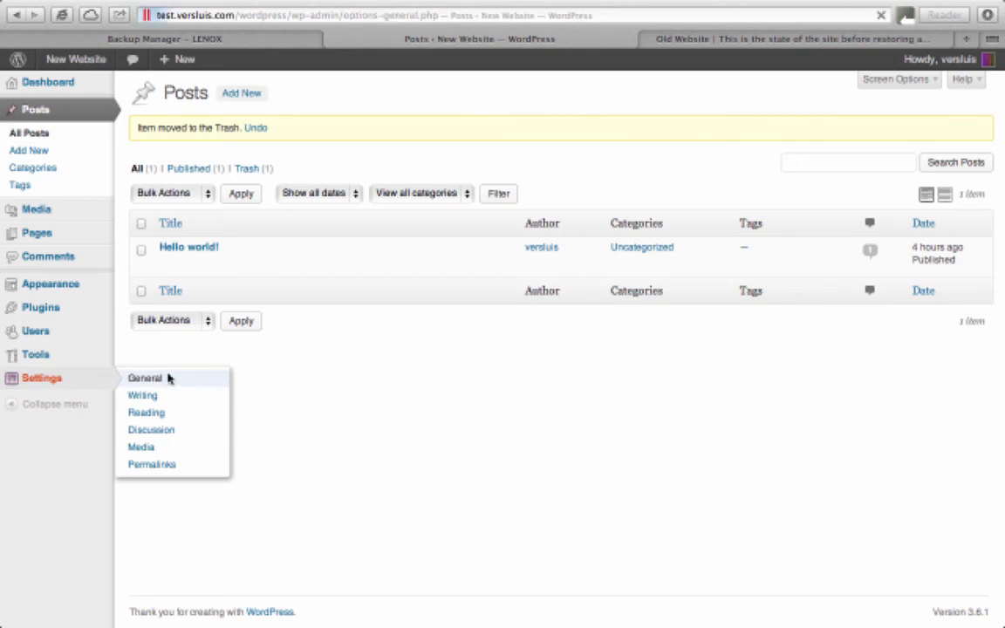
{"action": "left_click", "coordinate": [145, 376]}
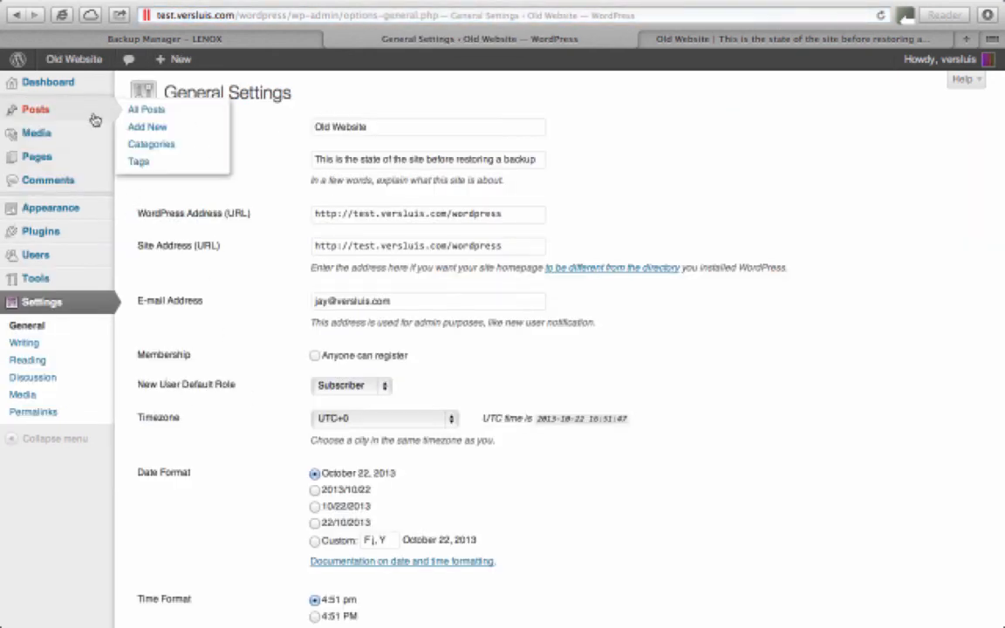
{"action": "left_click", "coordinate": [146, 108]}
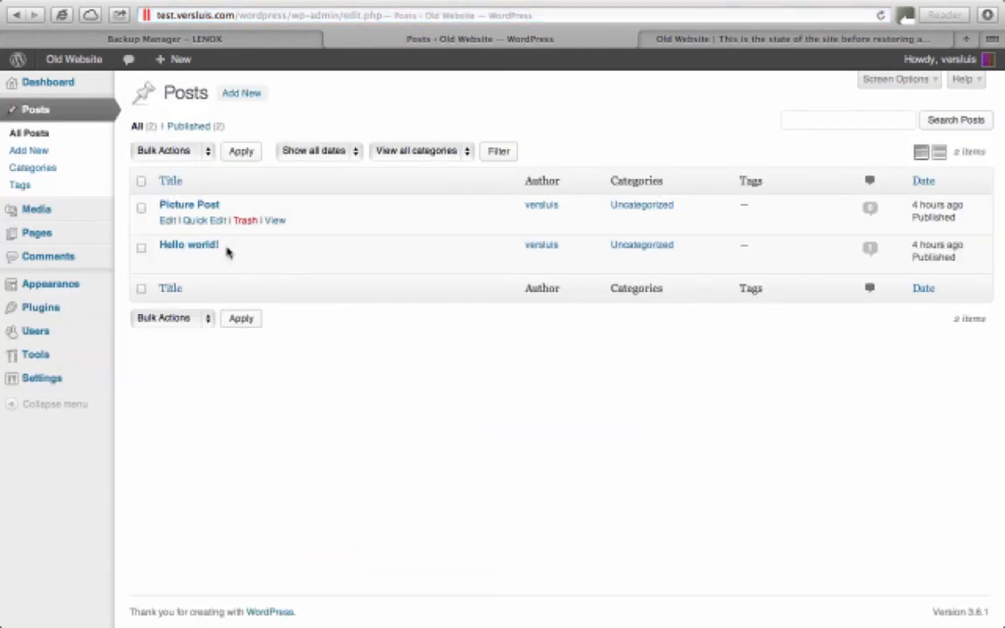
{"action": "mouse_move", "coordinate": [279, 370]}
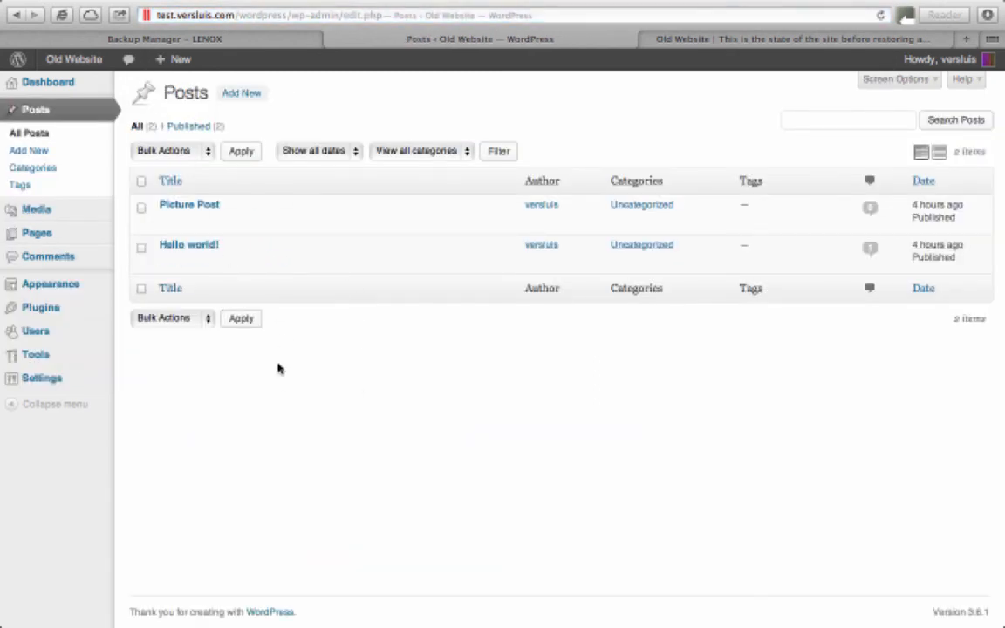